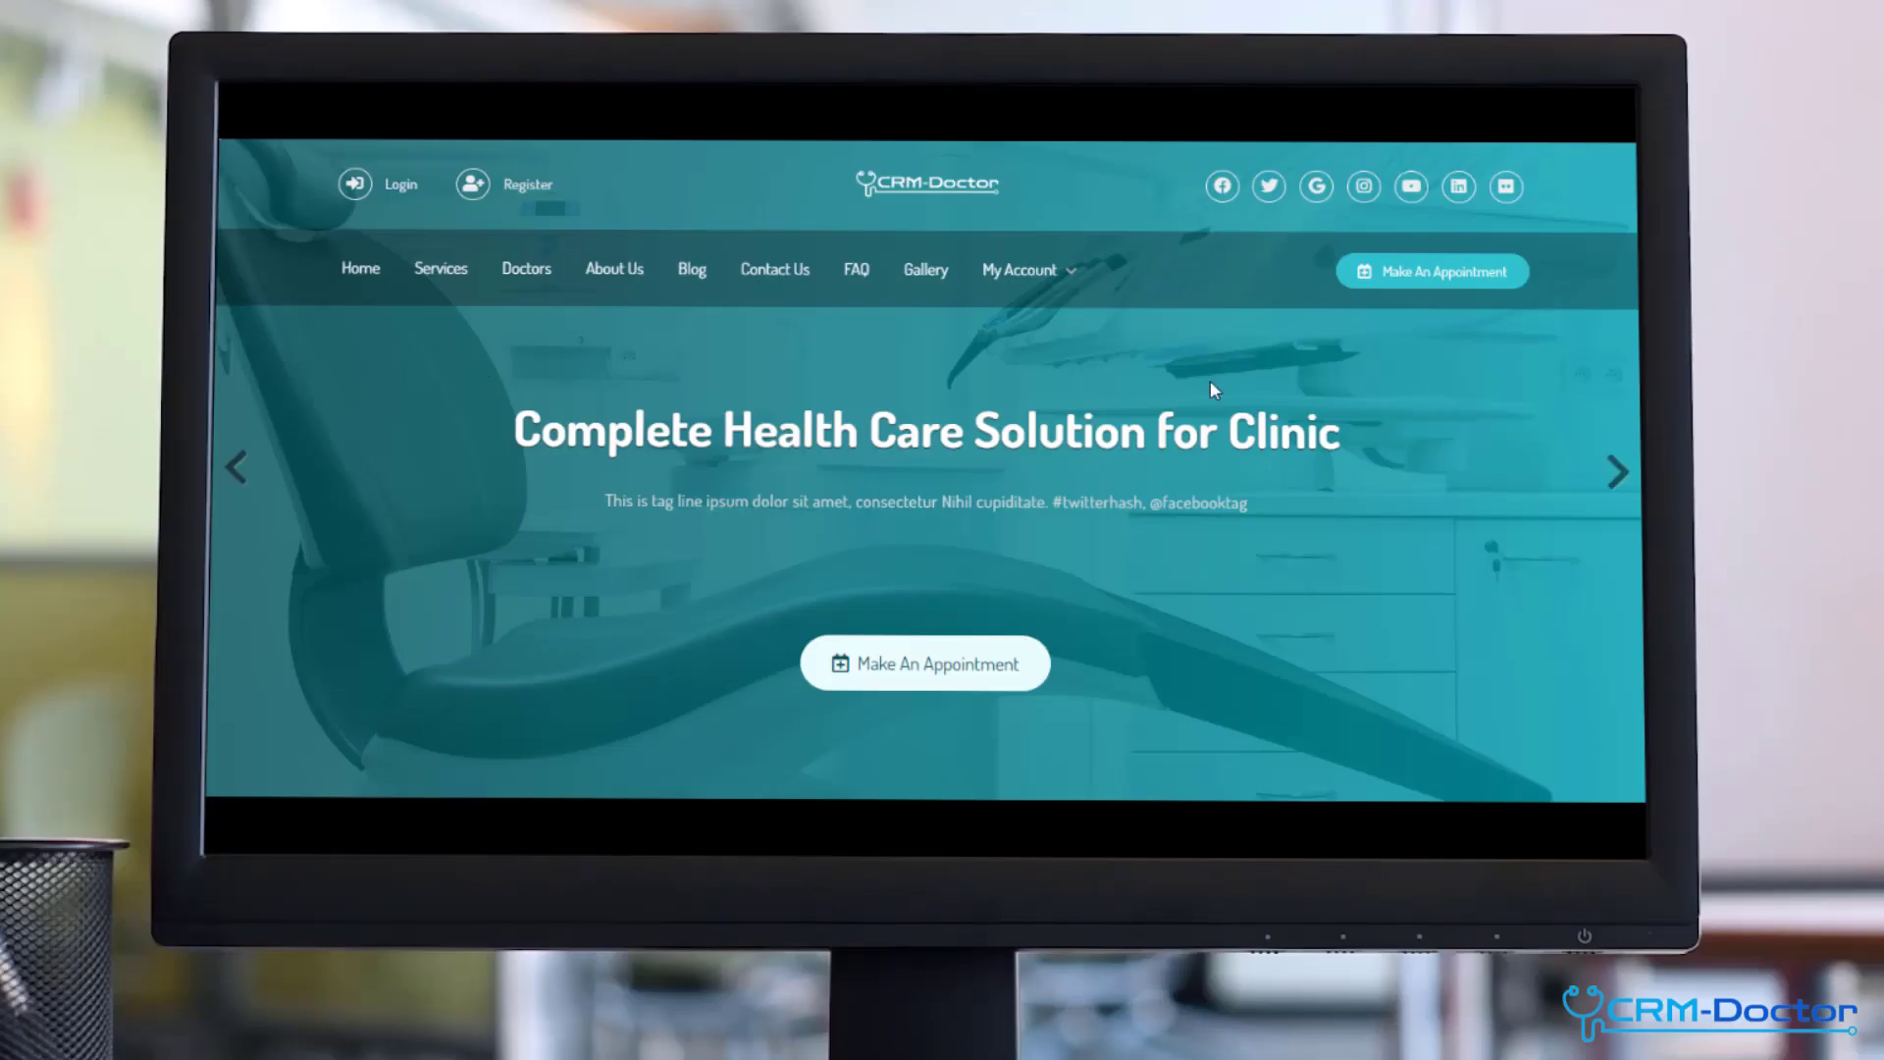
- Scroll through the home page's team and timetable sections and view the About Us page
scroll(down, 3)
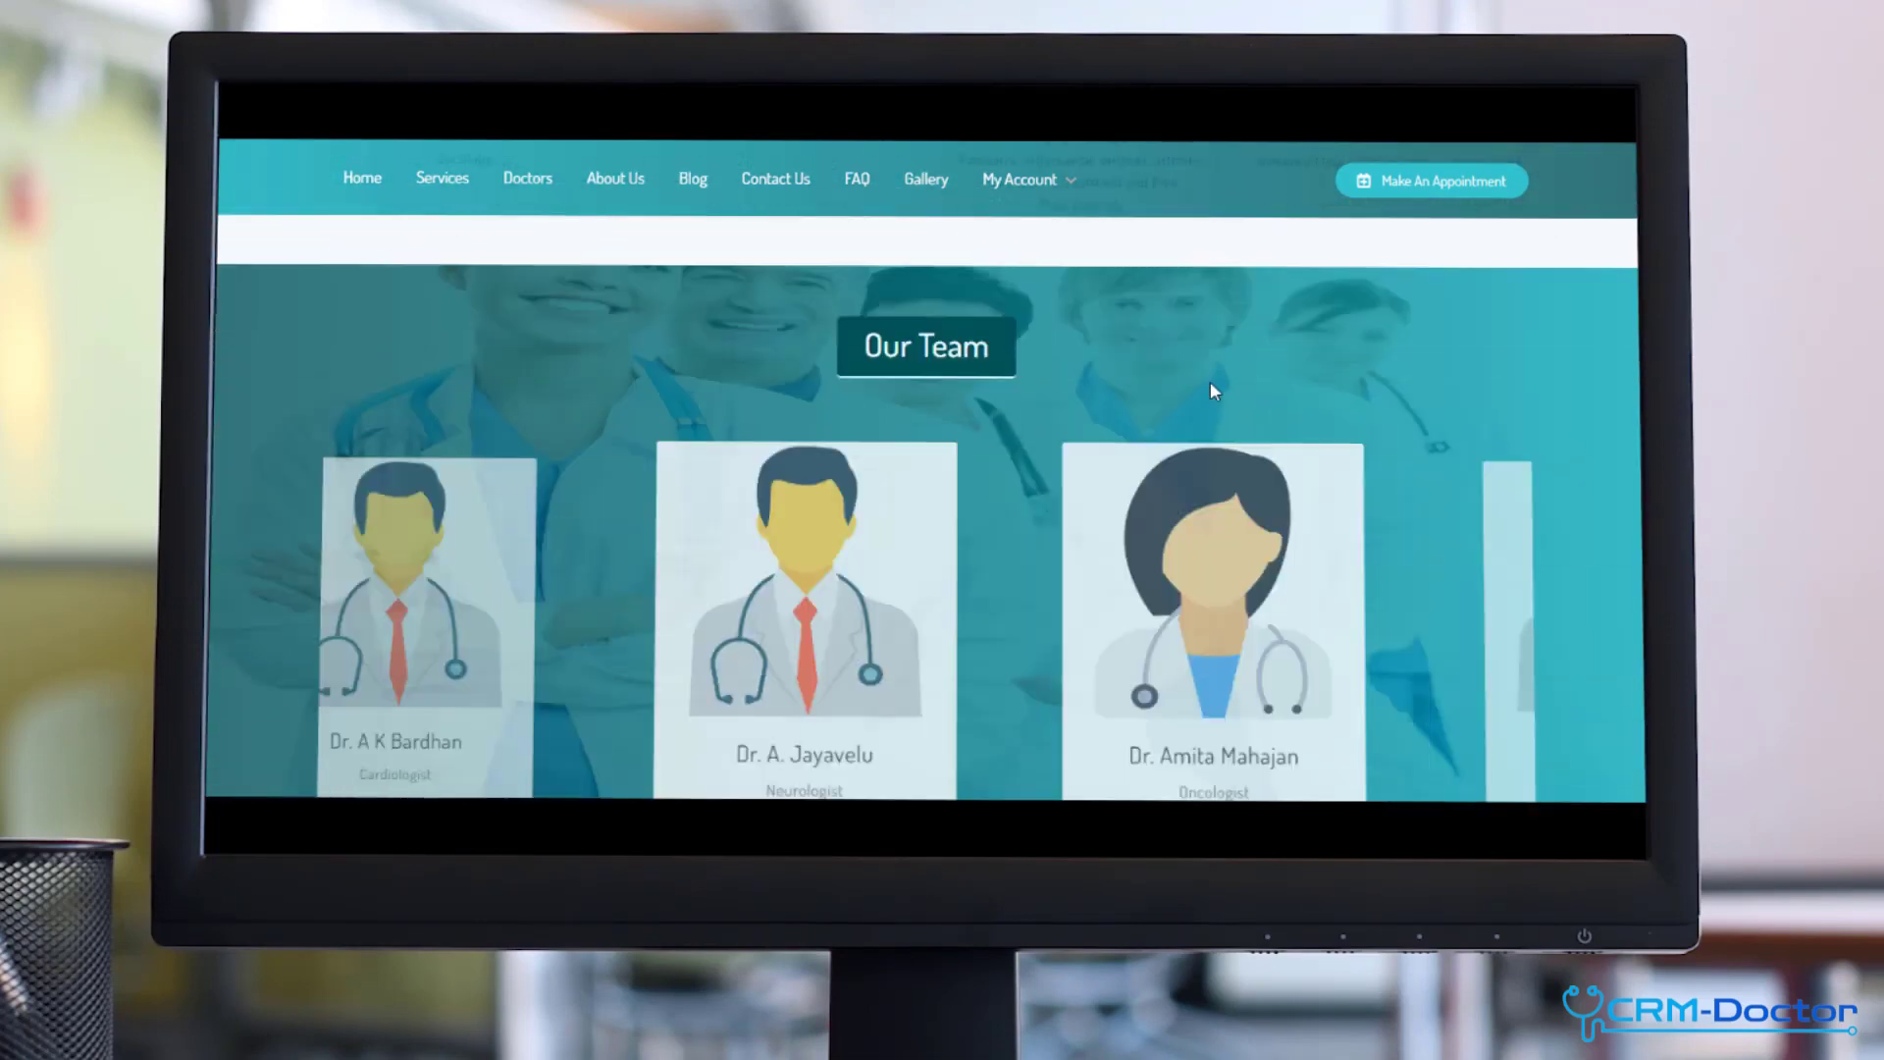
scroll(down, 3)
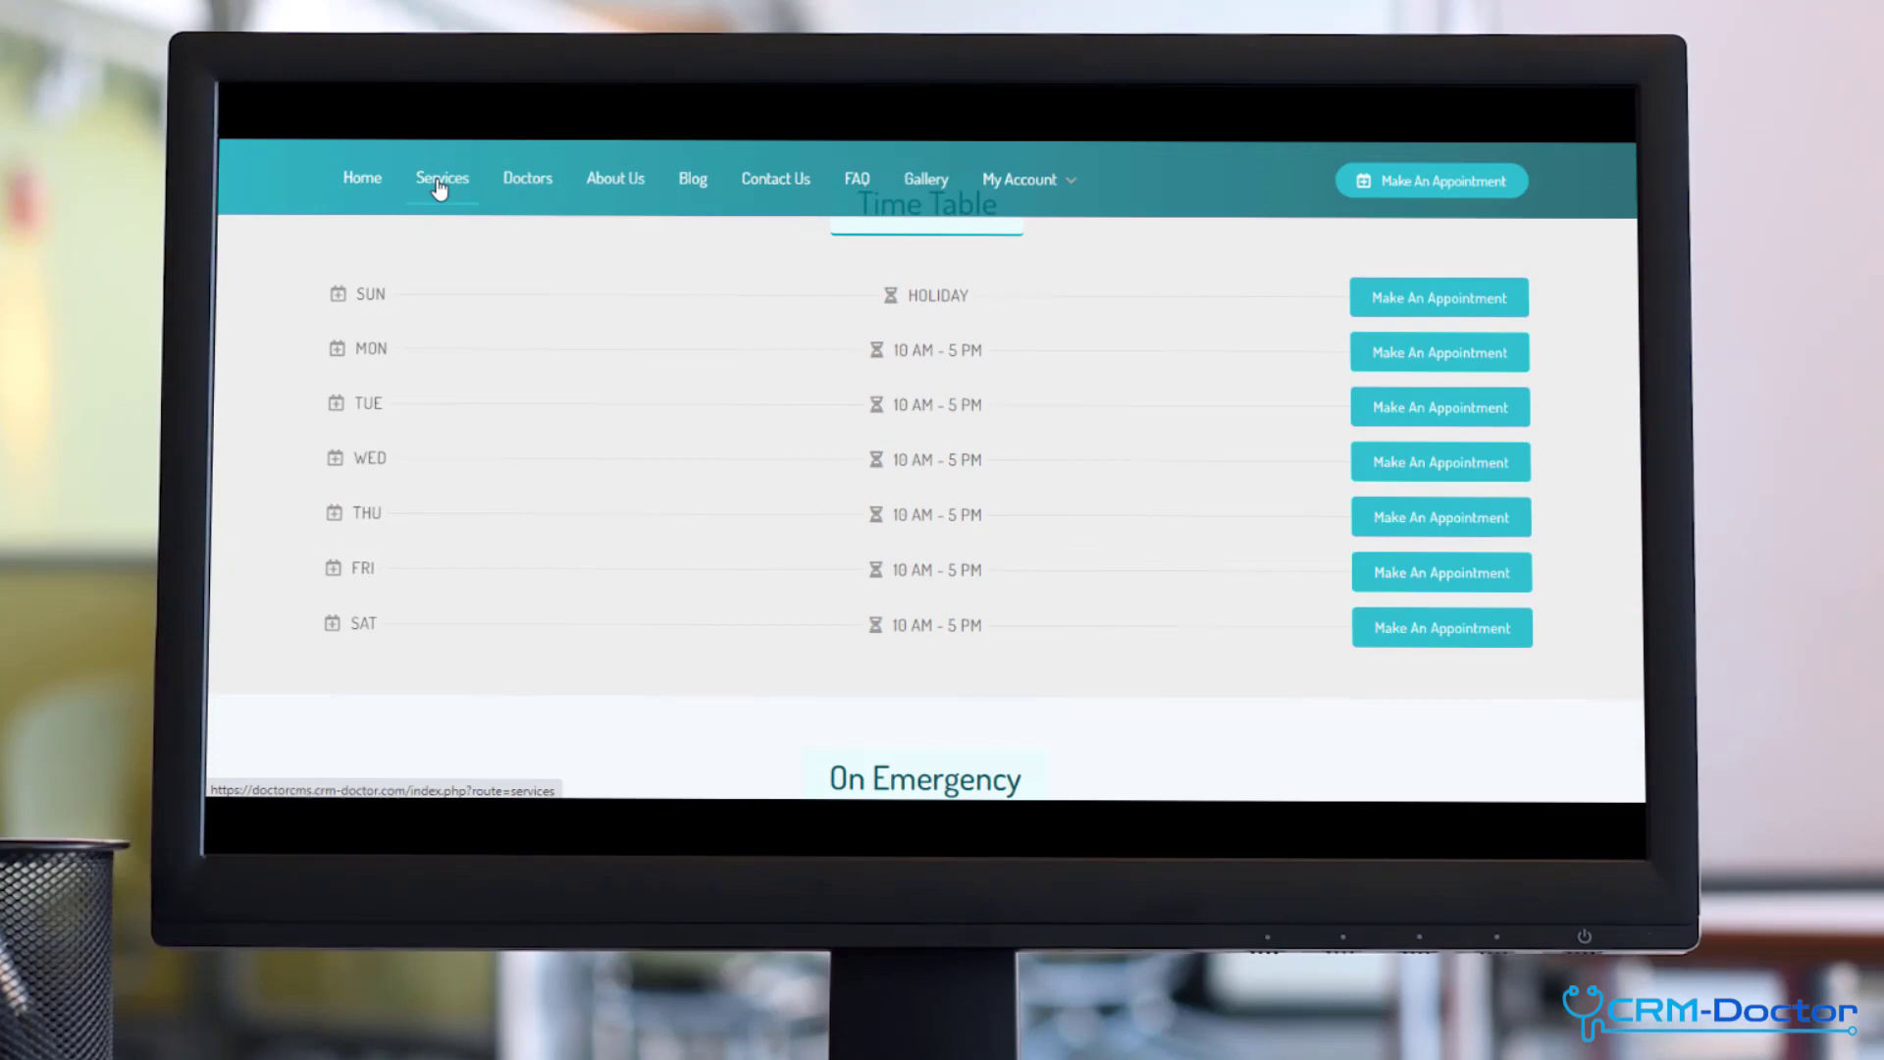
click(526, 179)
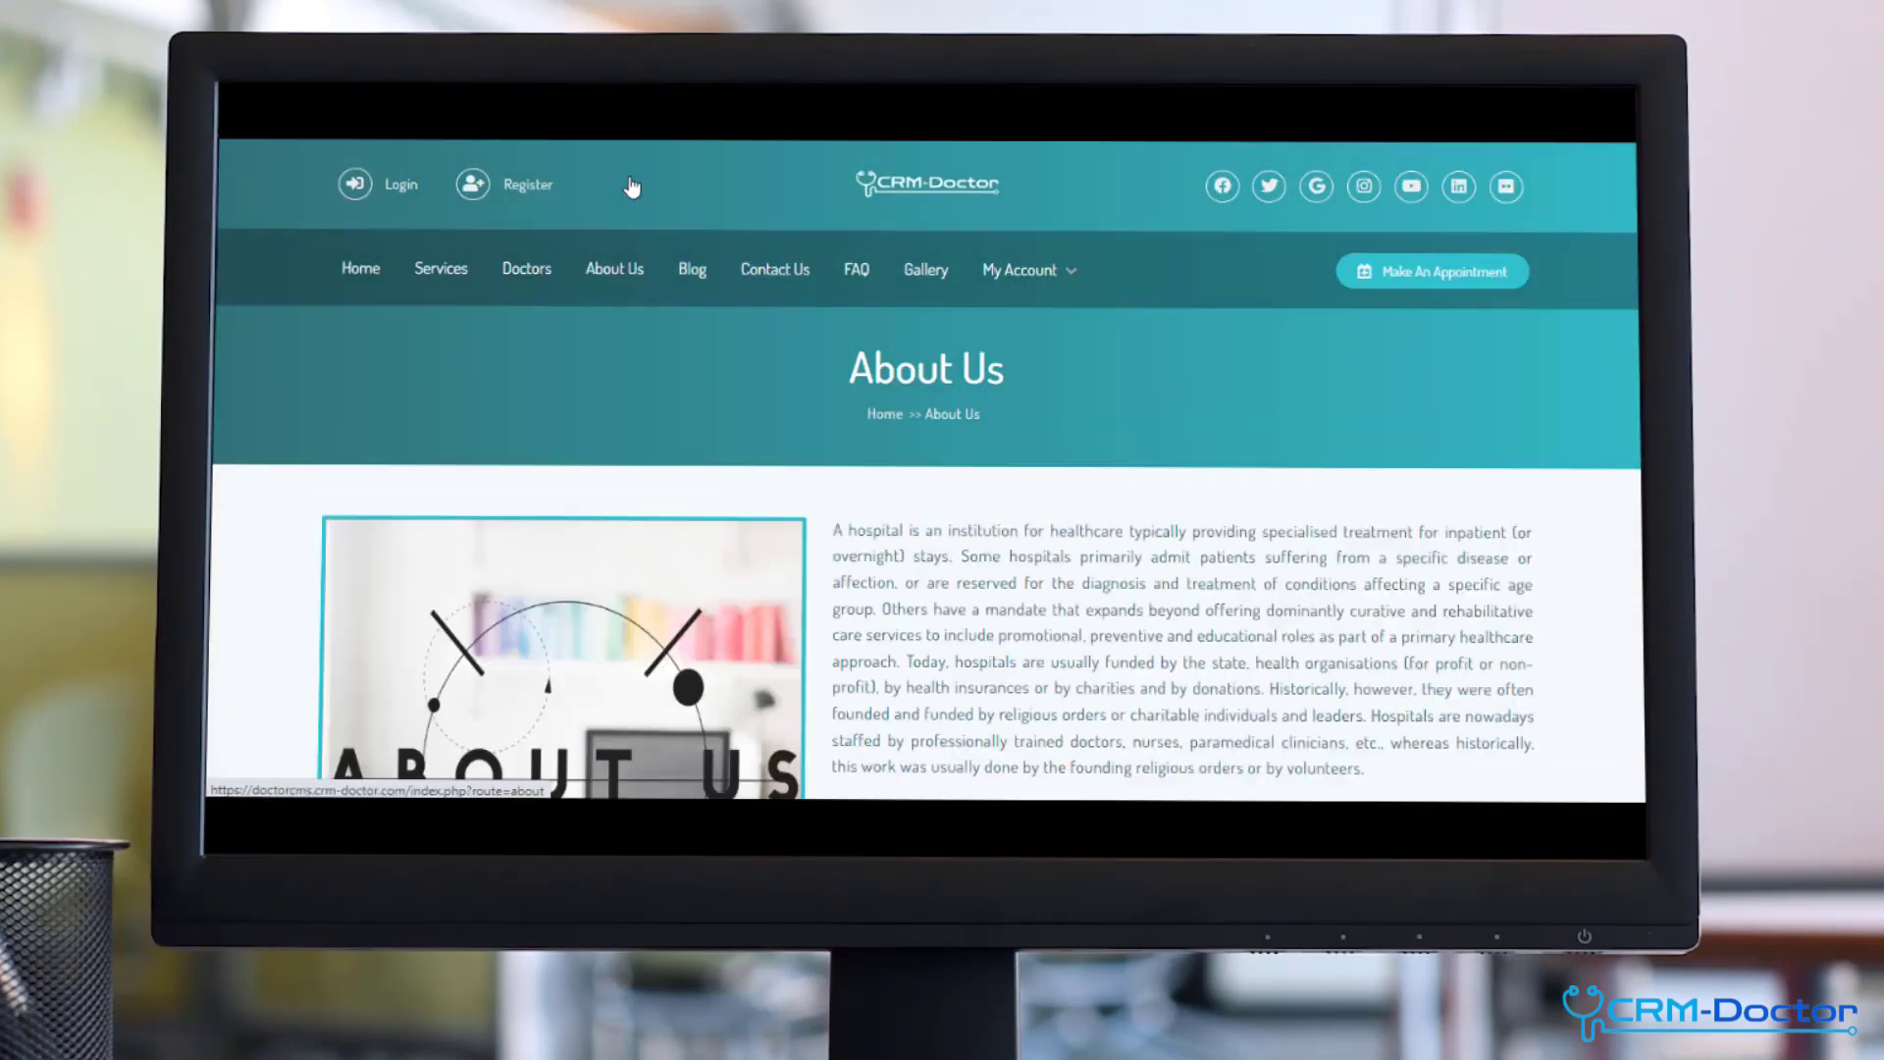
- Visit the Contact Us and Gallery pages, then land on the Login page
click(774, 269)
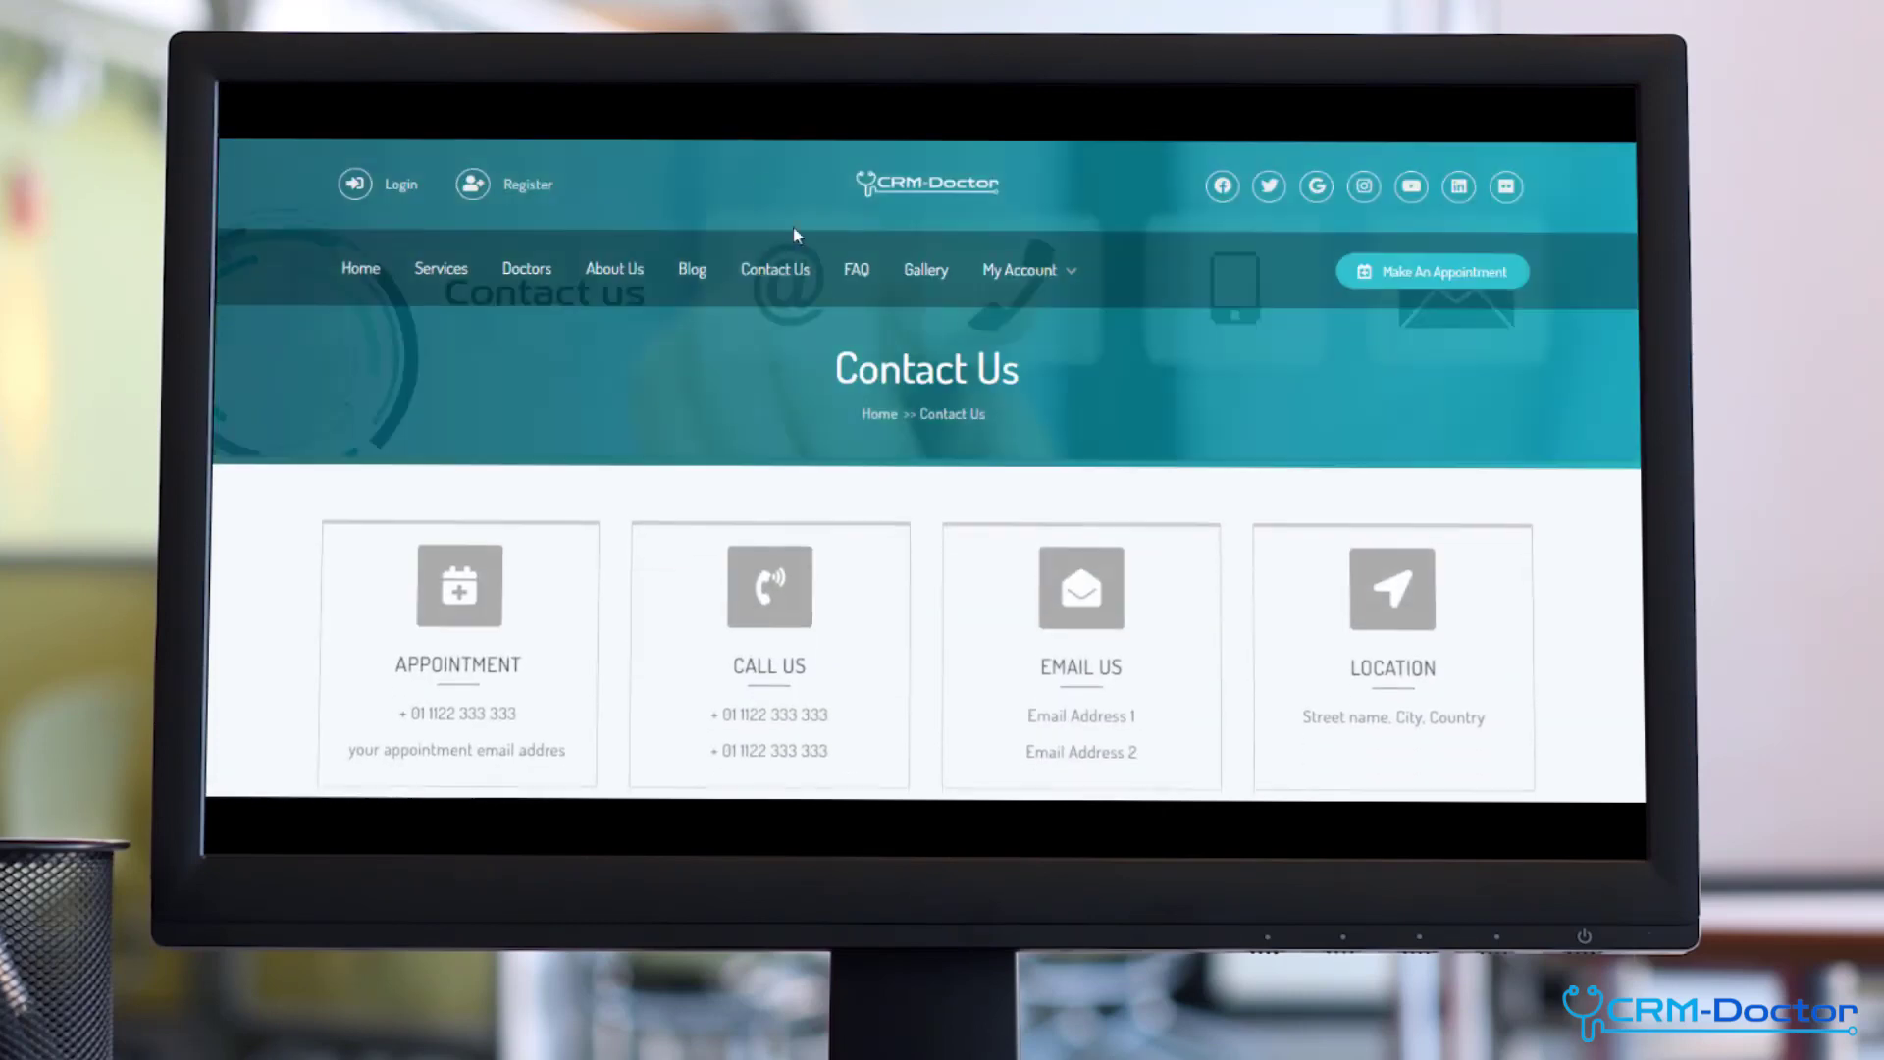
click(925, 269)
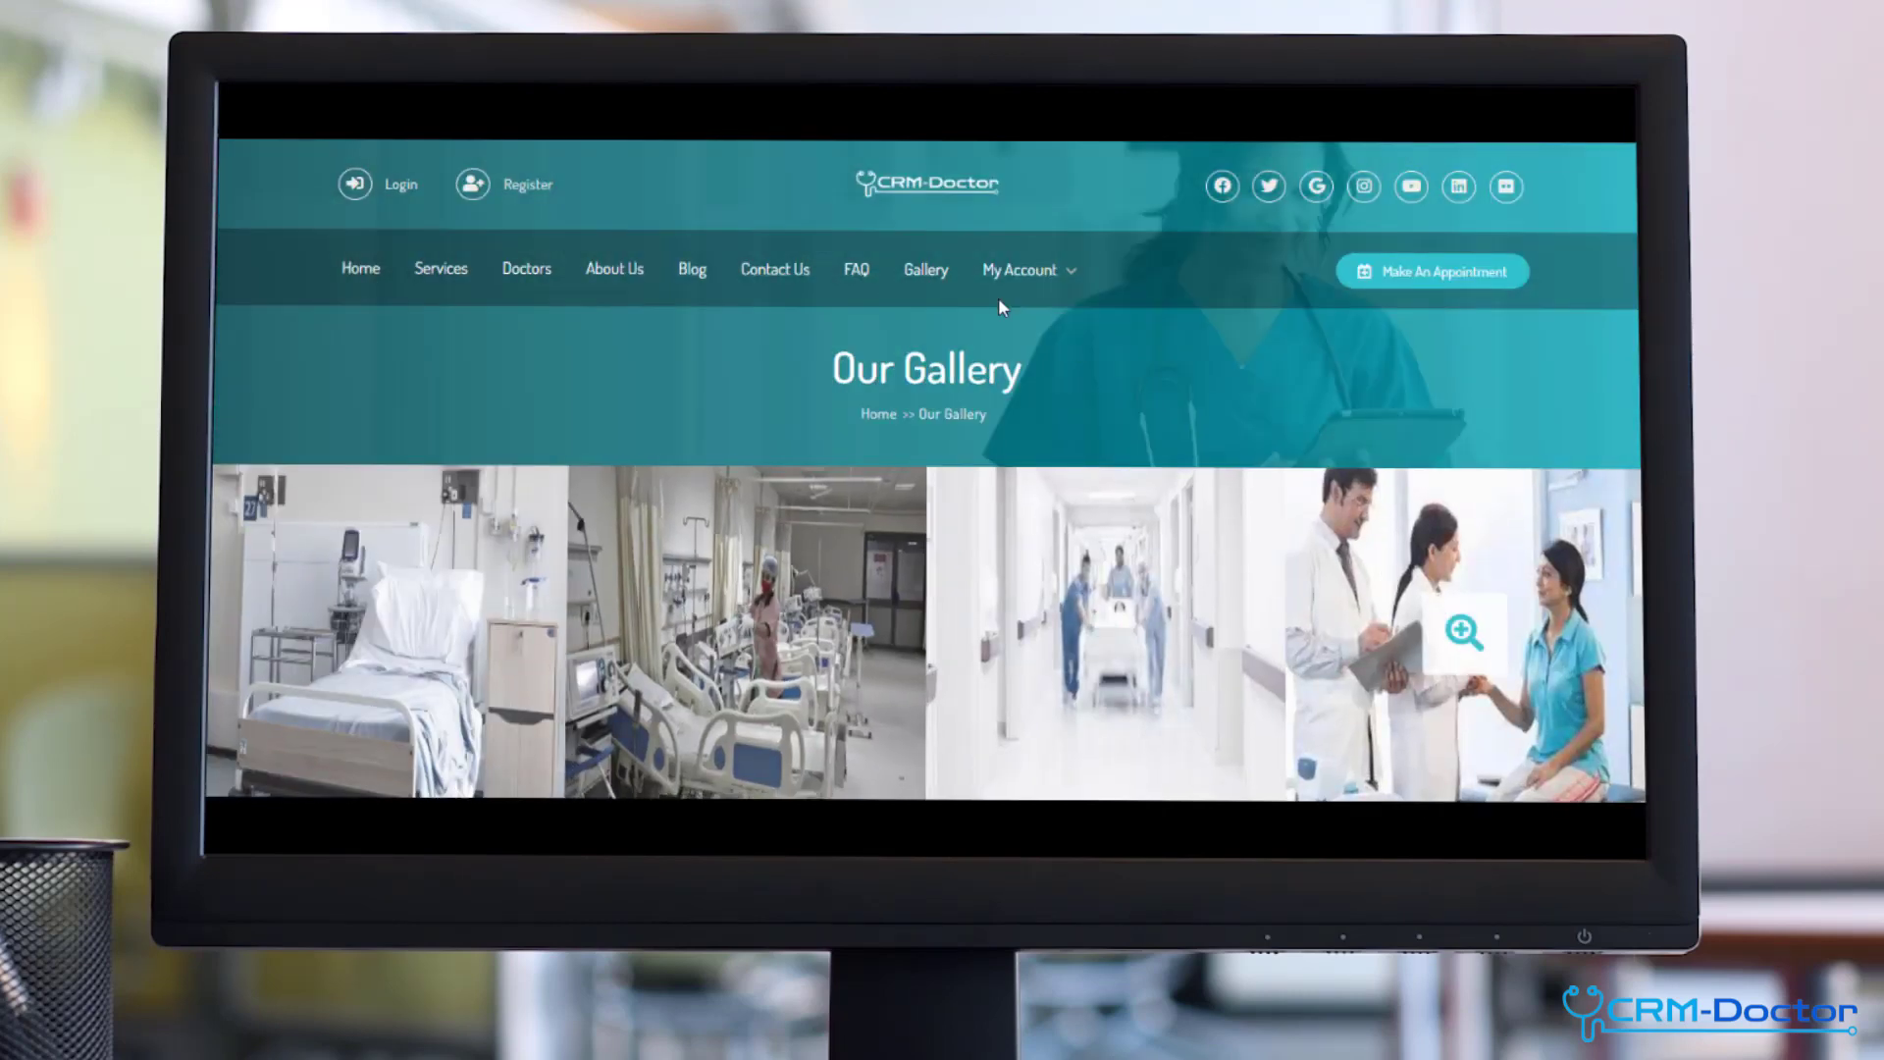
click(398, 185)
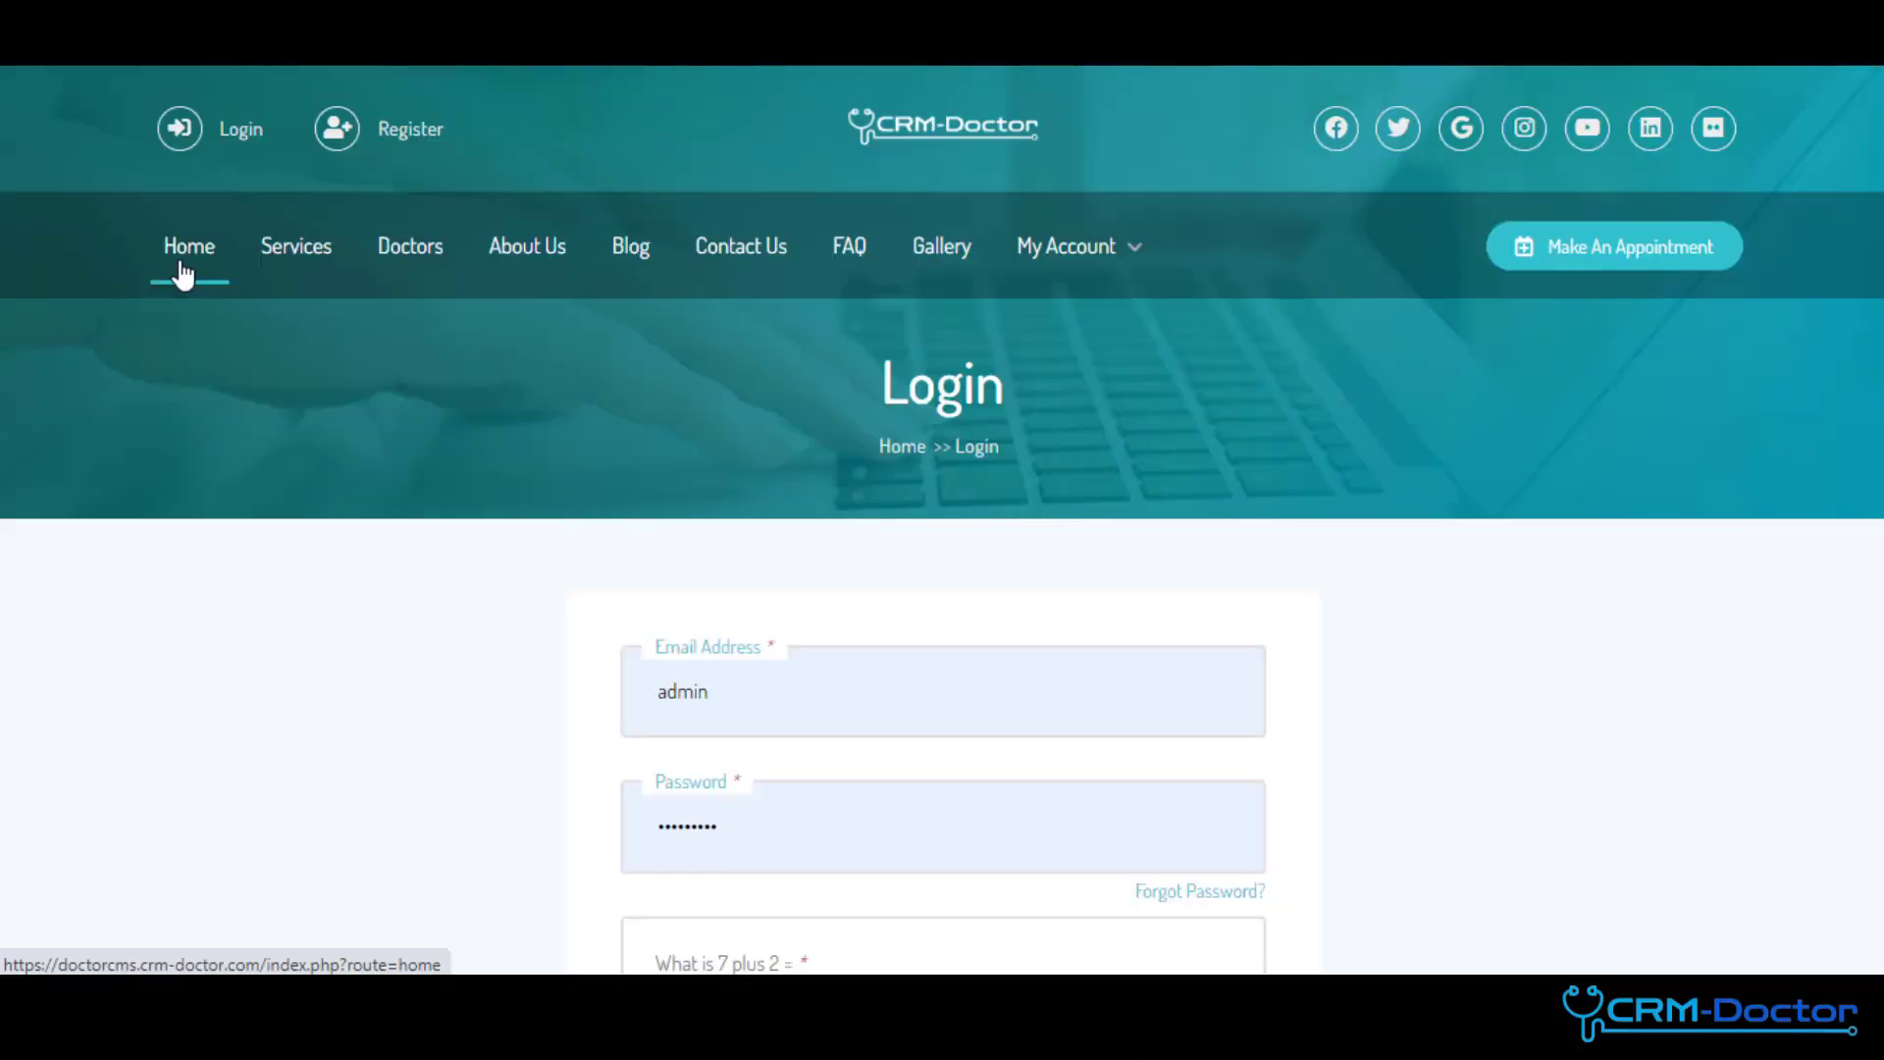
- Log in as the patient with captcha answer 7 to reach the doctor-choice booking step
click(188, 245)
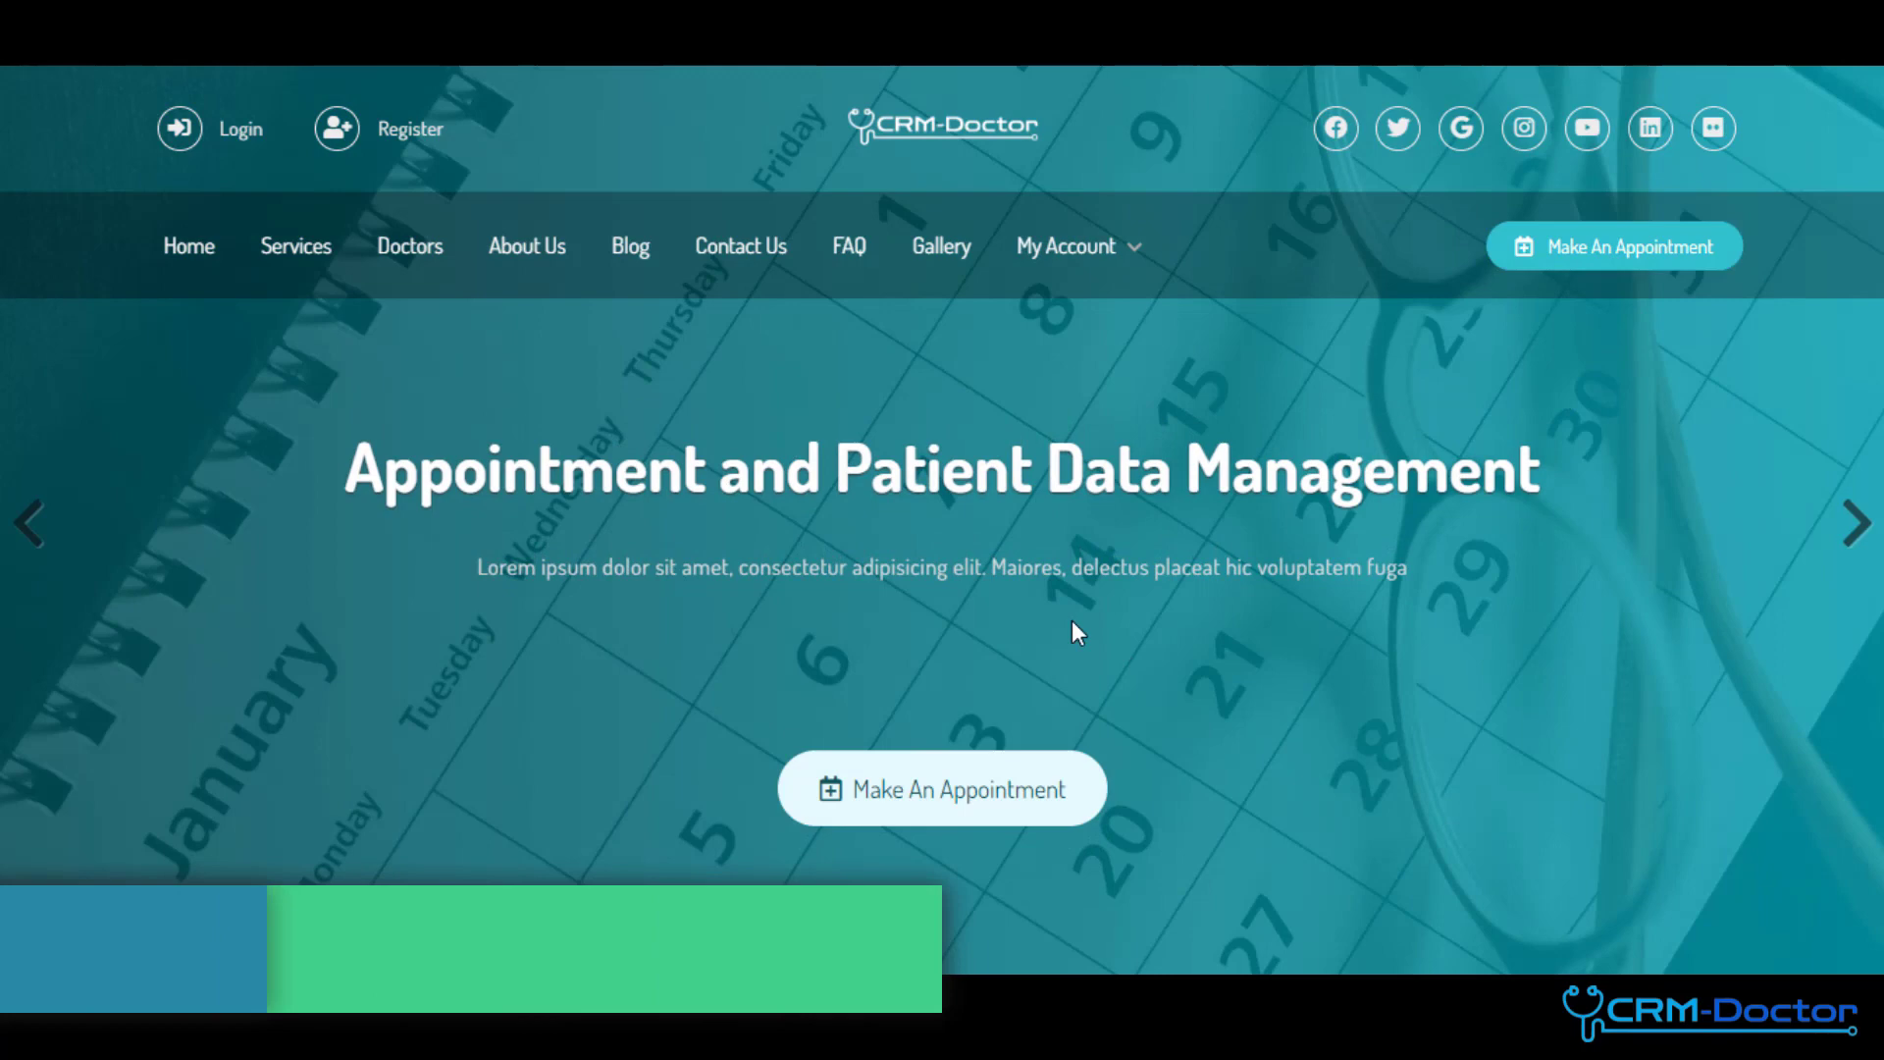
click(239, 130)
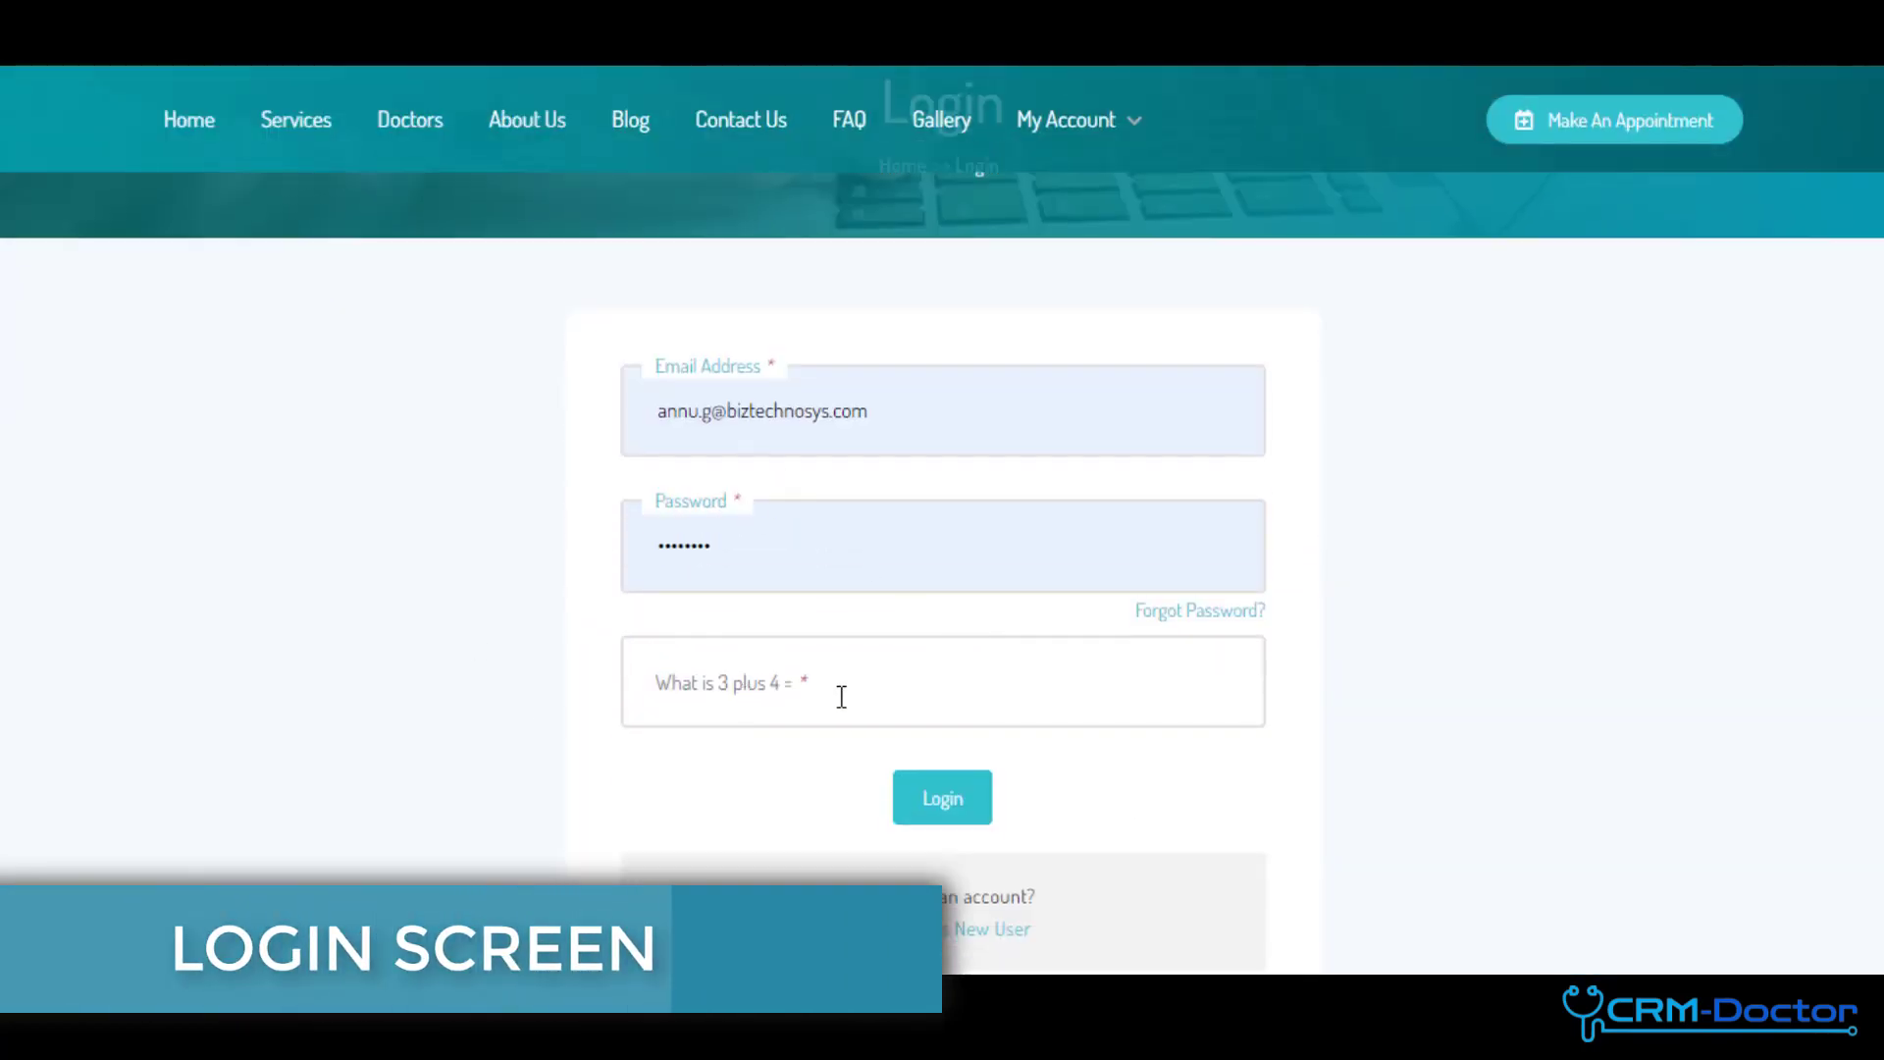
text(7)
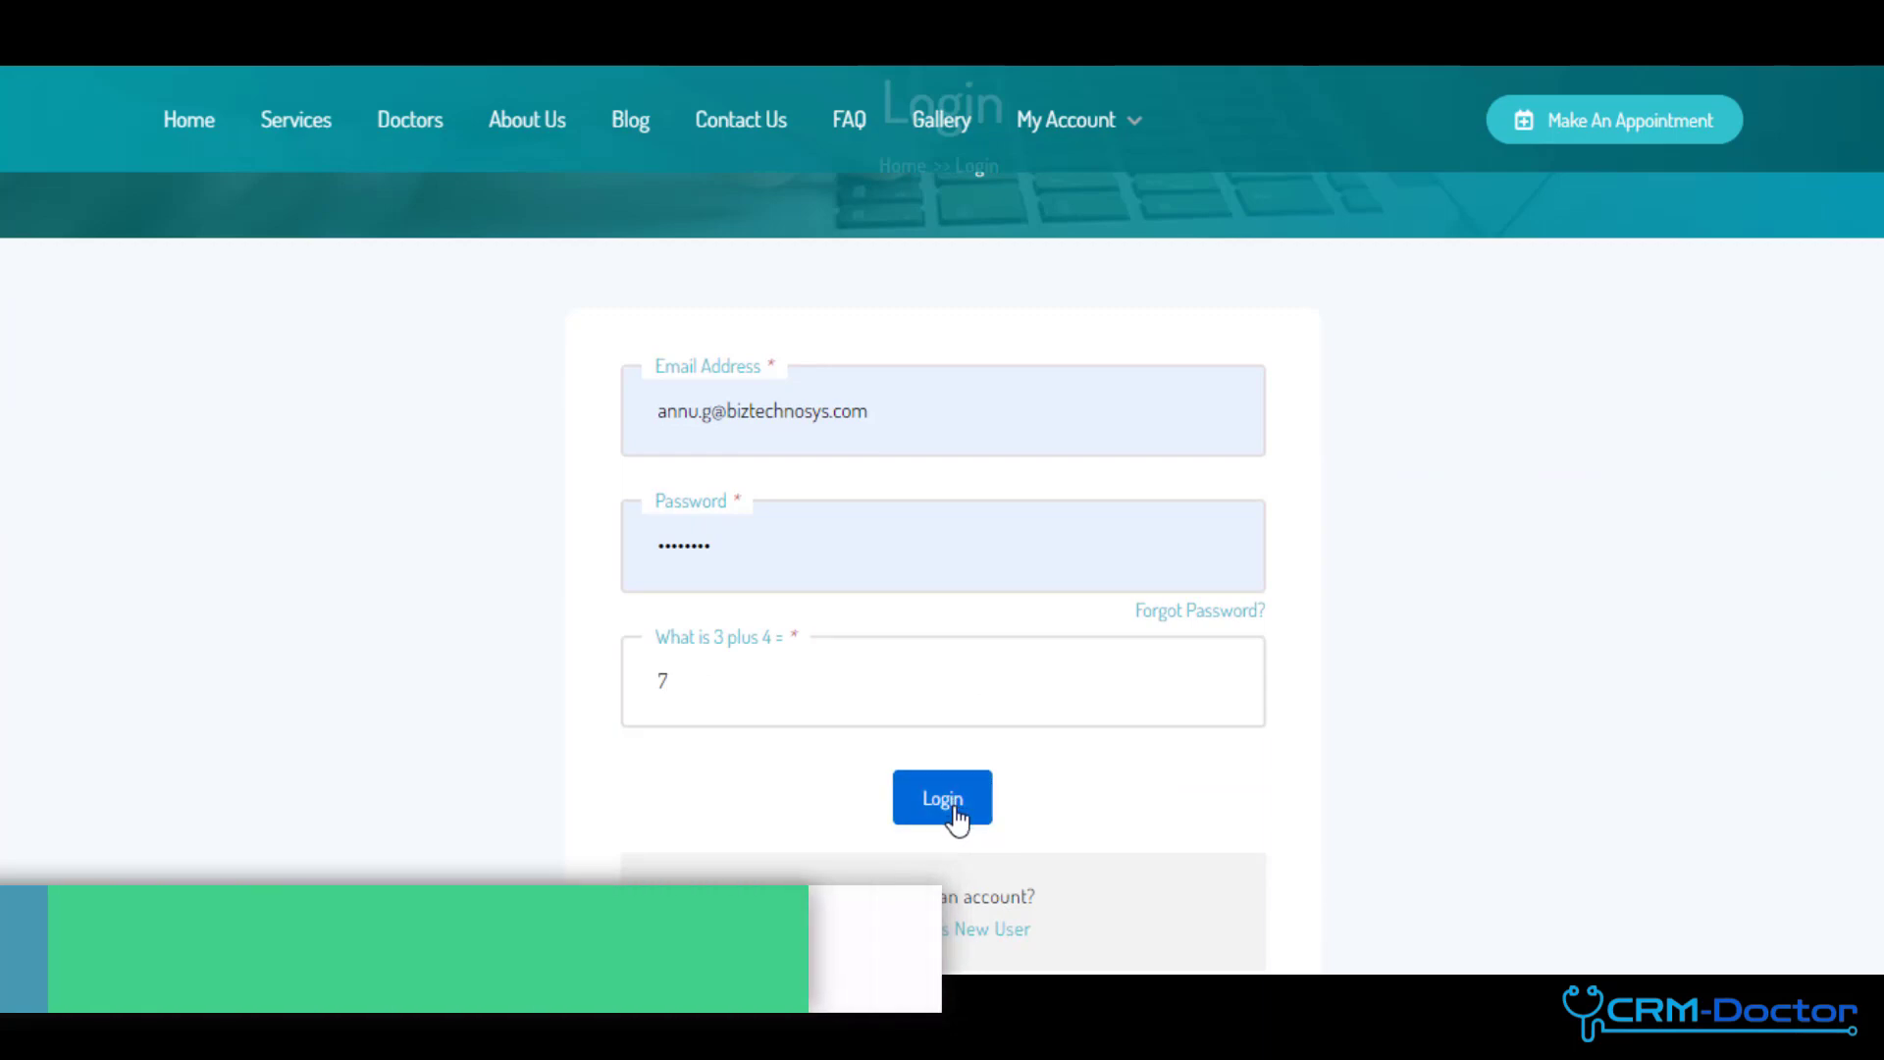
click(943, 799)
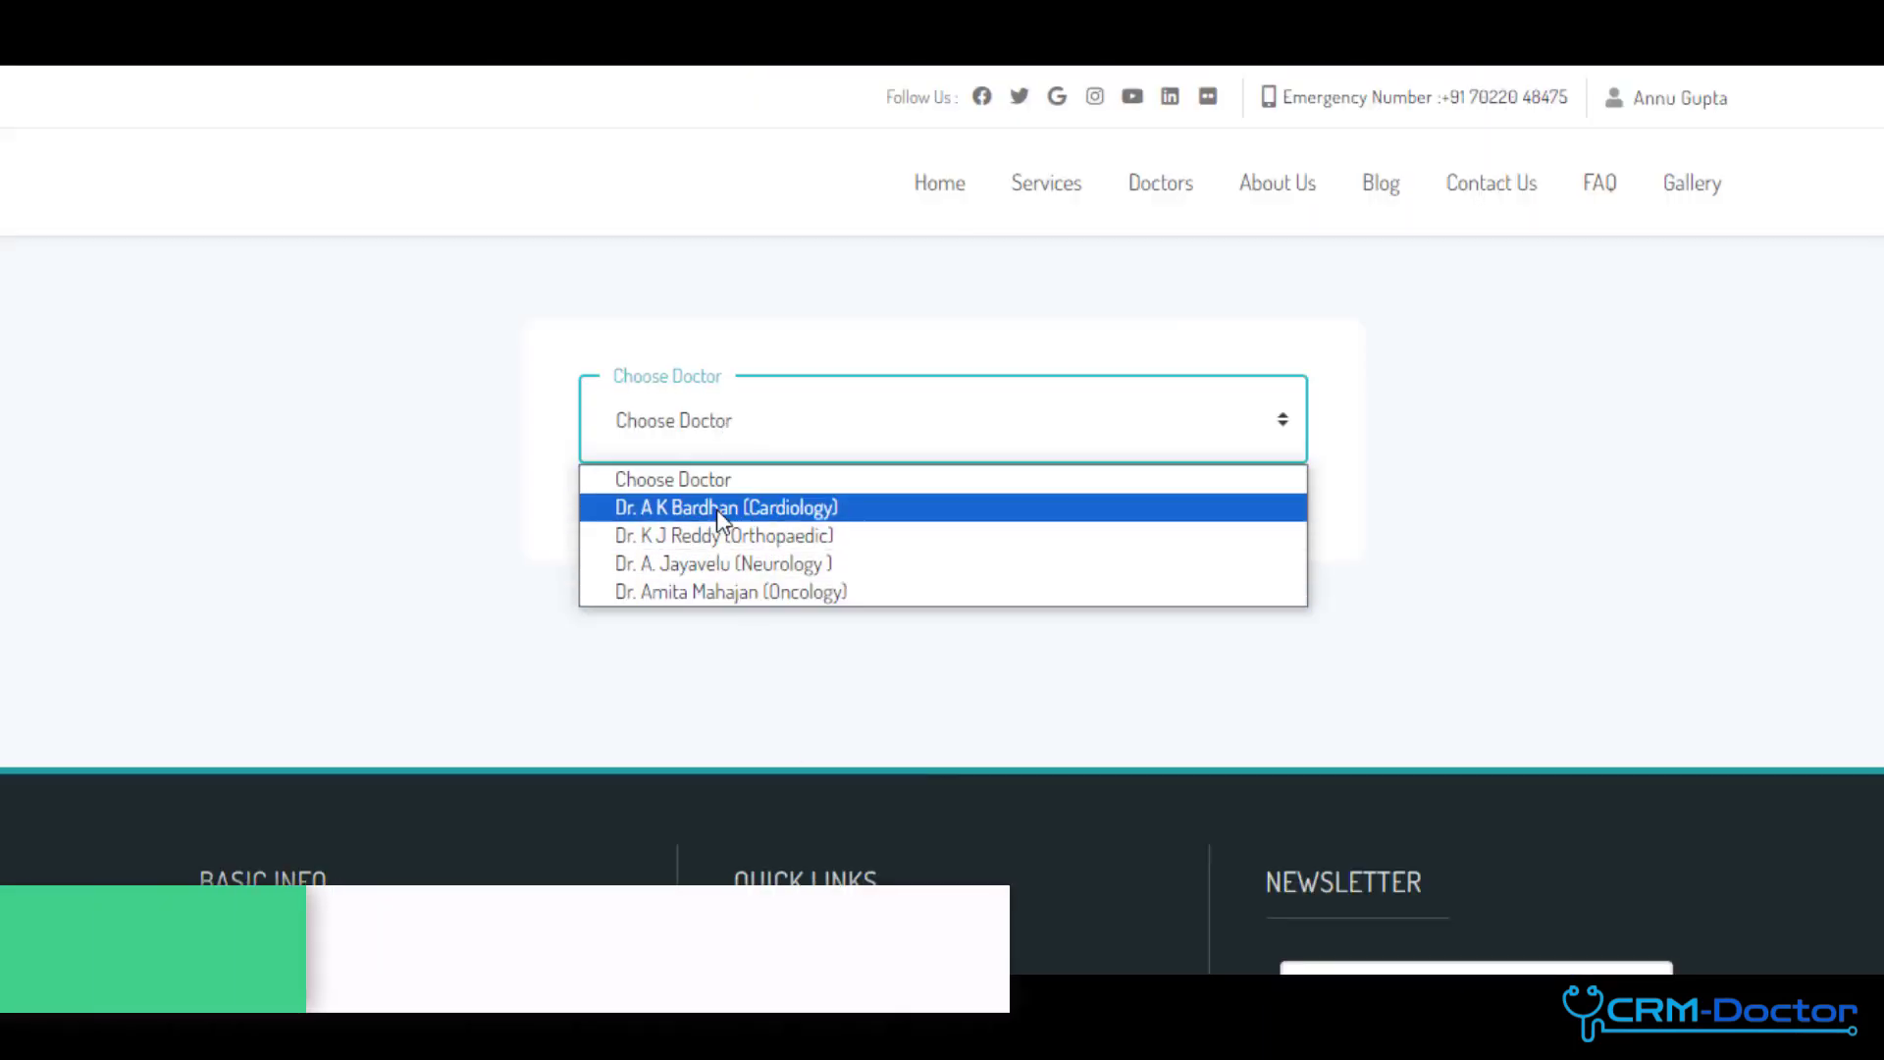
- Confirm the cardiologist for 31-07-2023 at 13:00, submit the booking and view booked appointments
scroll(down, 3)
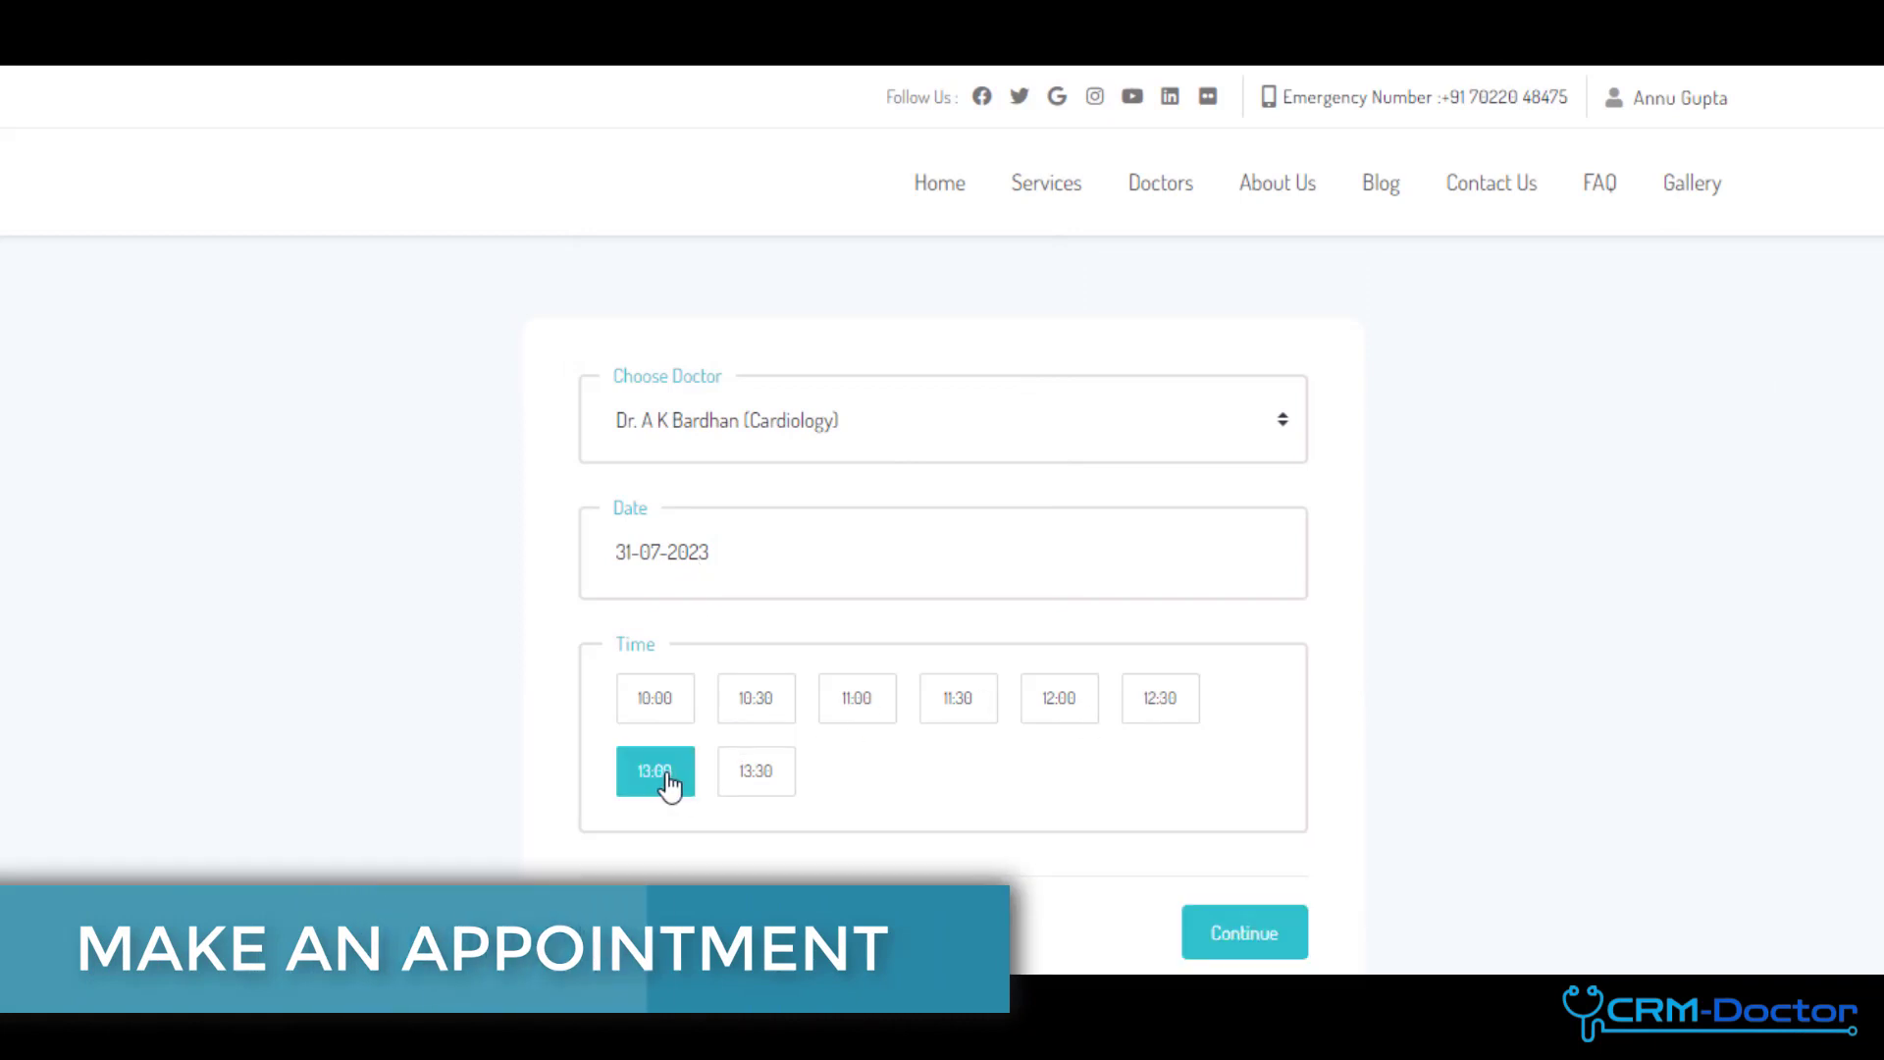
click(1244, 932)
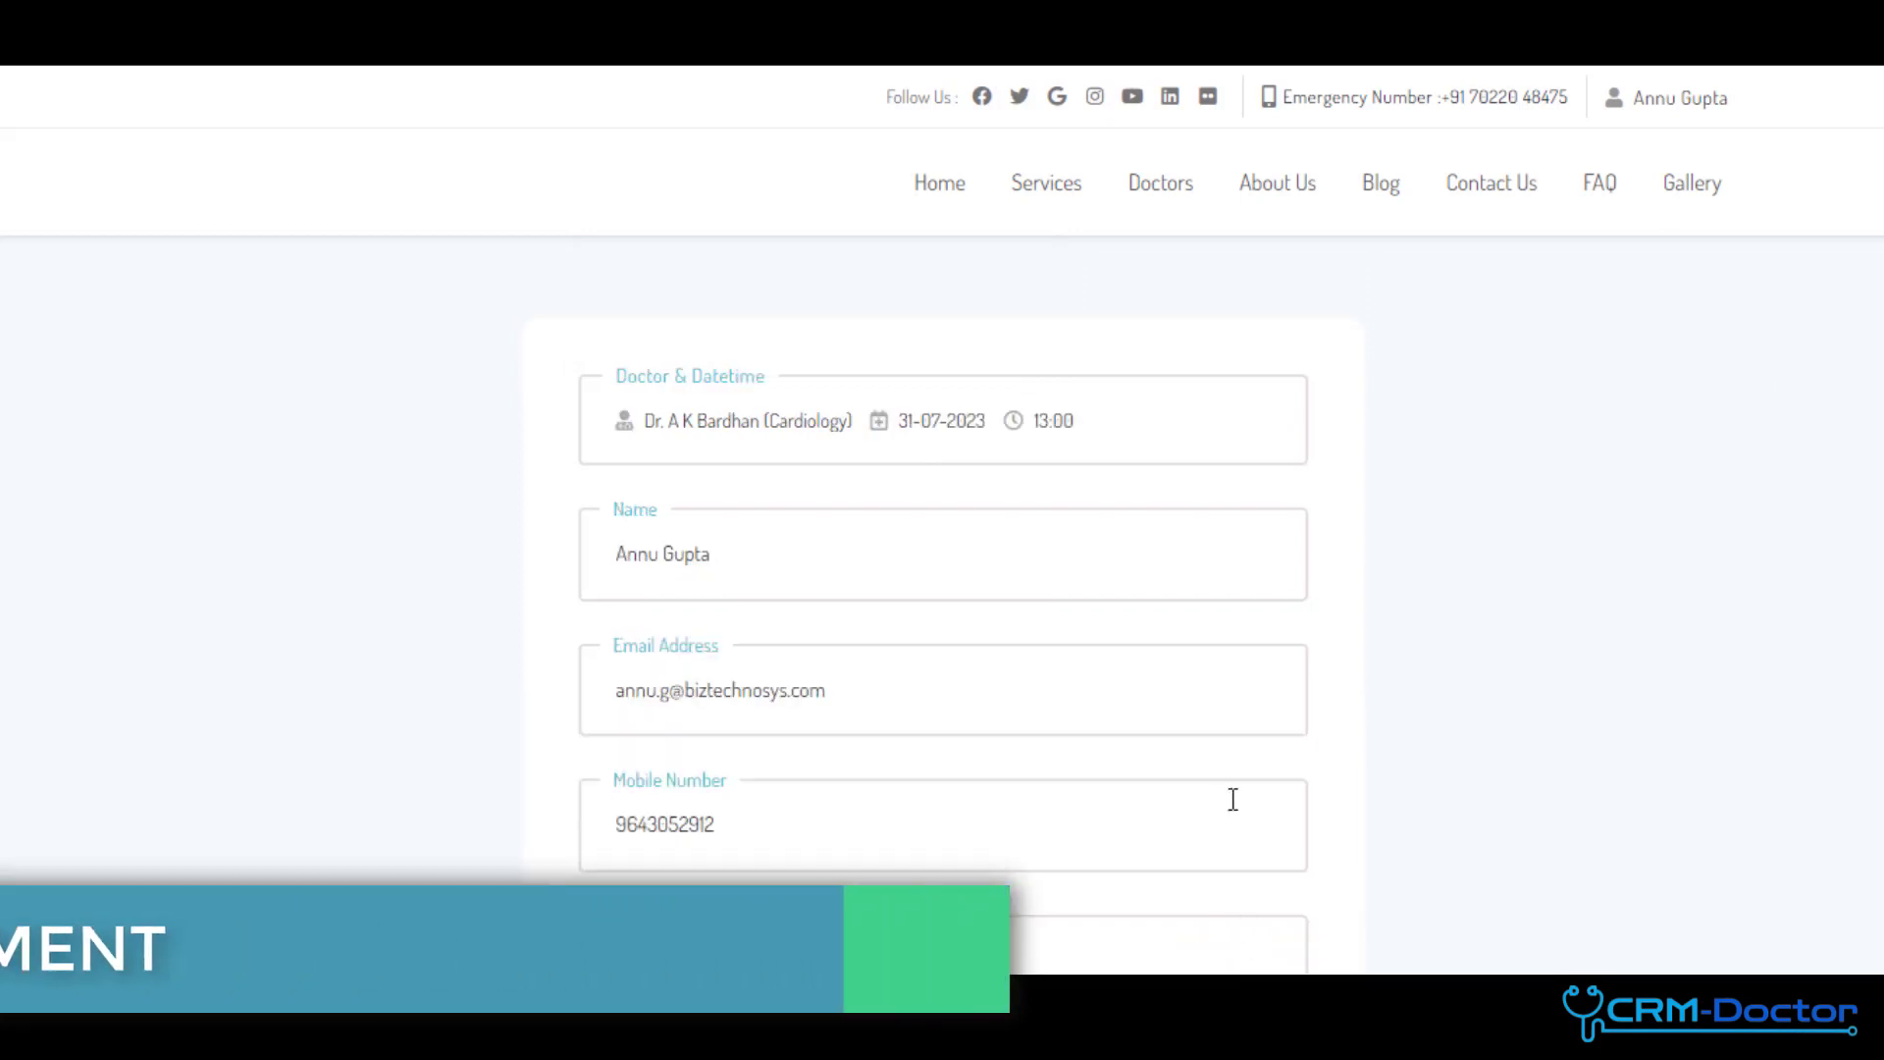
scroll(down, 3)
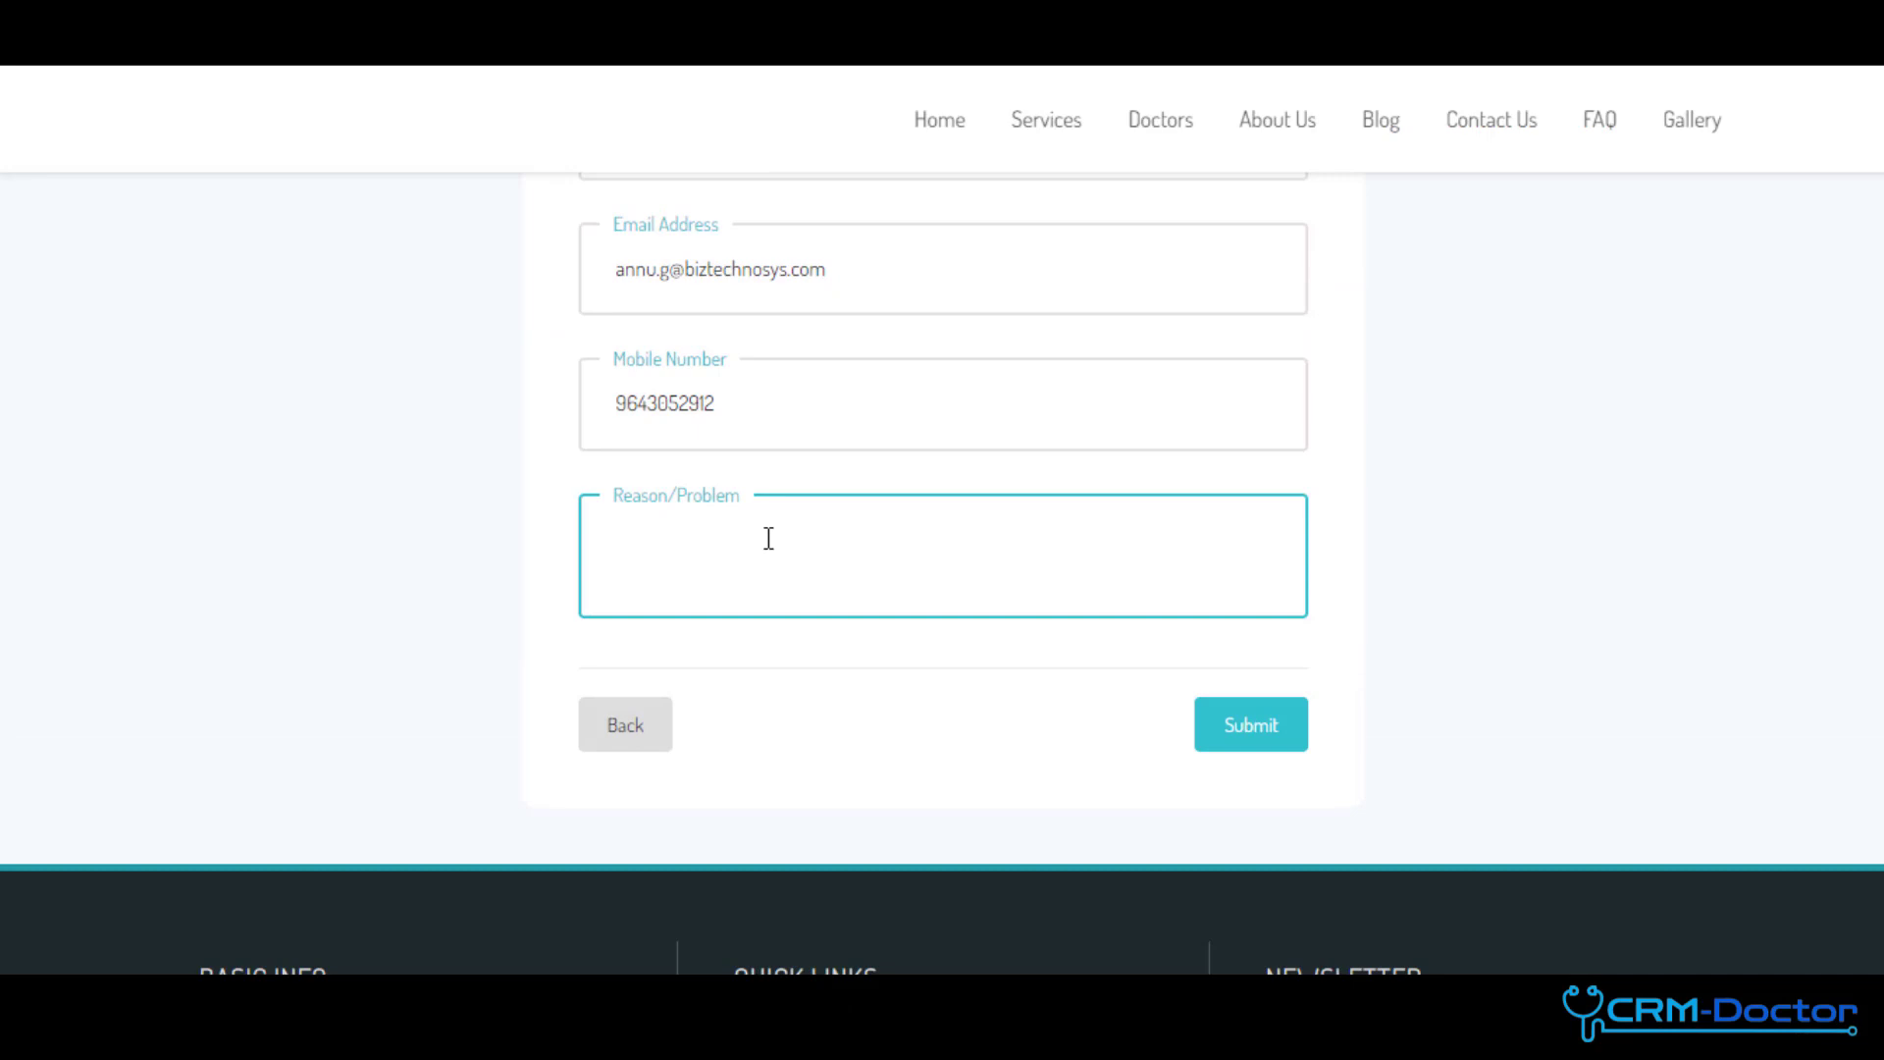
click(1250, 724)
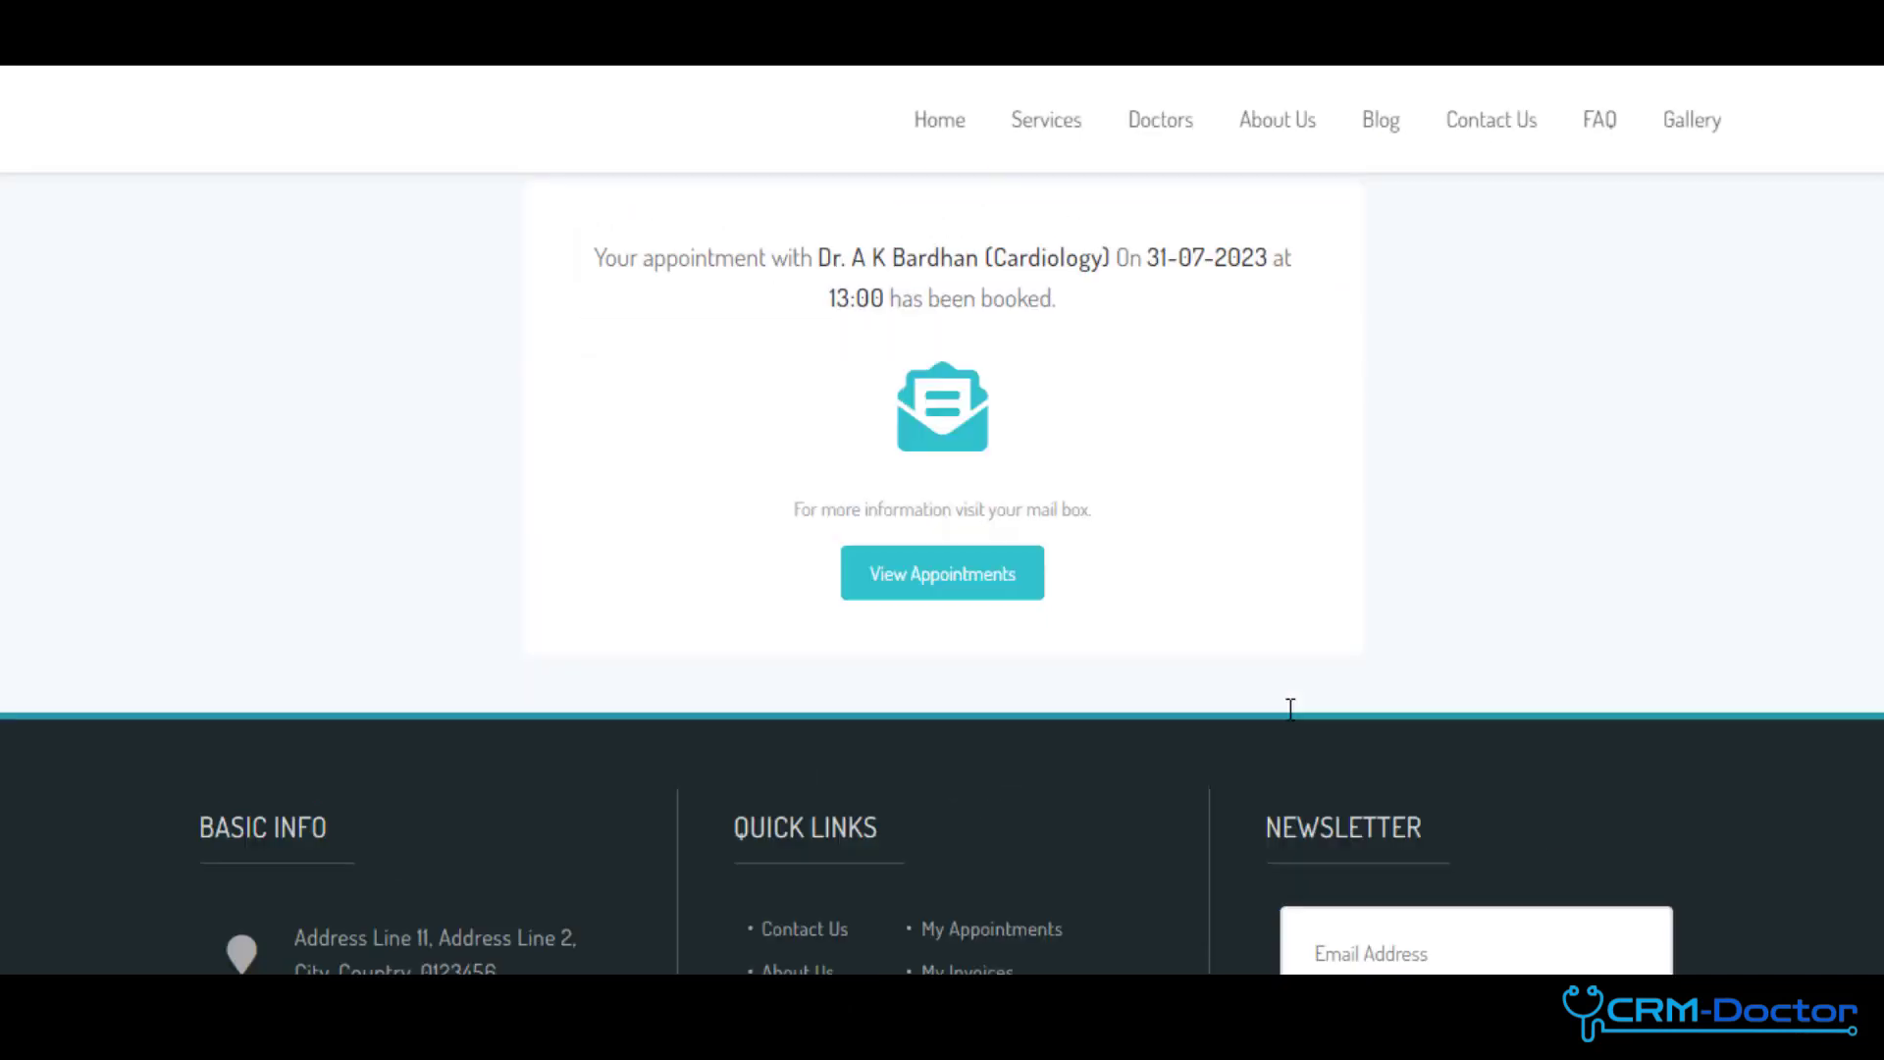
click(940, 571)
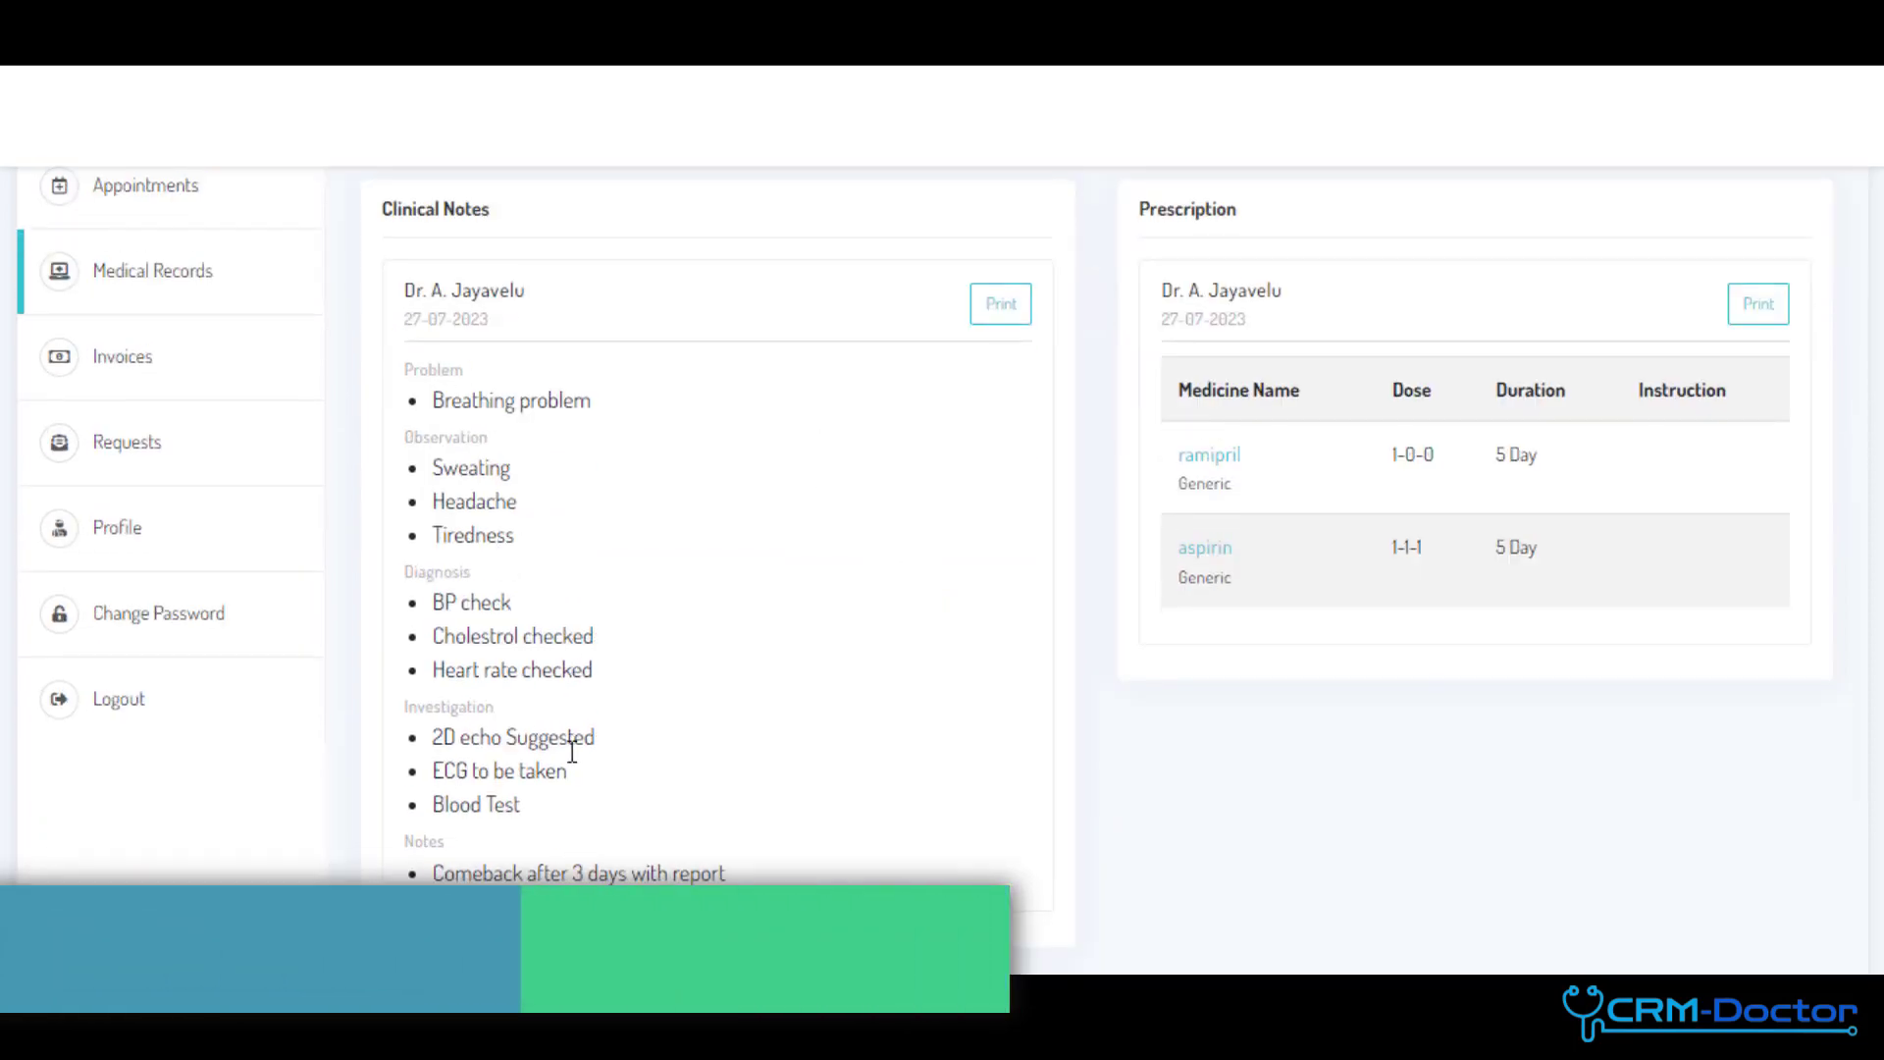
- View the patient's invoice list with its pending and paid bills
click(122, 355)
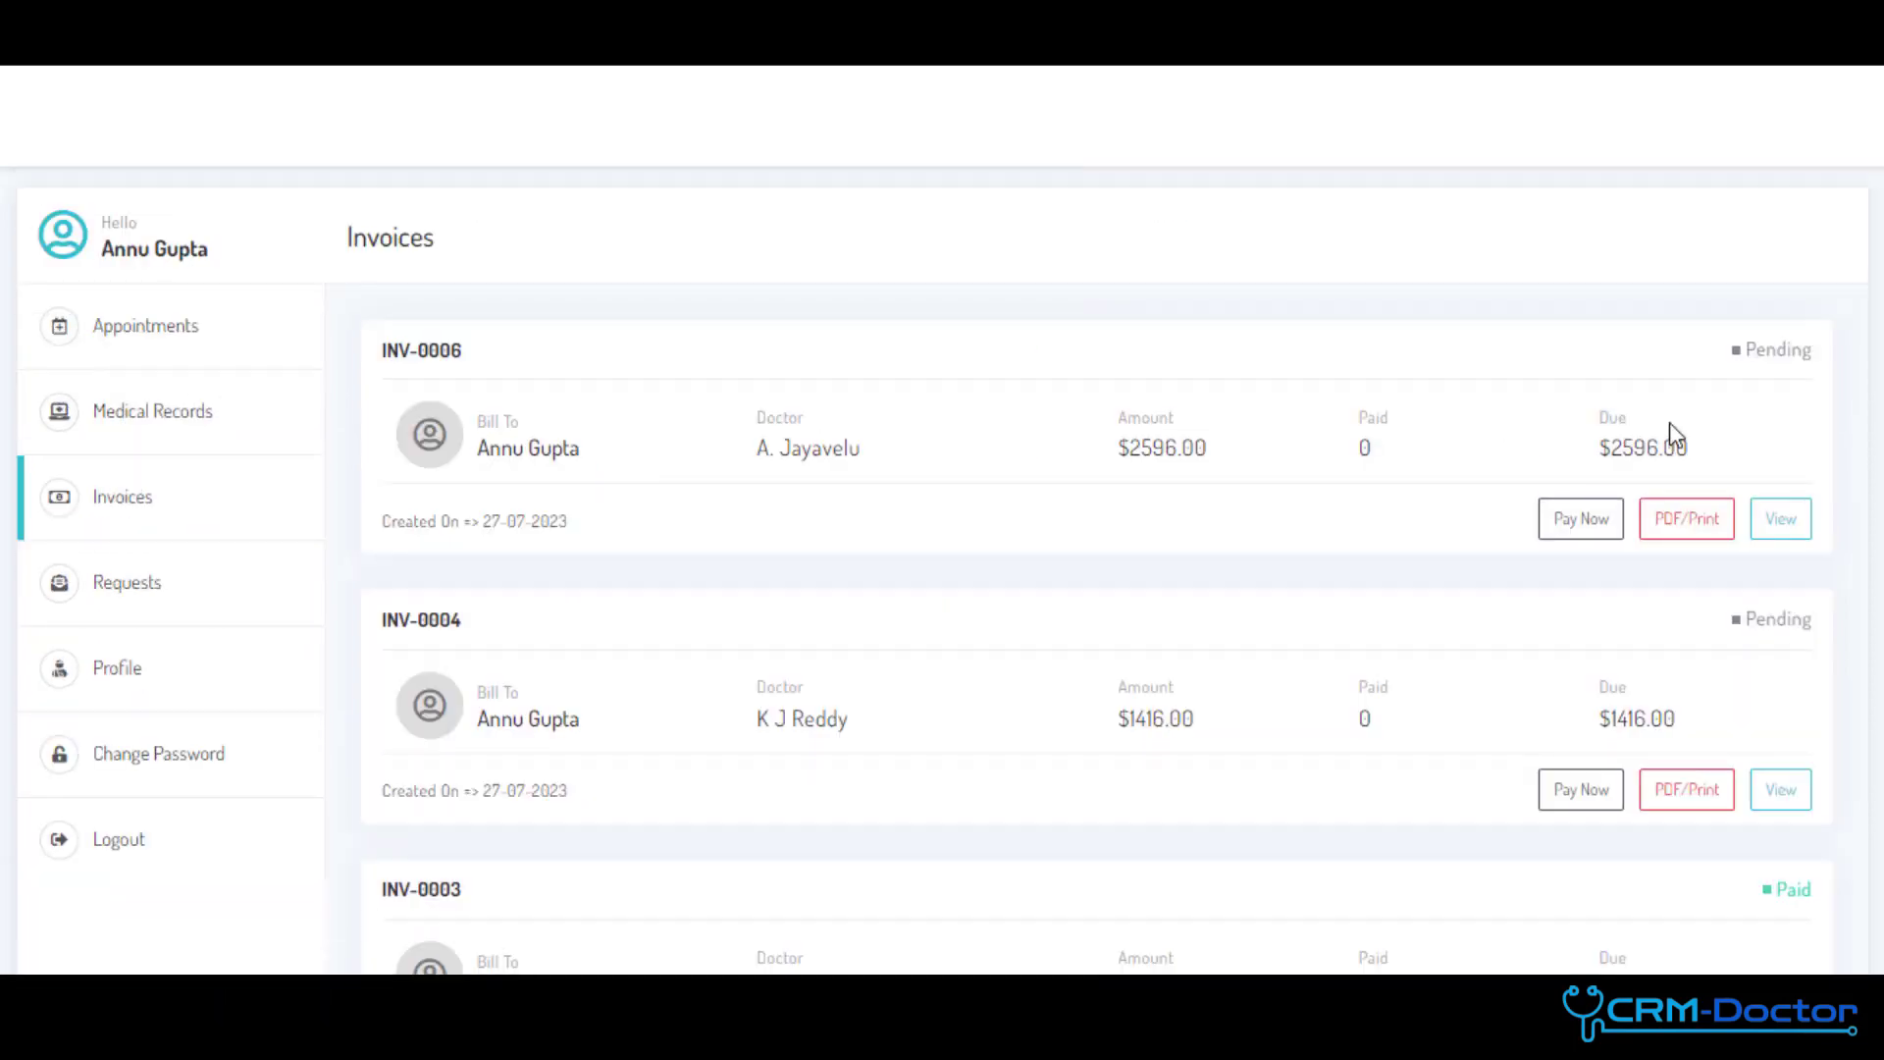
scroll(down, 3)
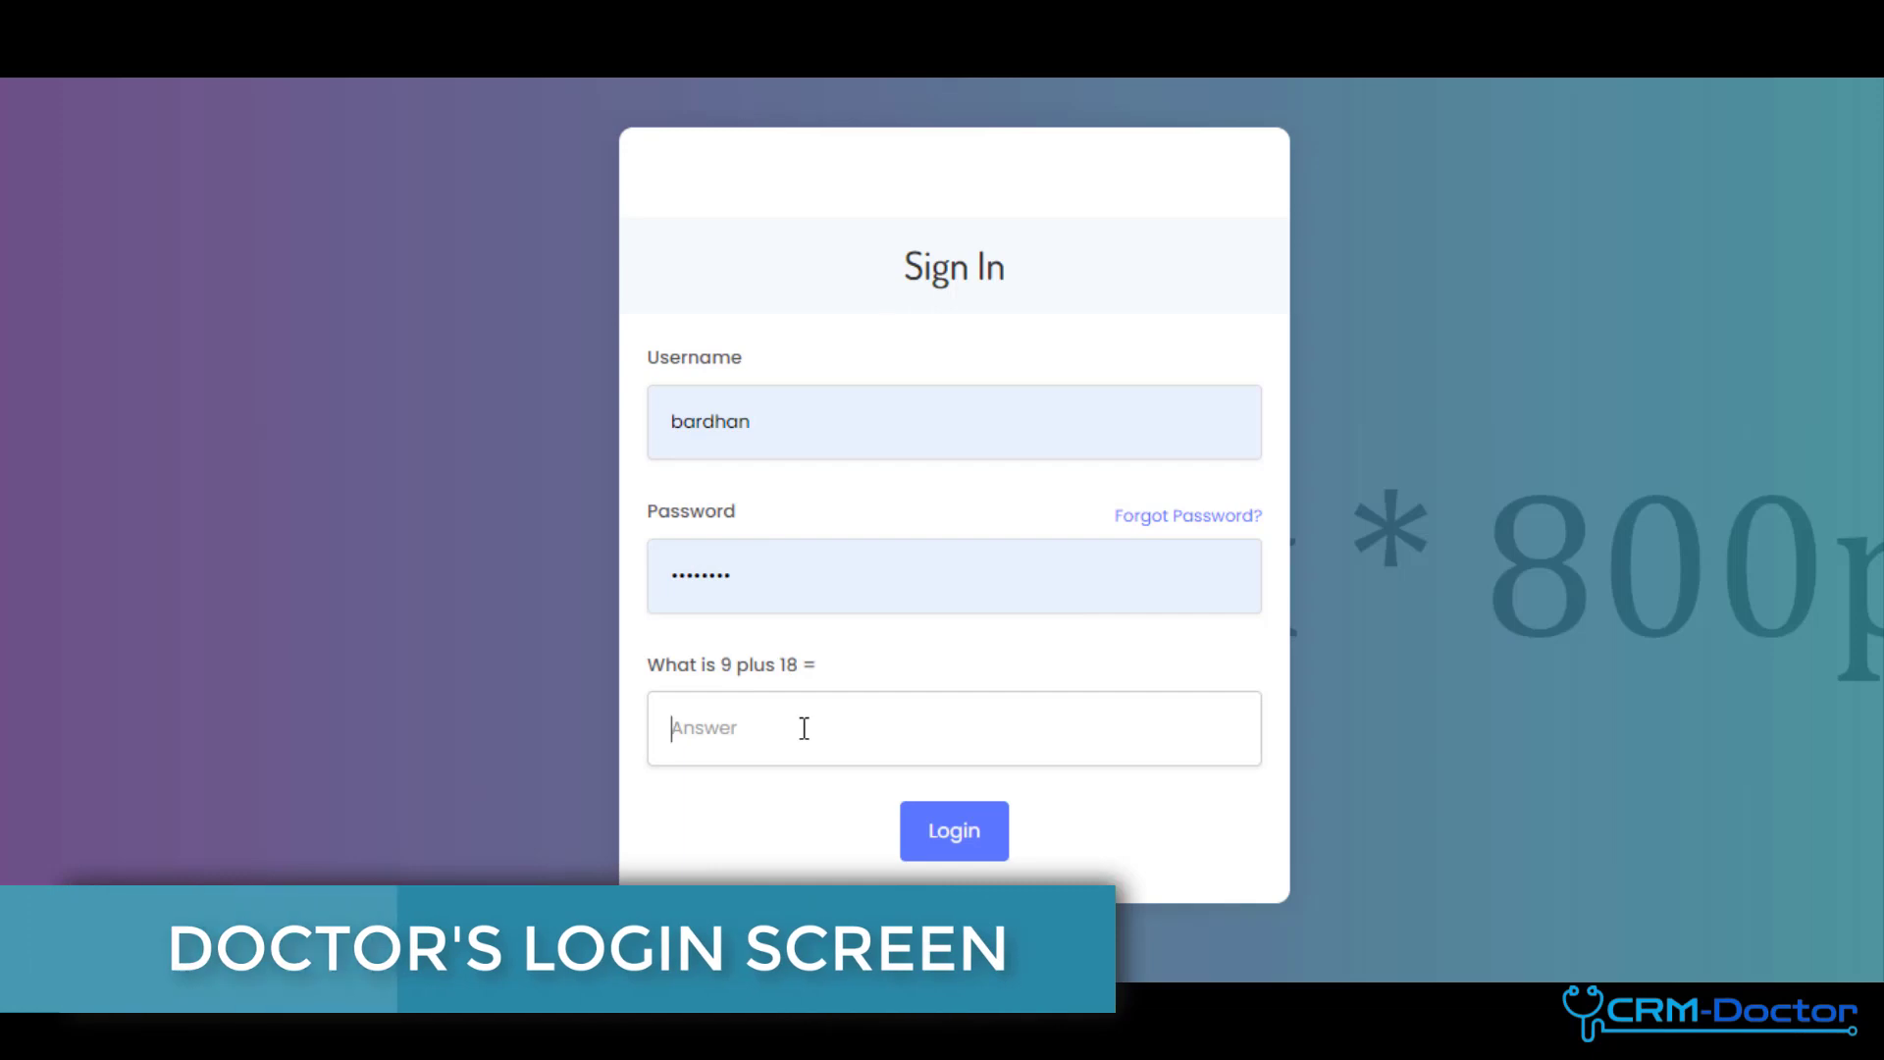
- Log in as the doctor with captcha answer 27, reaching the dashboard
text(27)
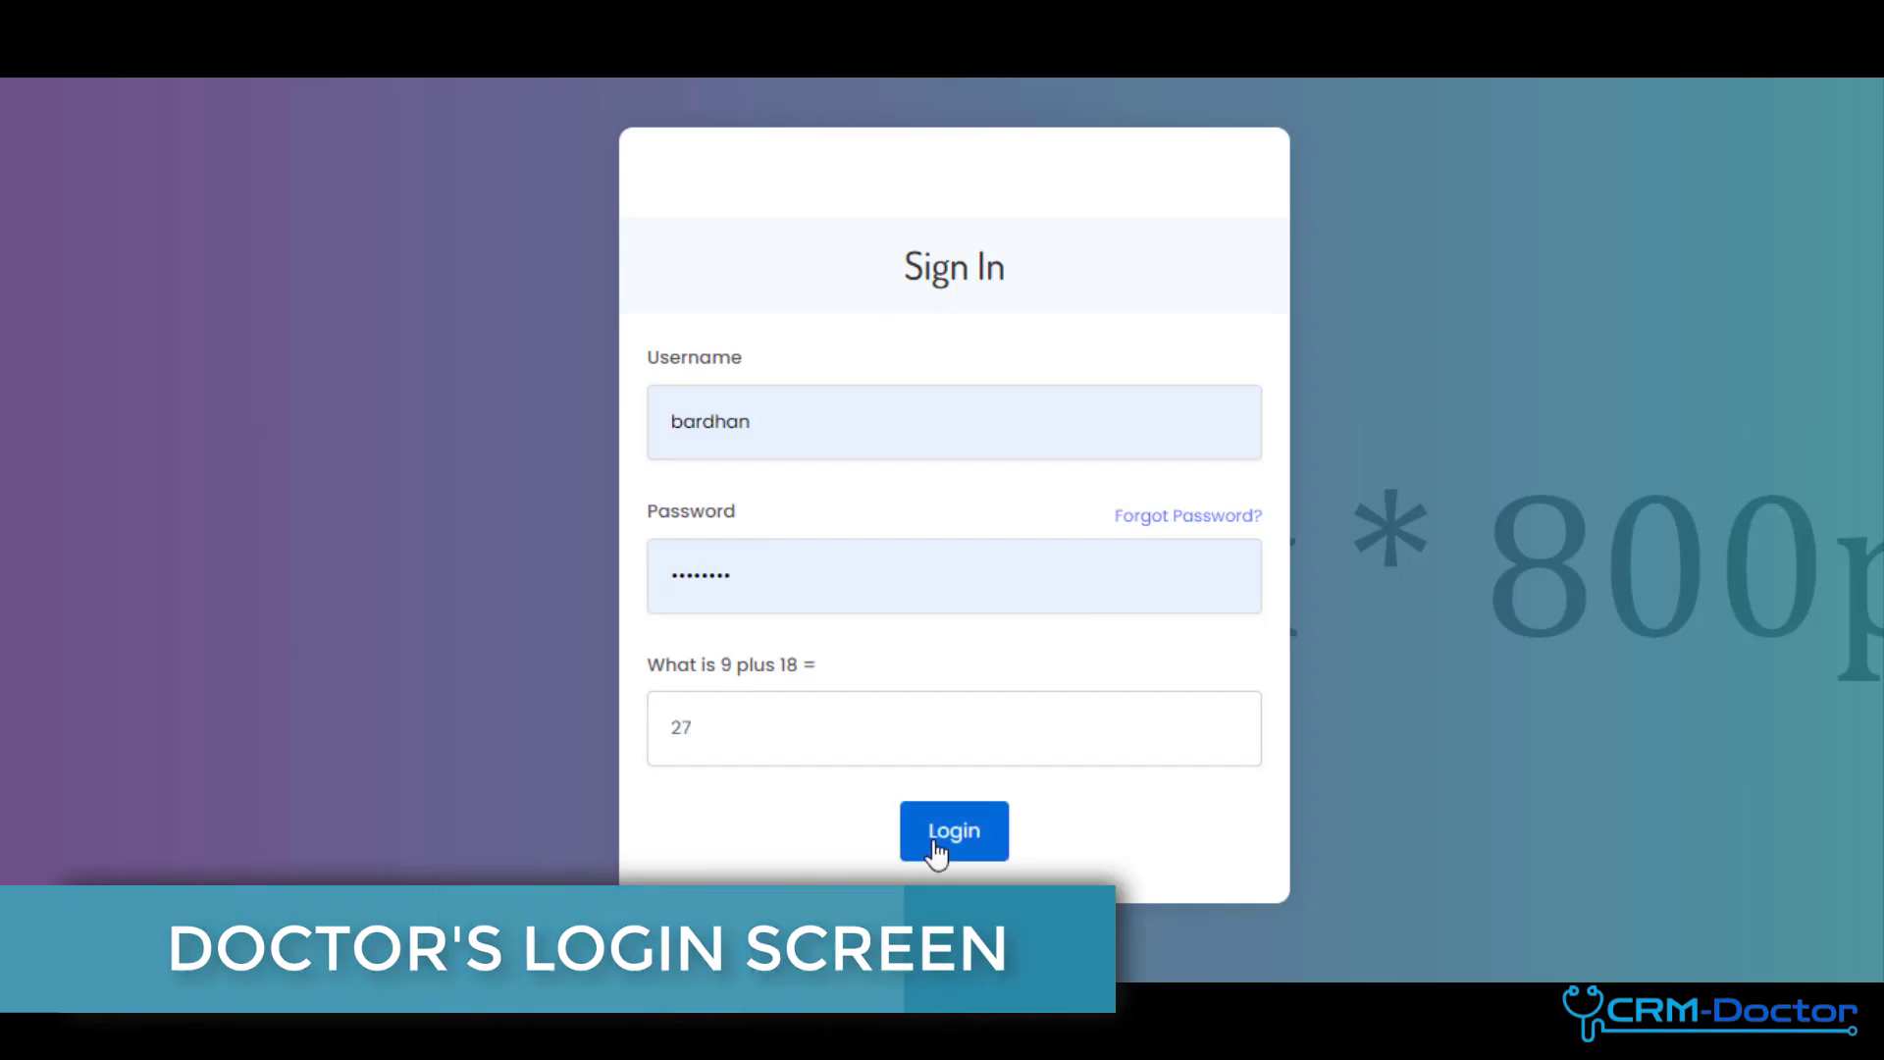
click(954, 830)
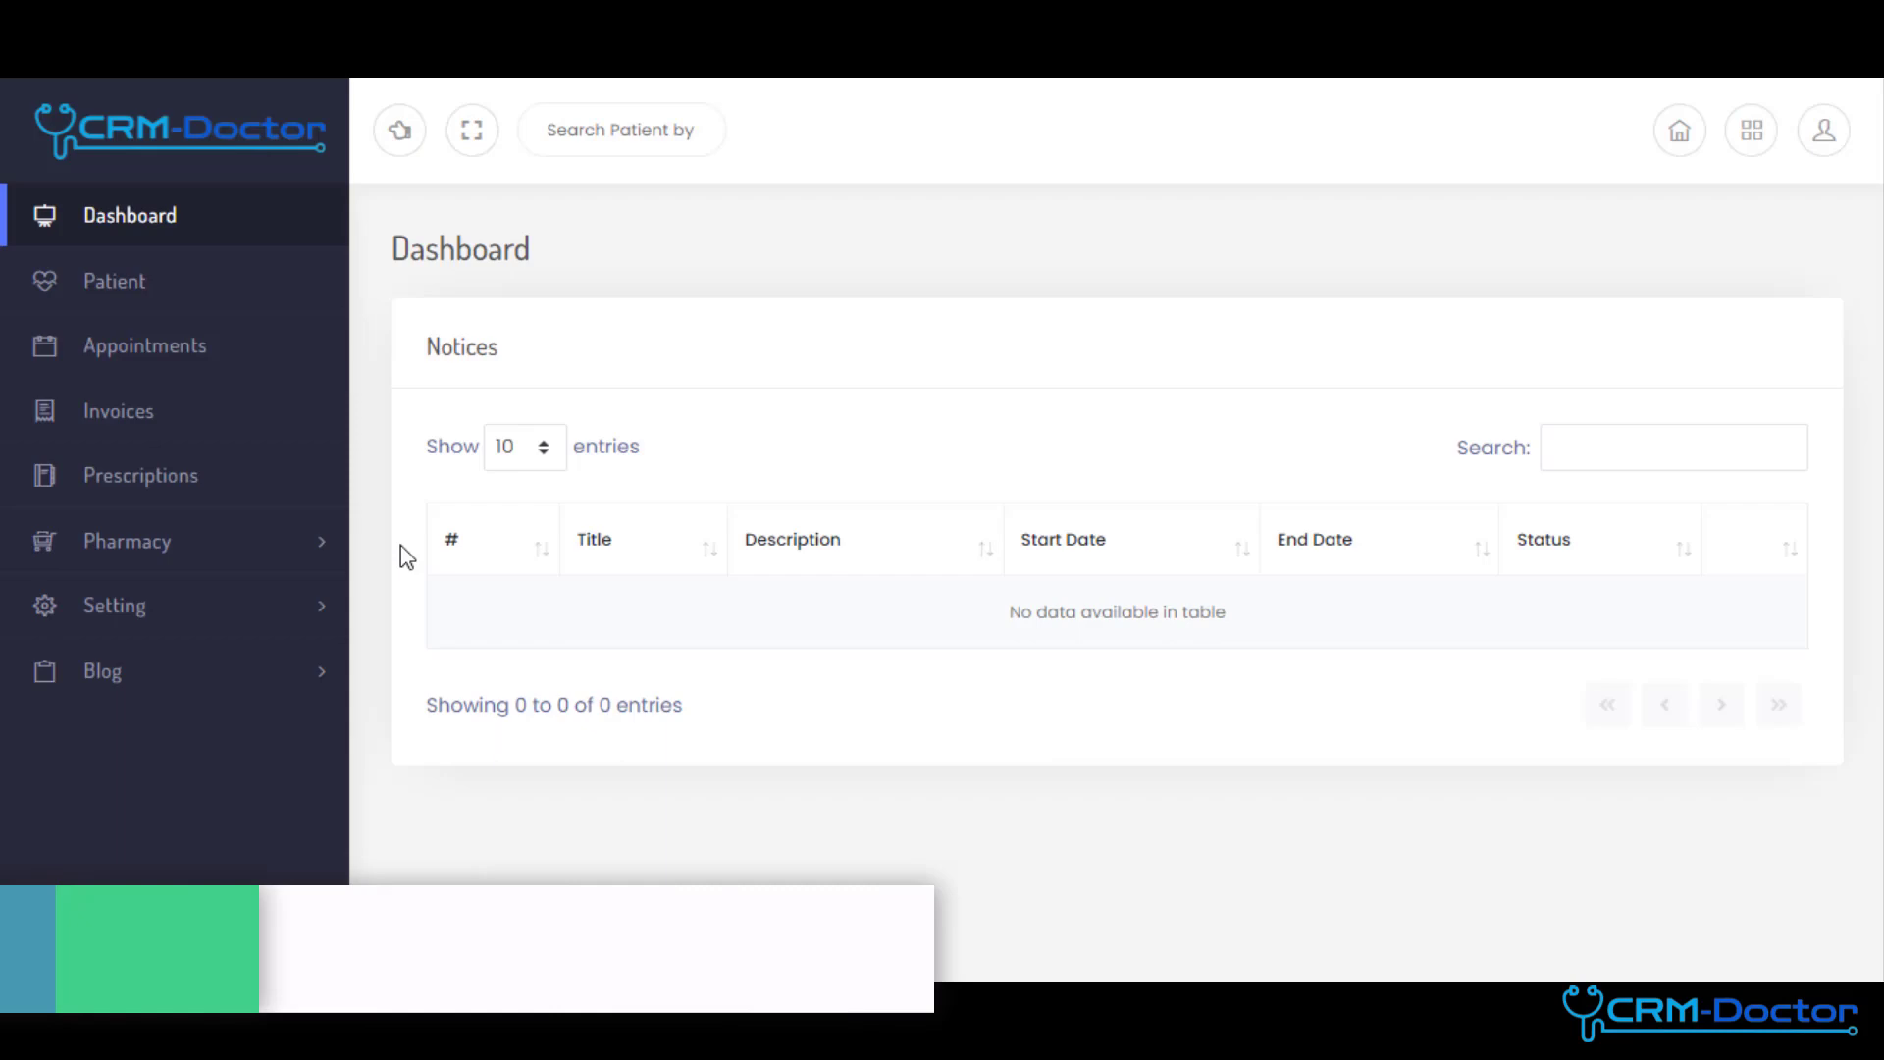
mouse_move(114, 281)
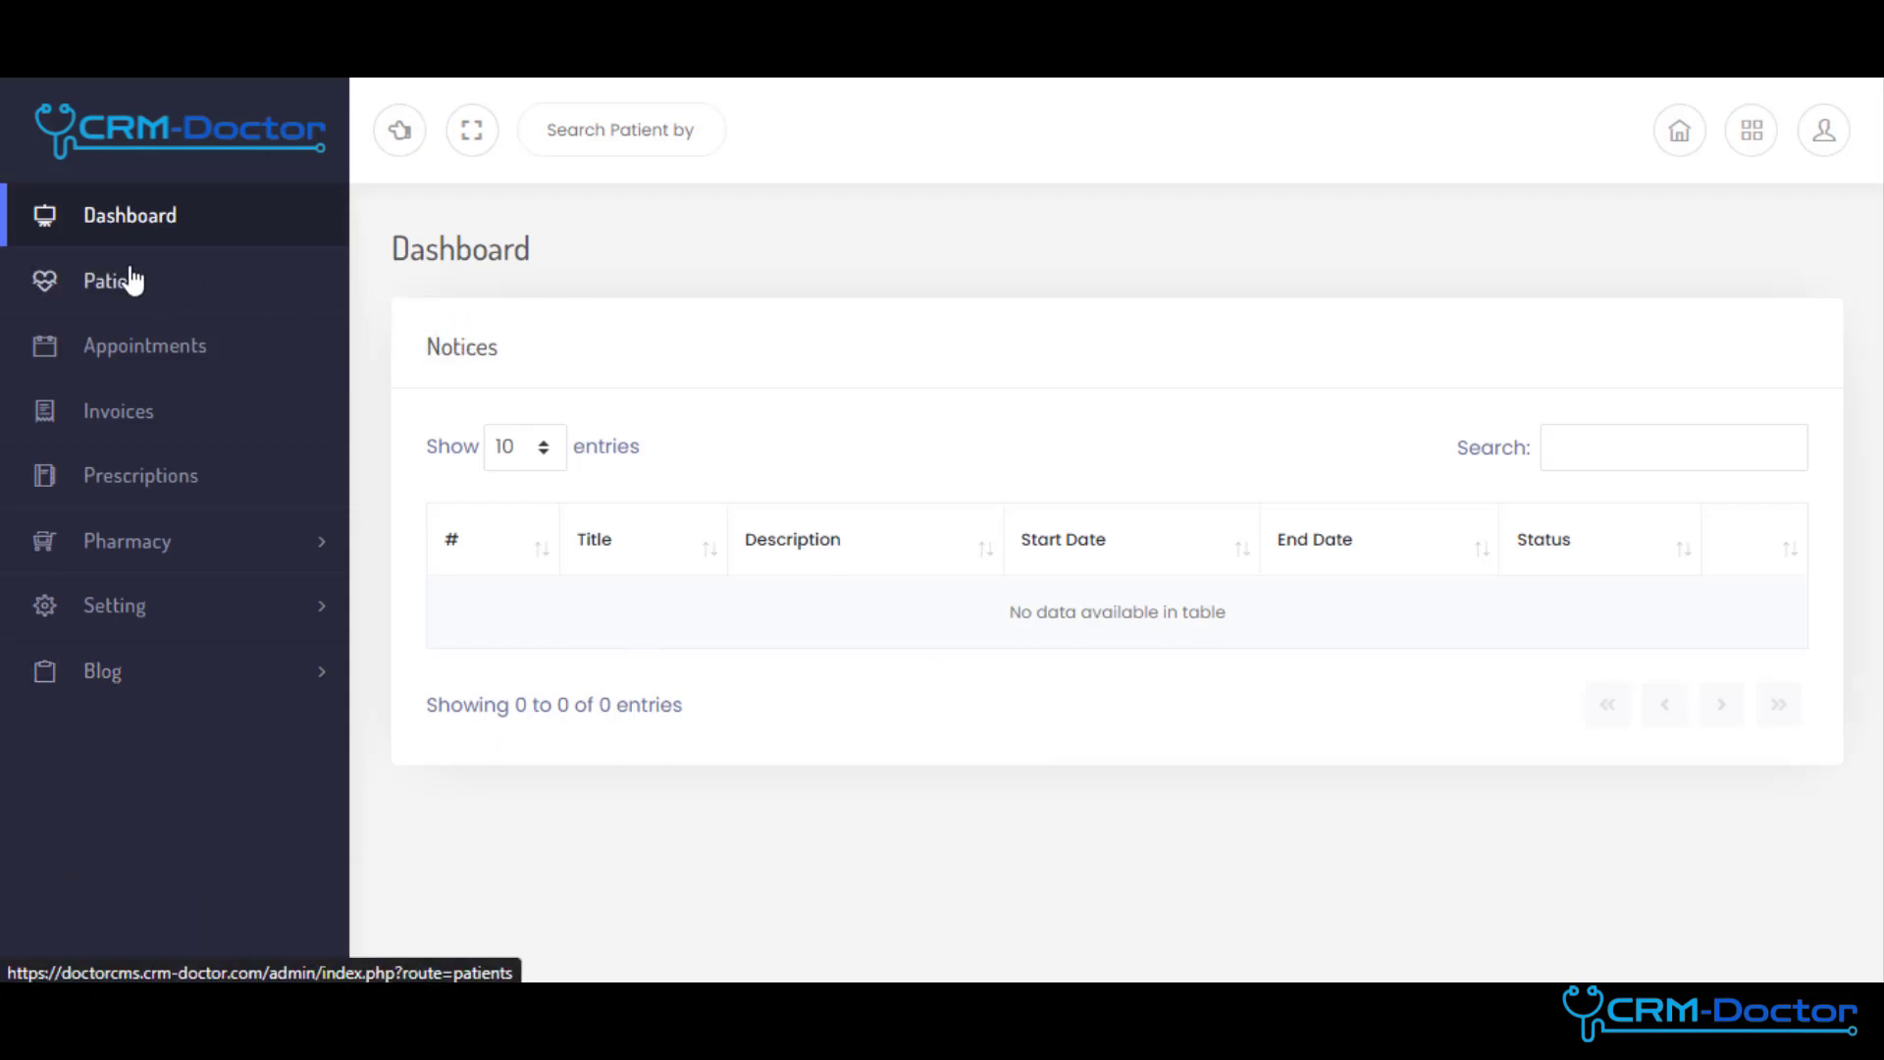
- Browse the patients list and scroll the appointments list to APNT-00007
click(116, 281)
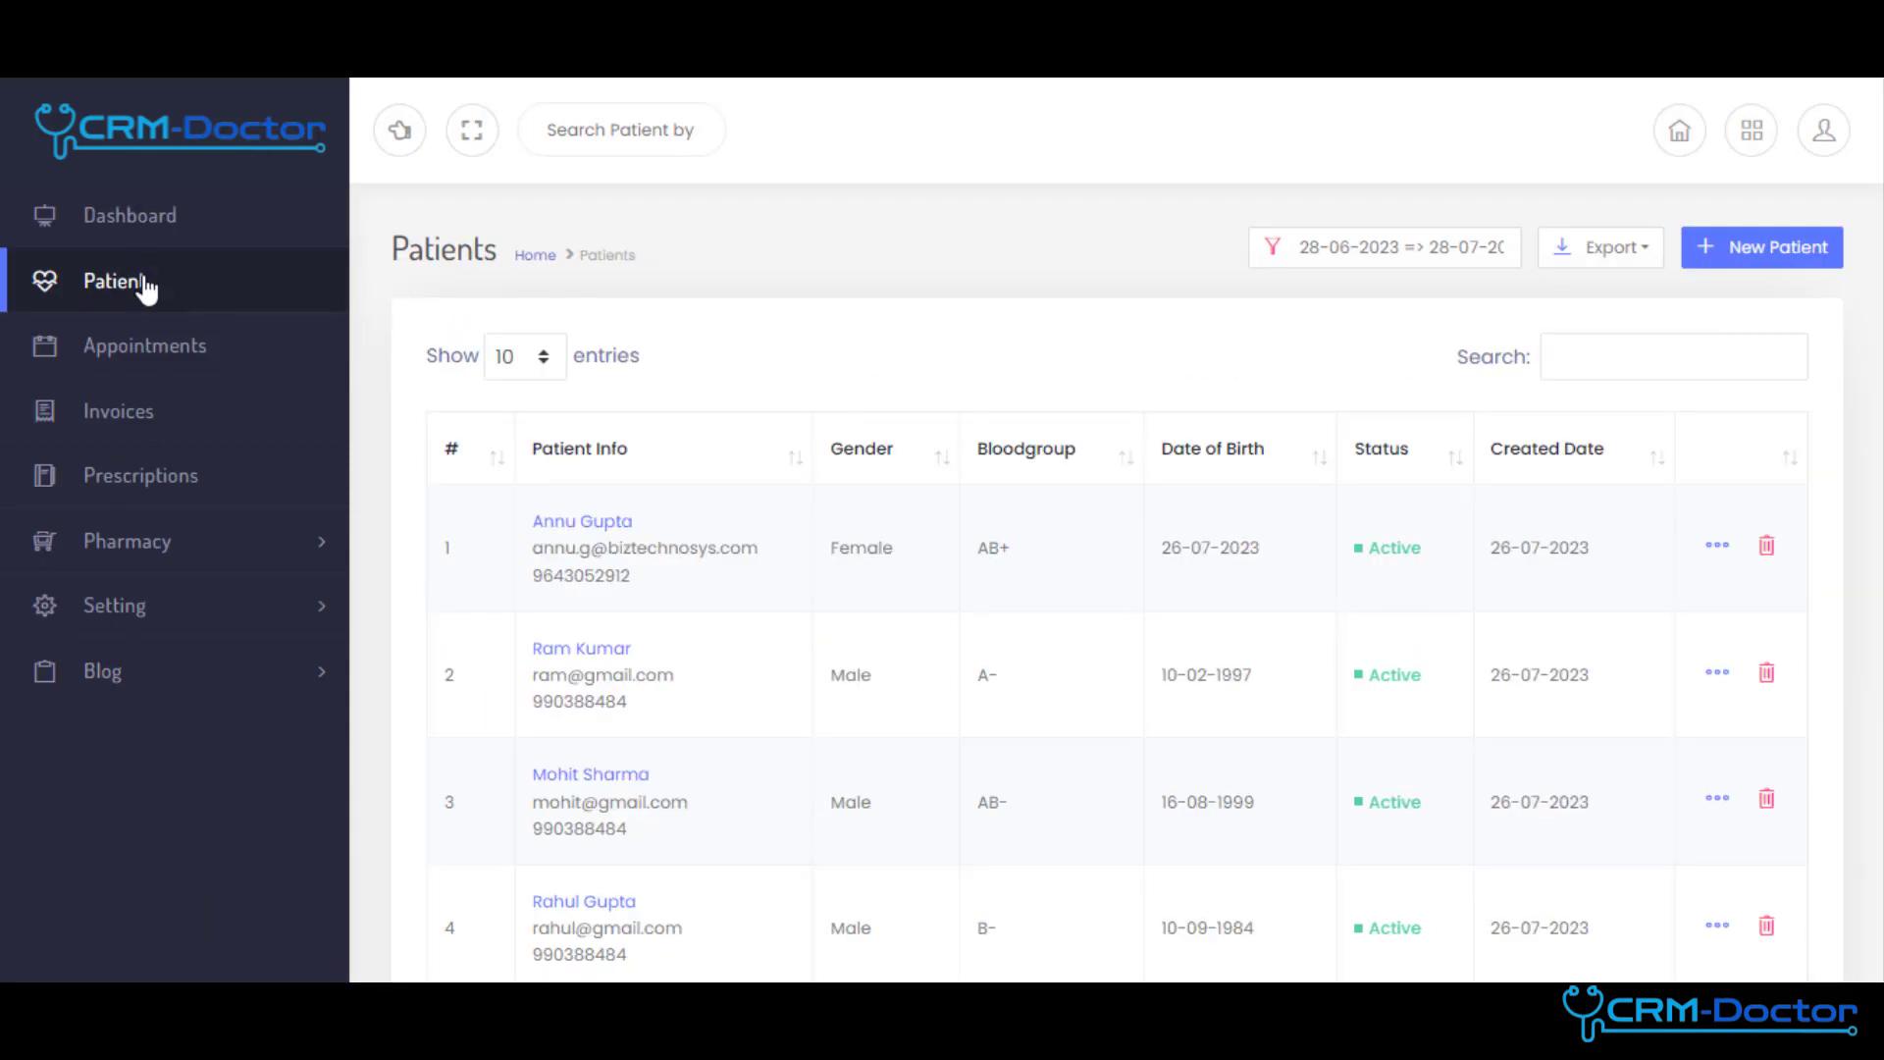
click(144, 346)
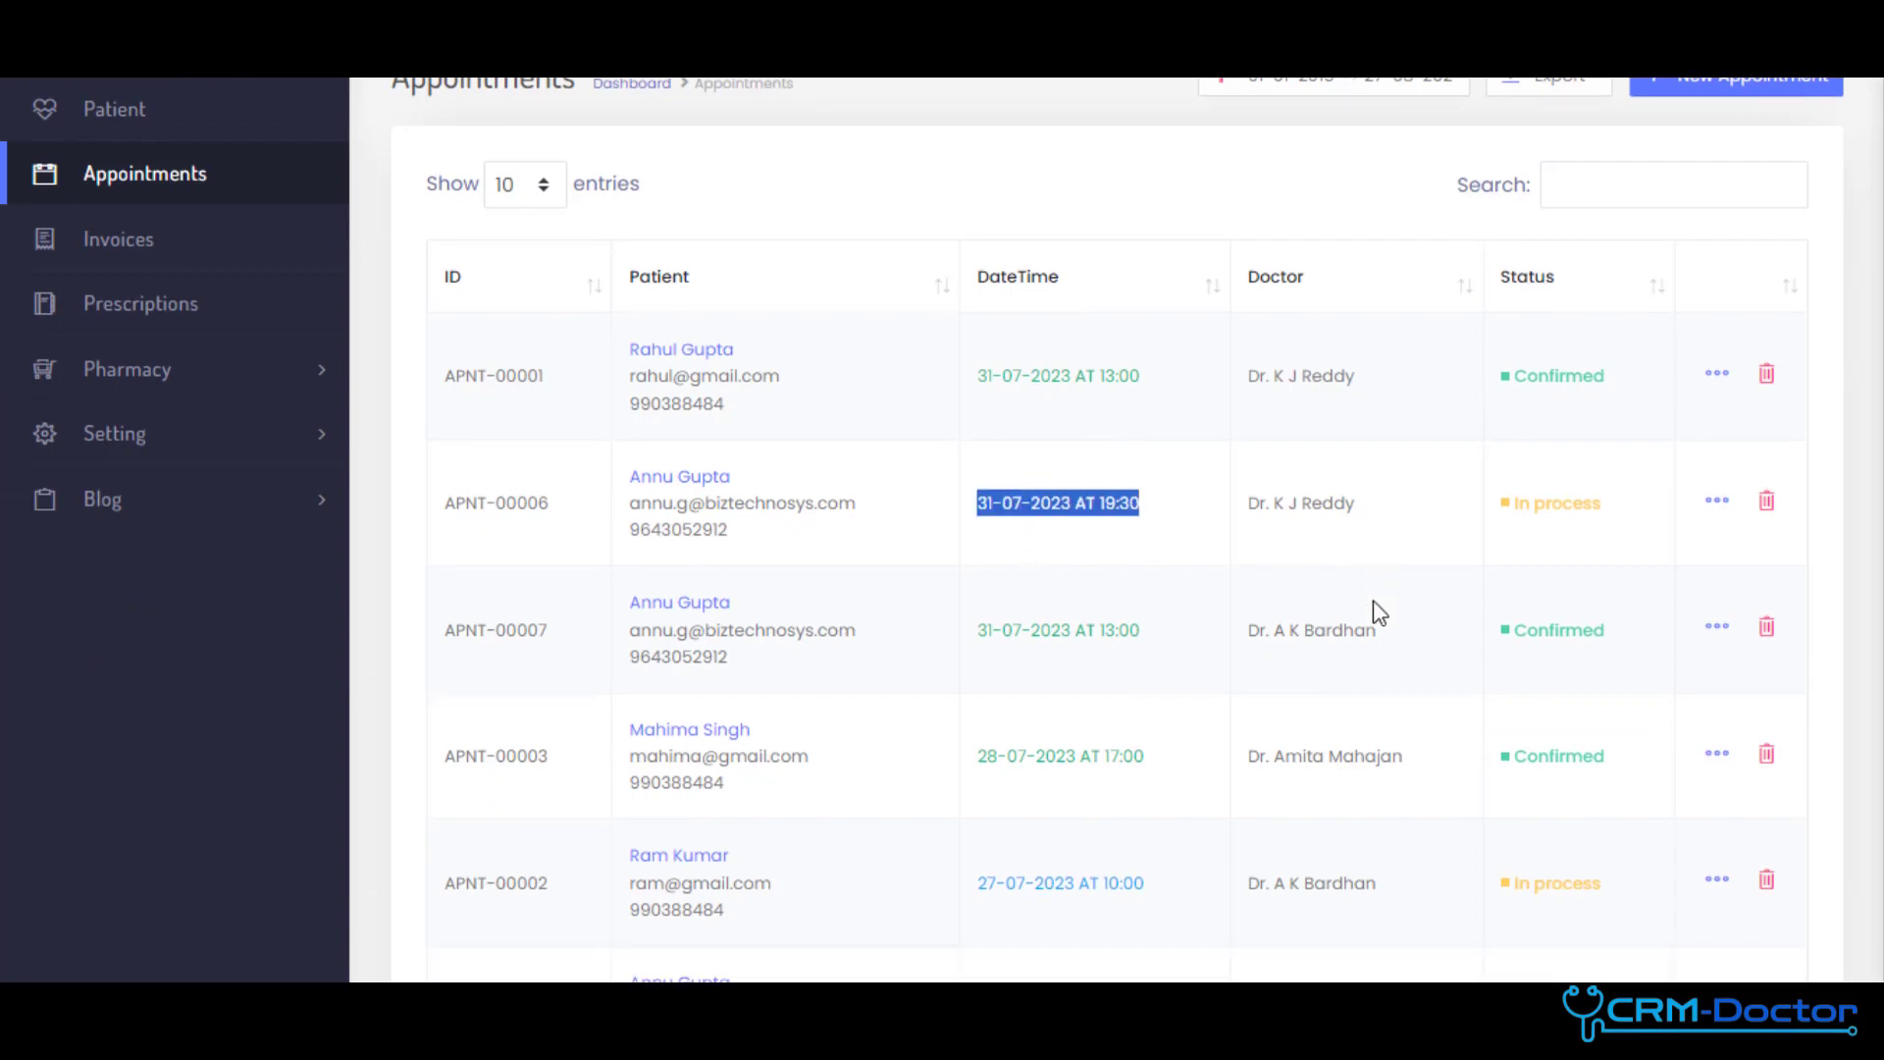
scroll(down, 3)
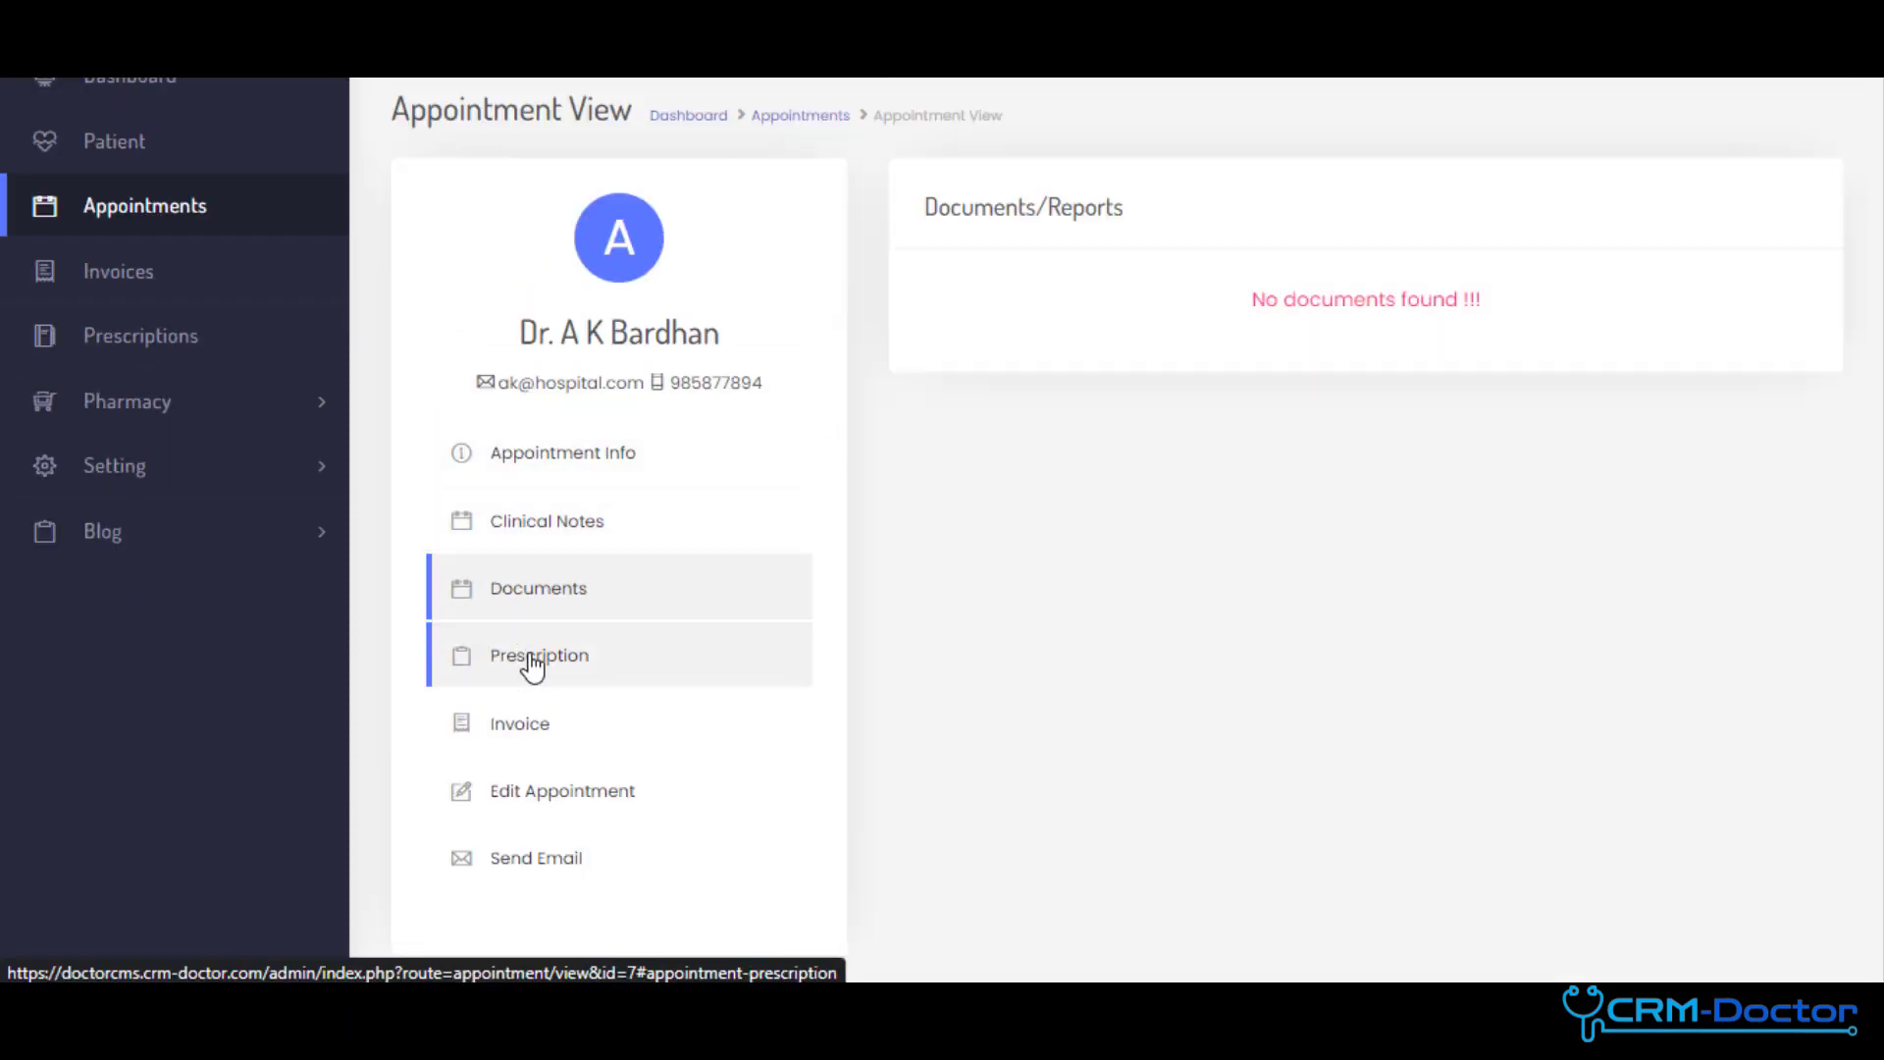
click(518, 722)
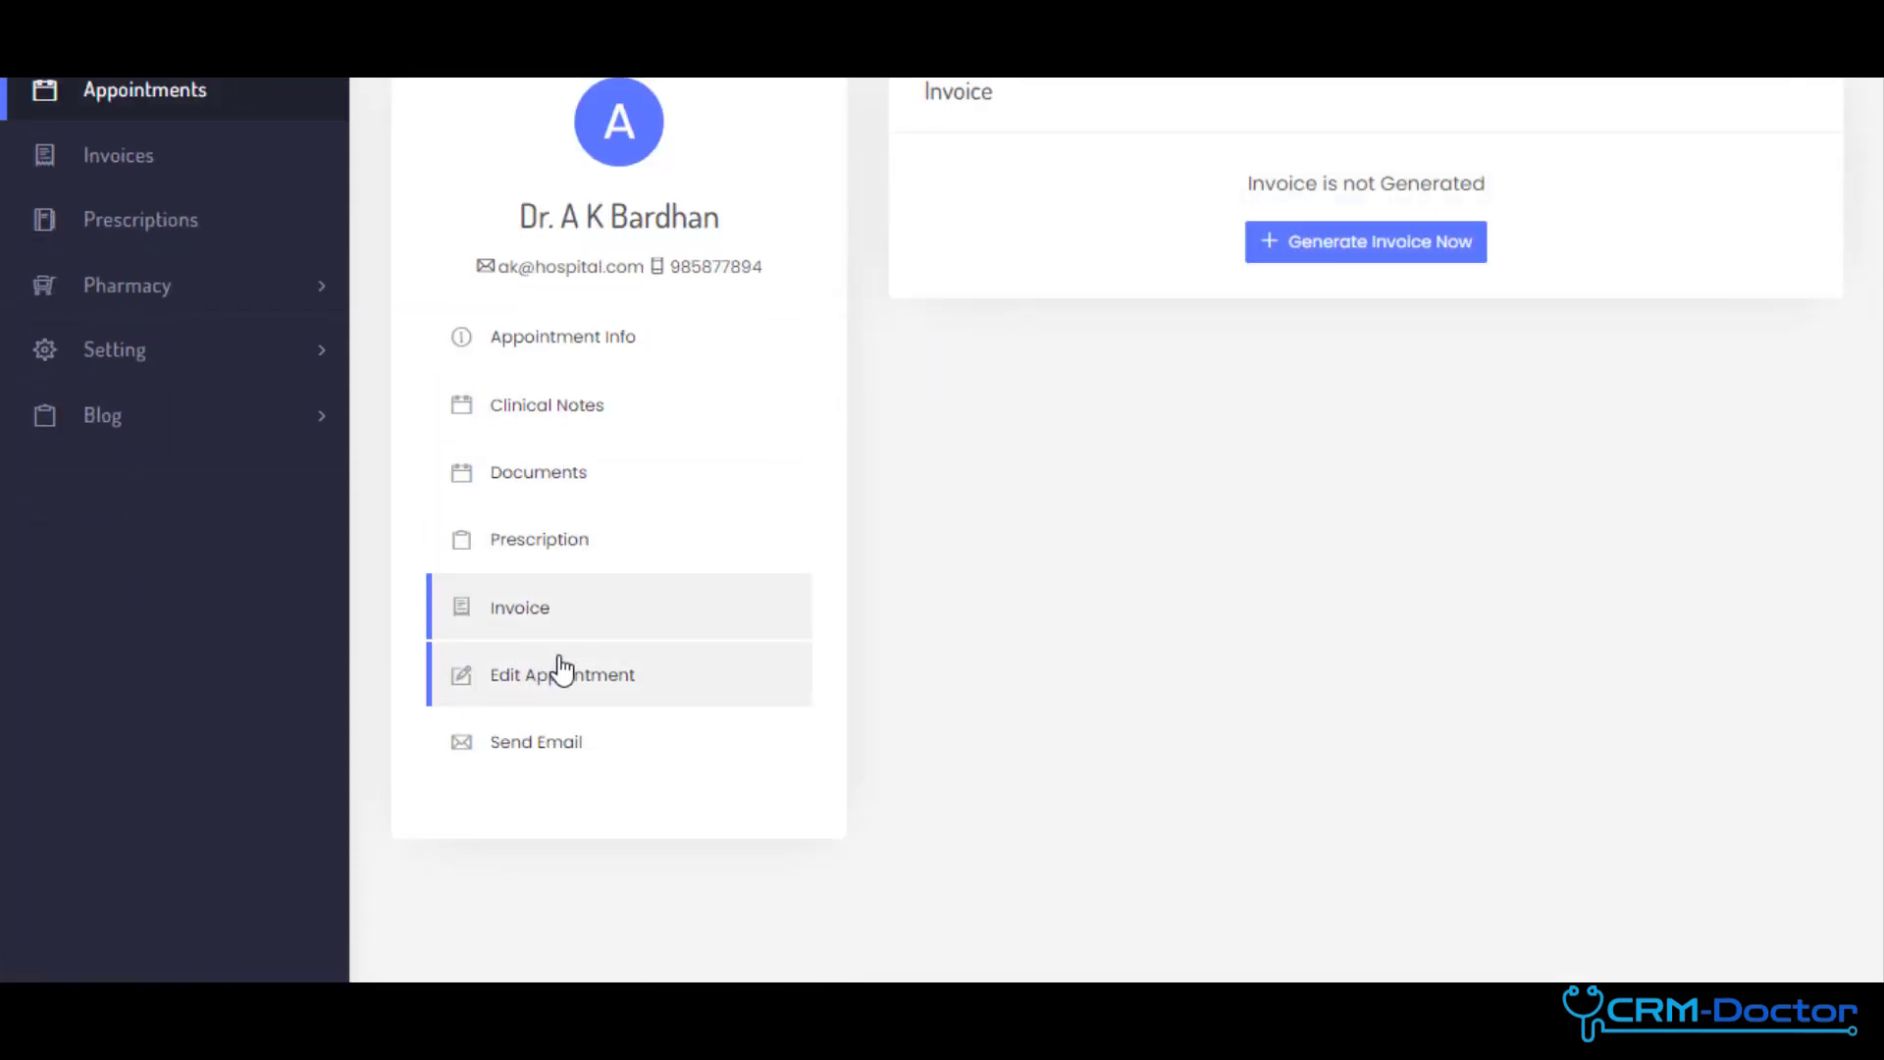
click(561, 673)
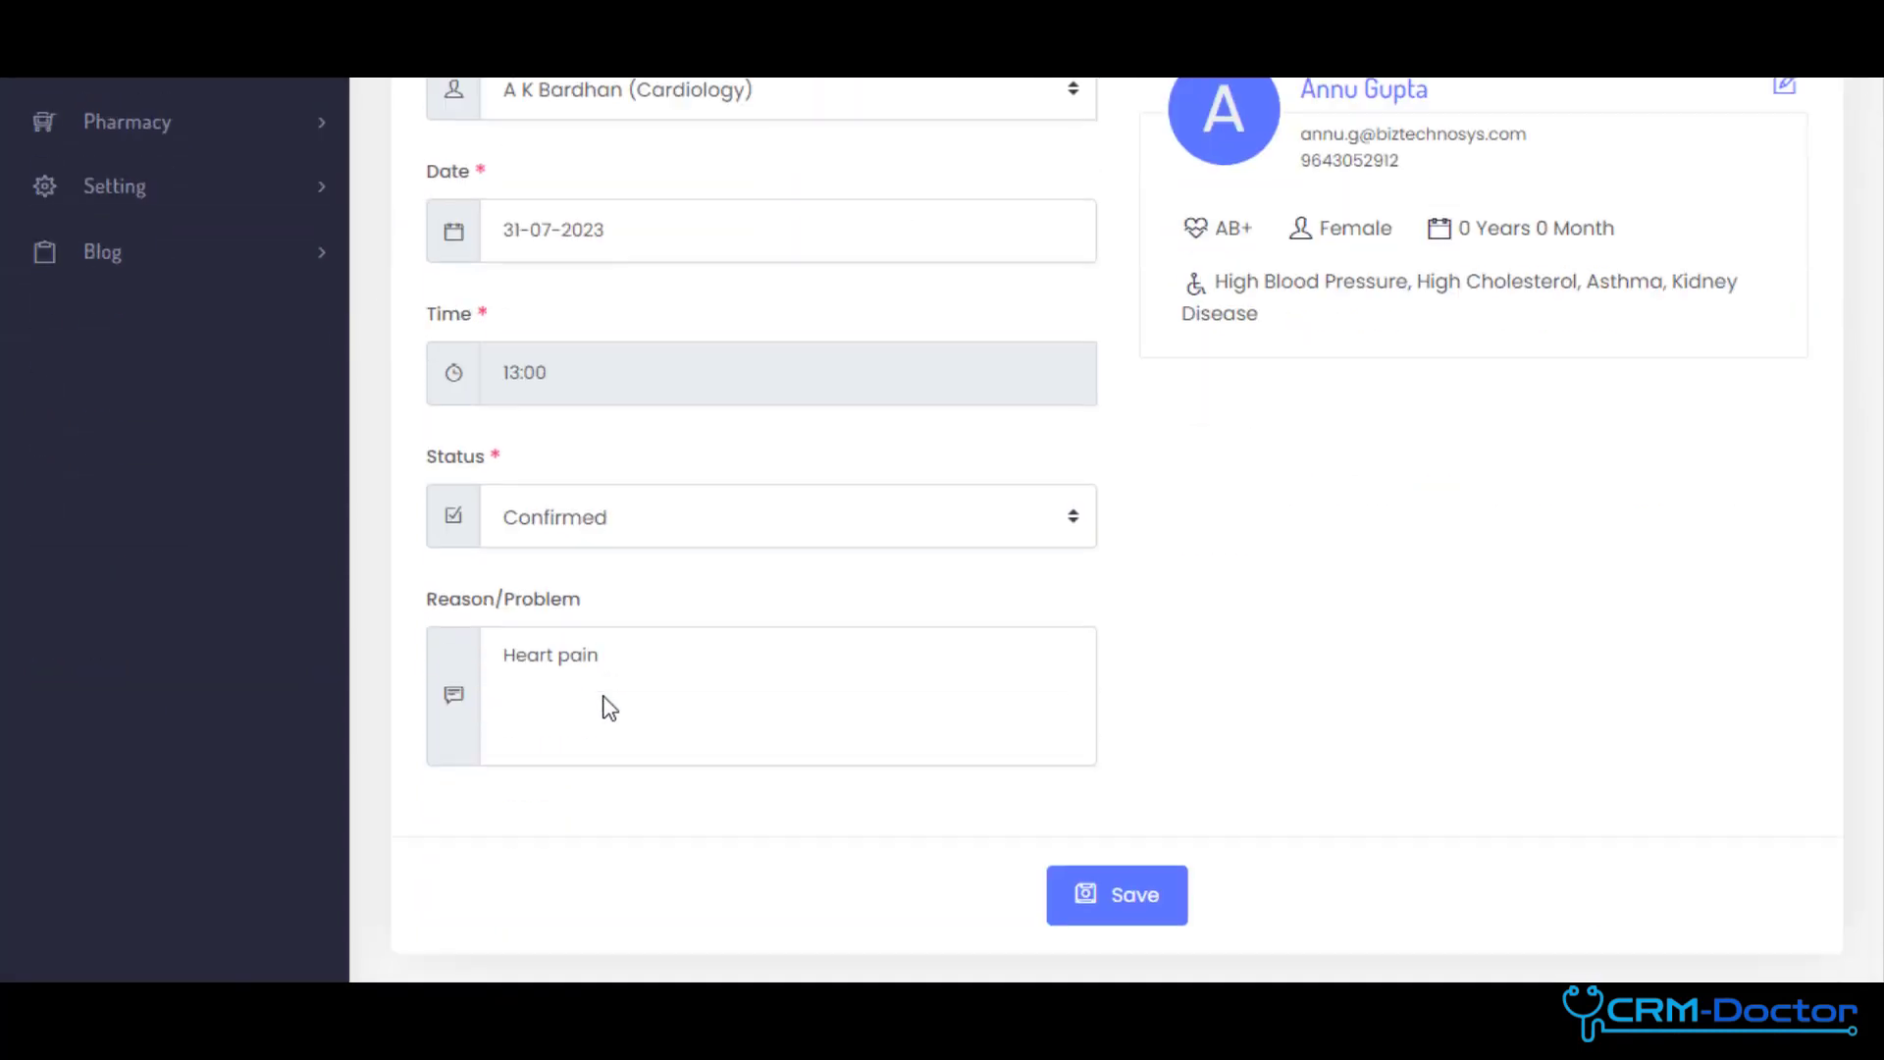
click(703, 365)
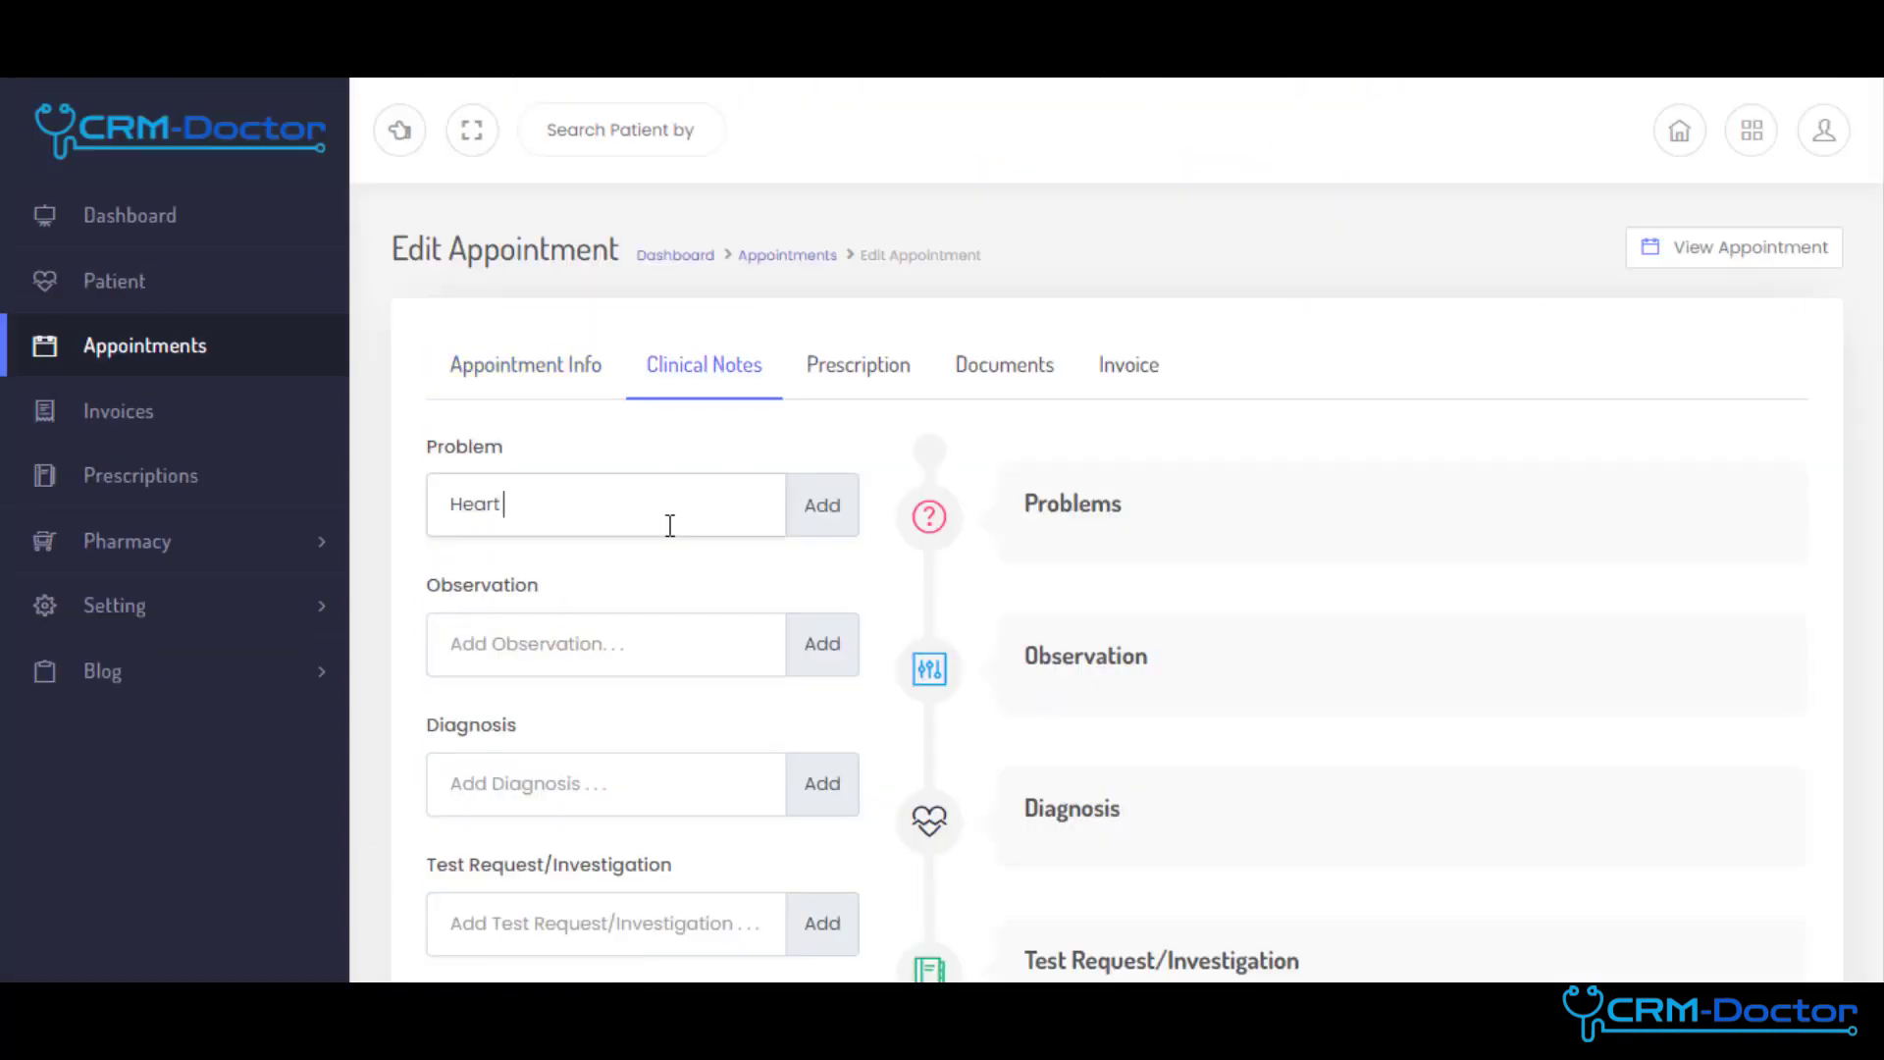
- Add Heart pain, tiredness and Breathing Problem as problems and Sweating as an observation
click(823, 504)
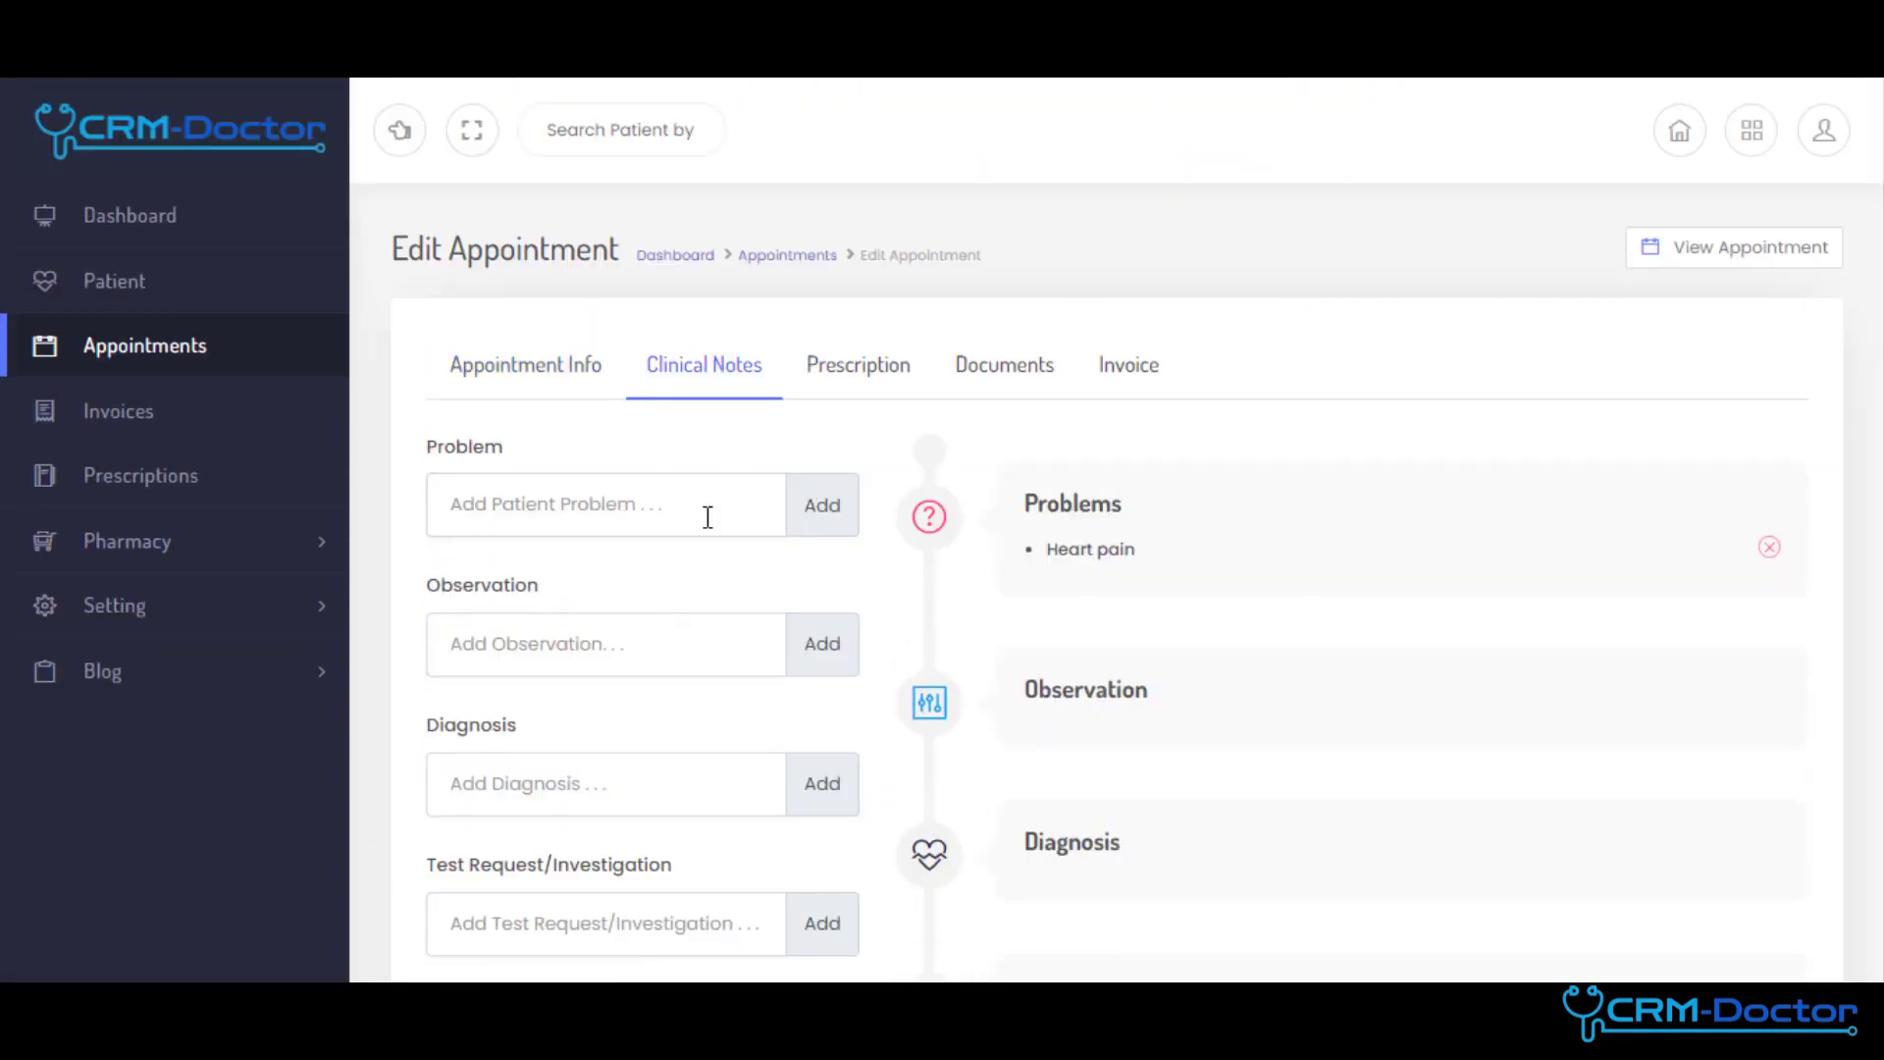
click(823, 504)
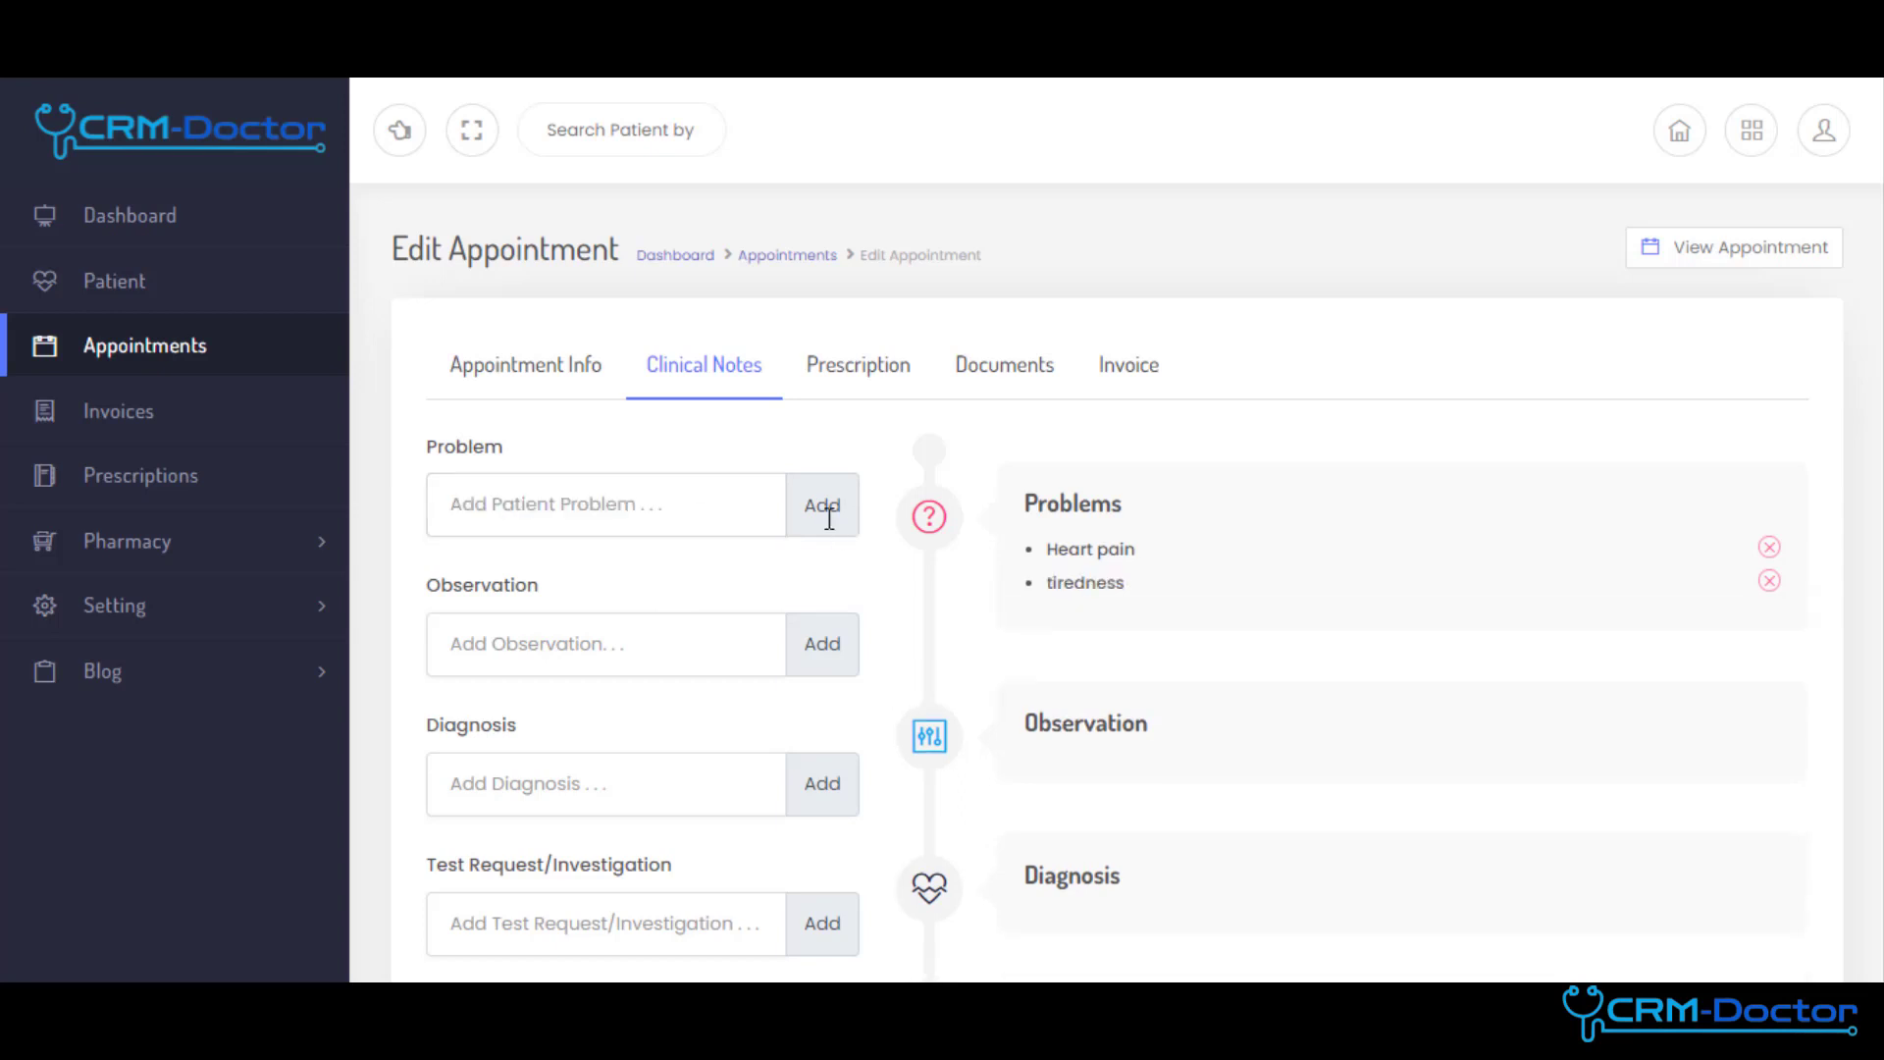
text(B)
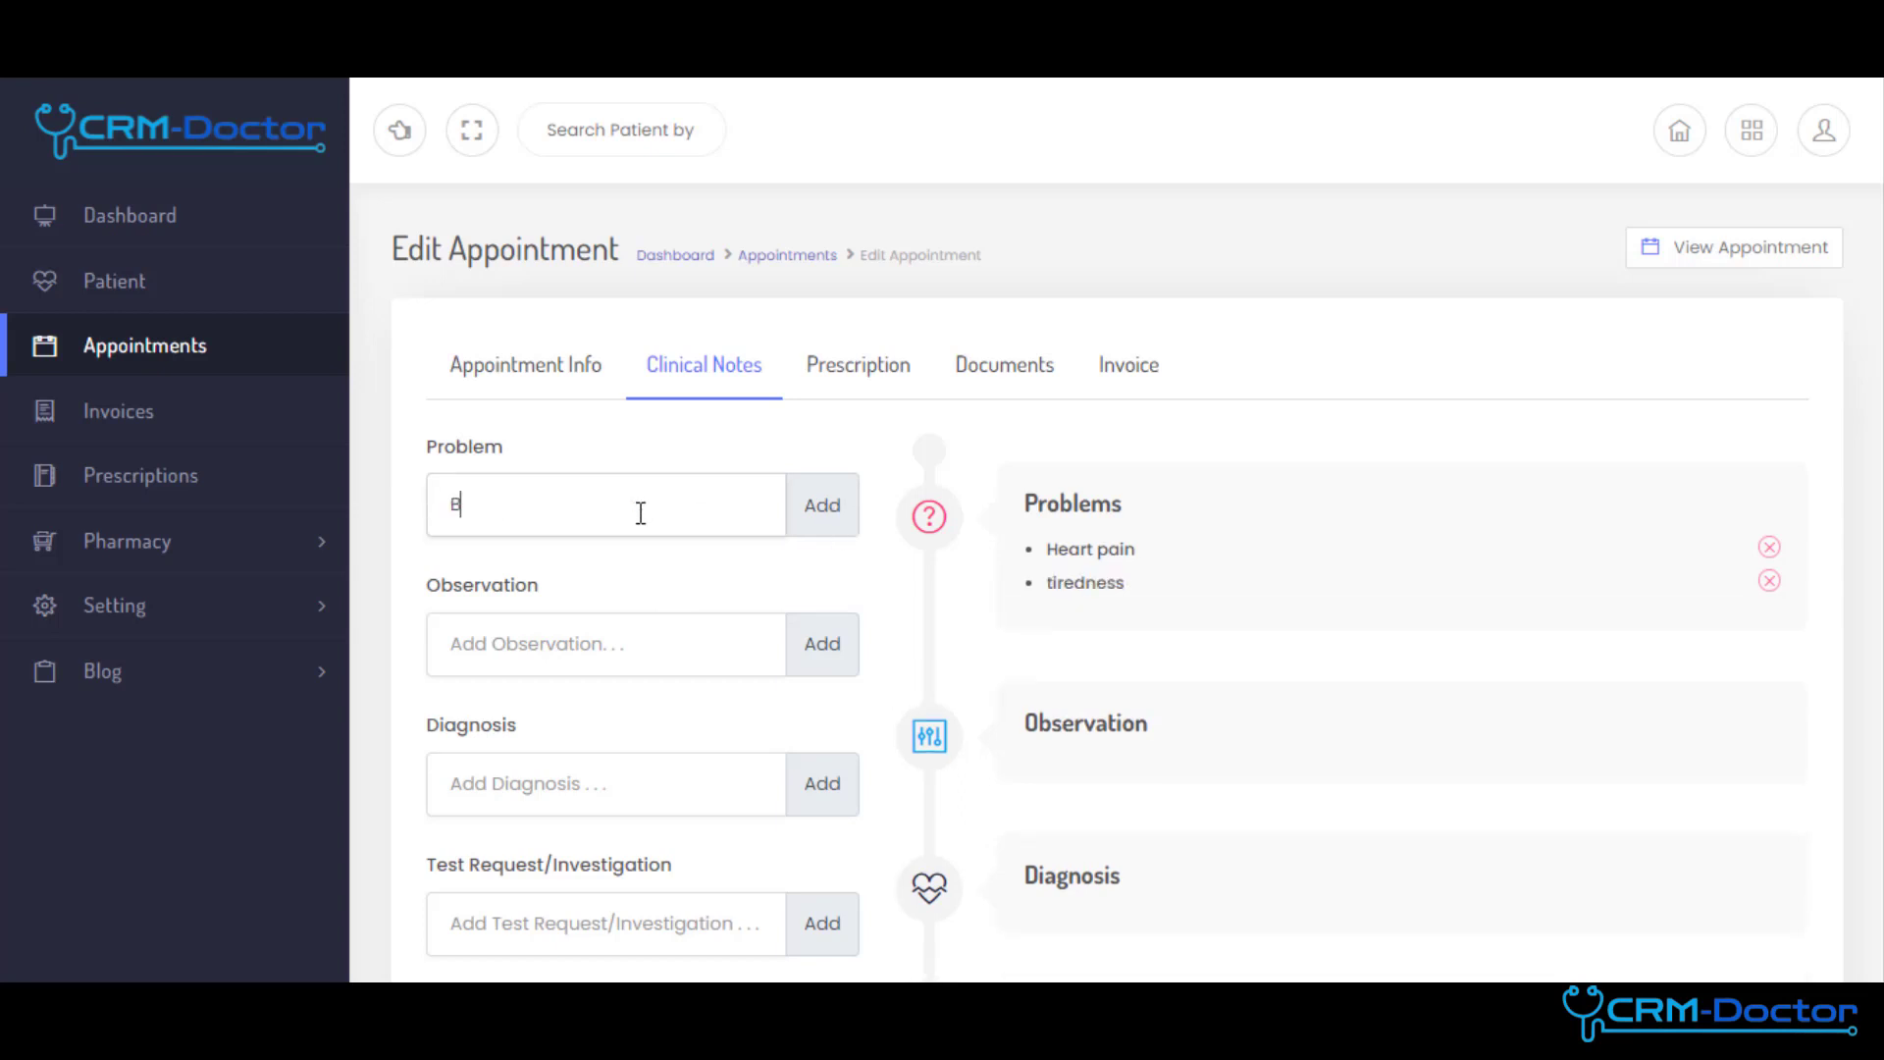
text(reathing Problem)
click(604, 644)
text(Sw)
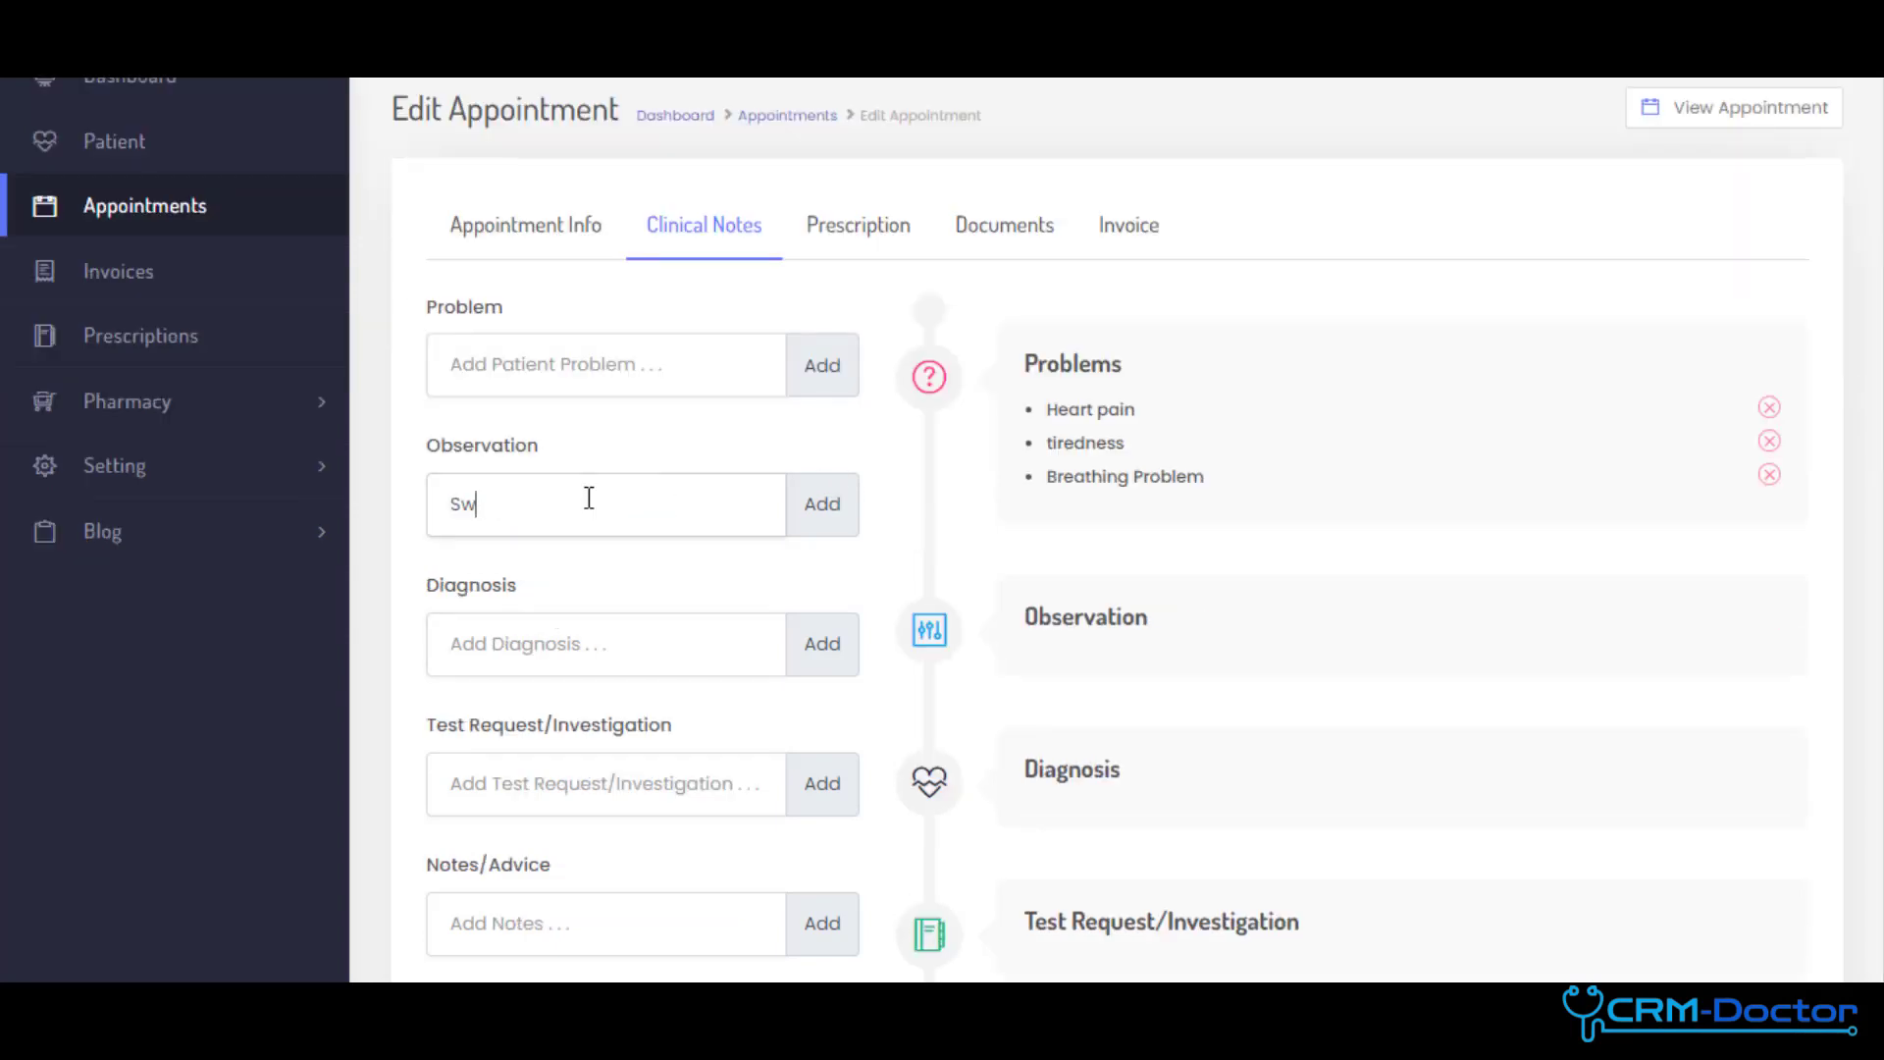
click(820, 505)
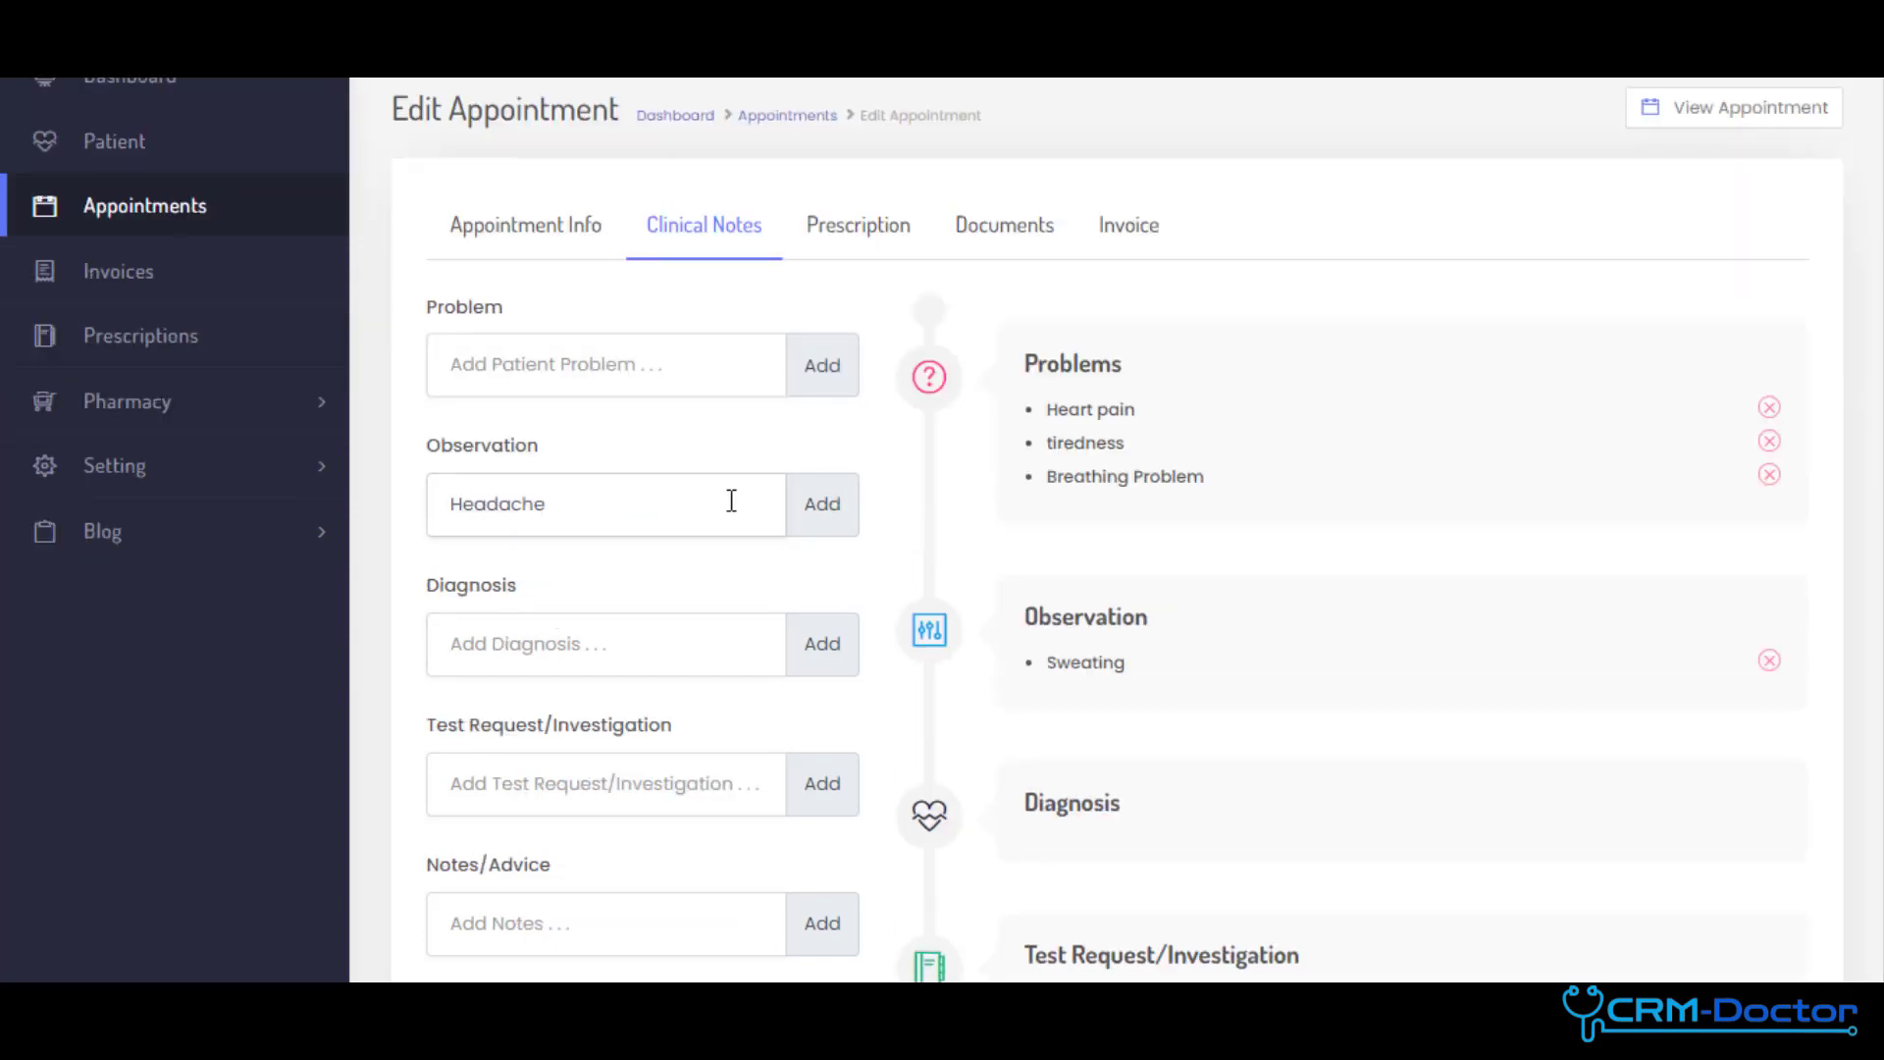
- Add the Heart Rate Check diagnosis with test request and notes, then save the clinical notes
click(821, 504)
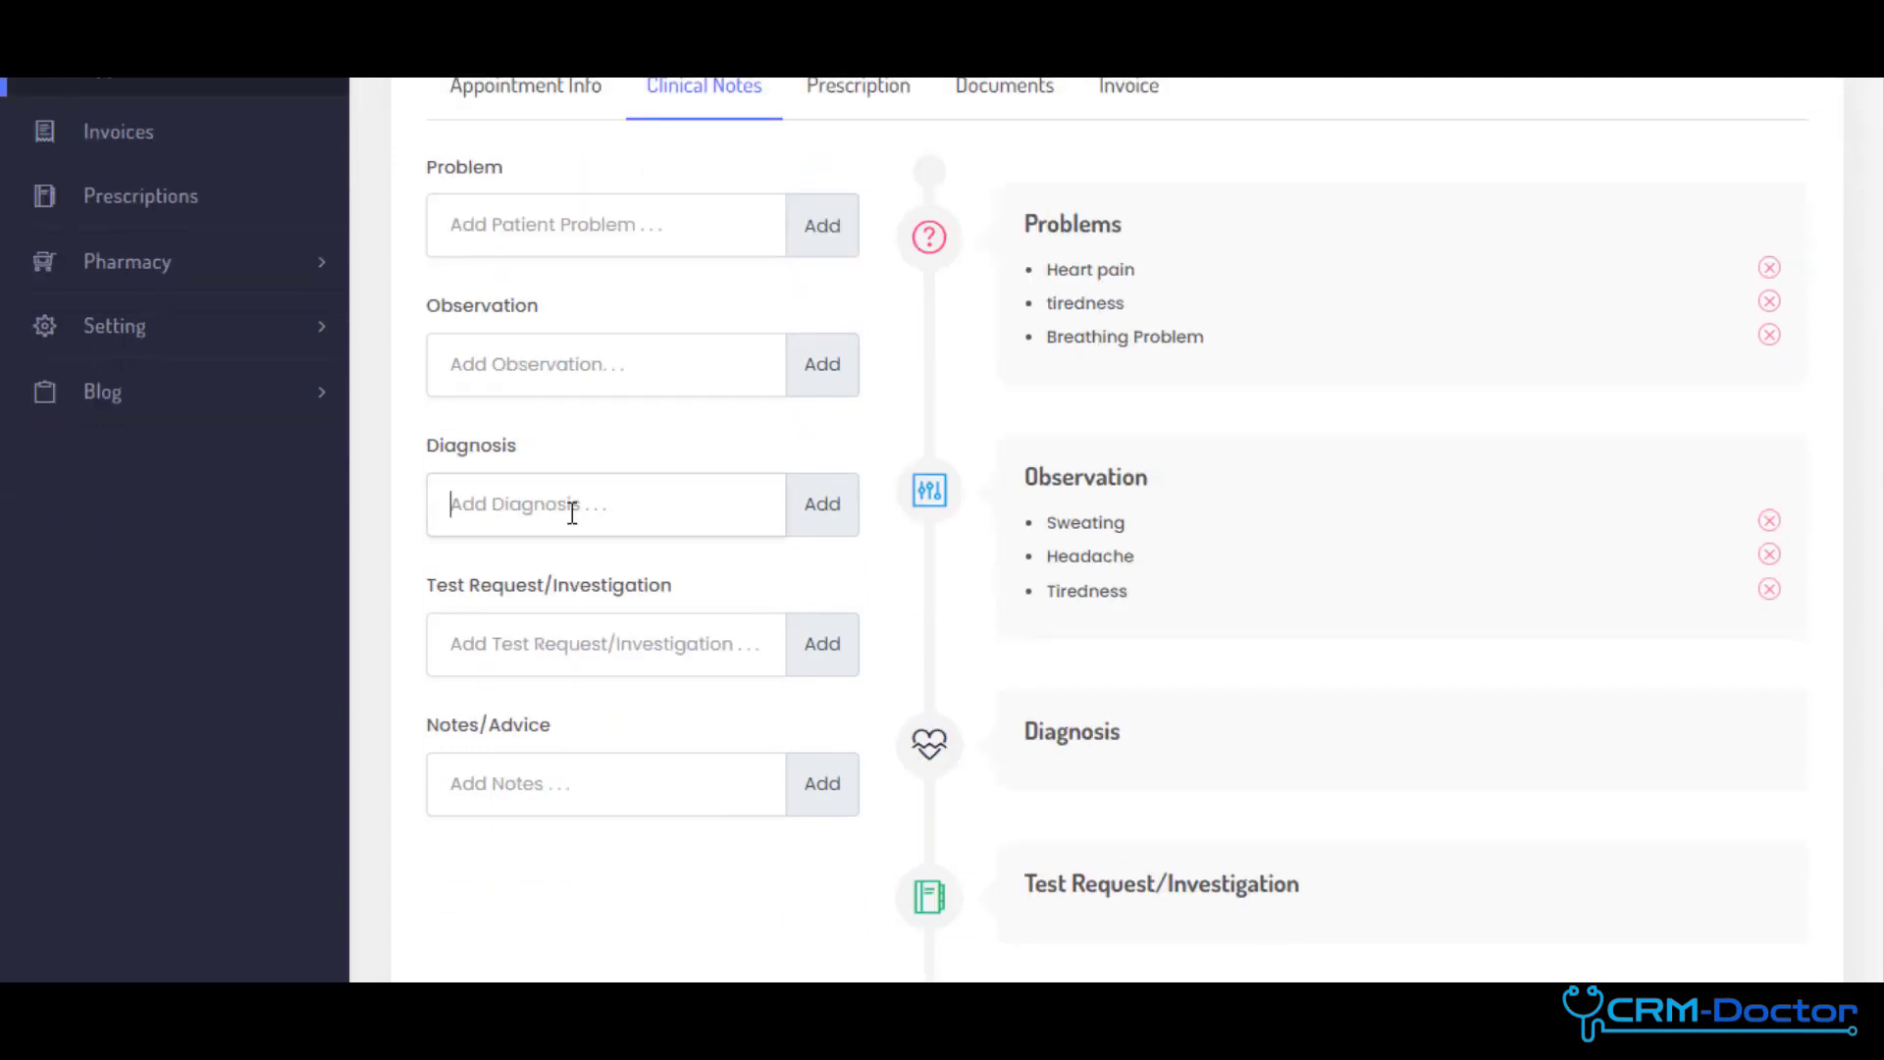
text(HEar)
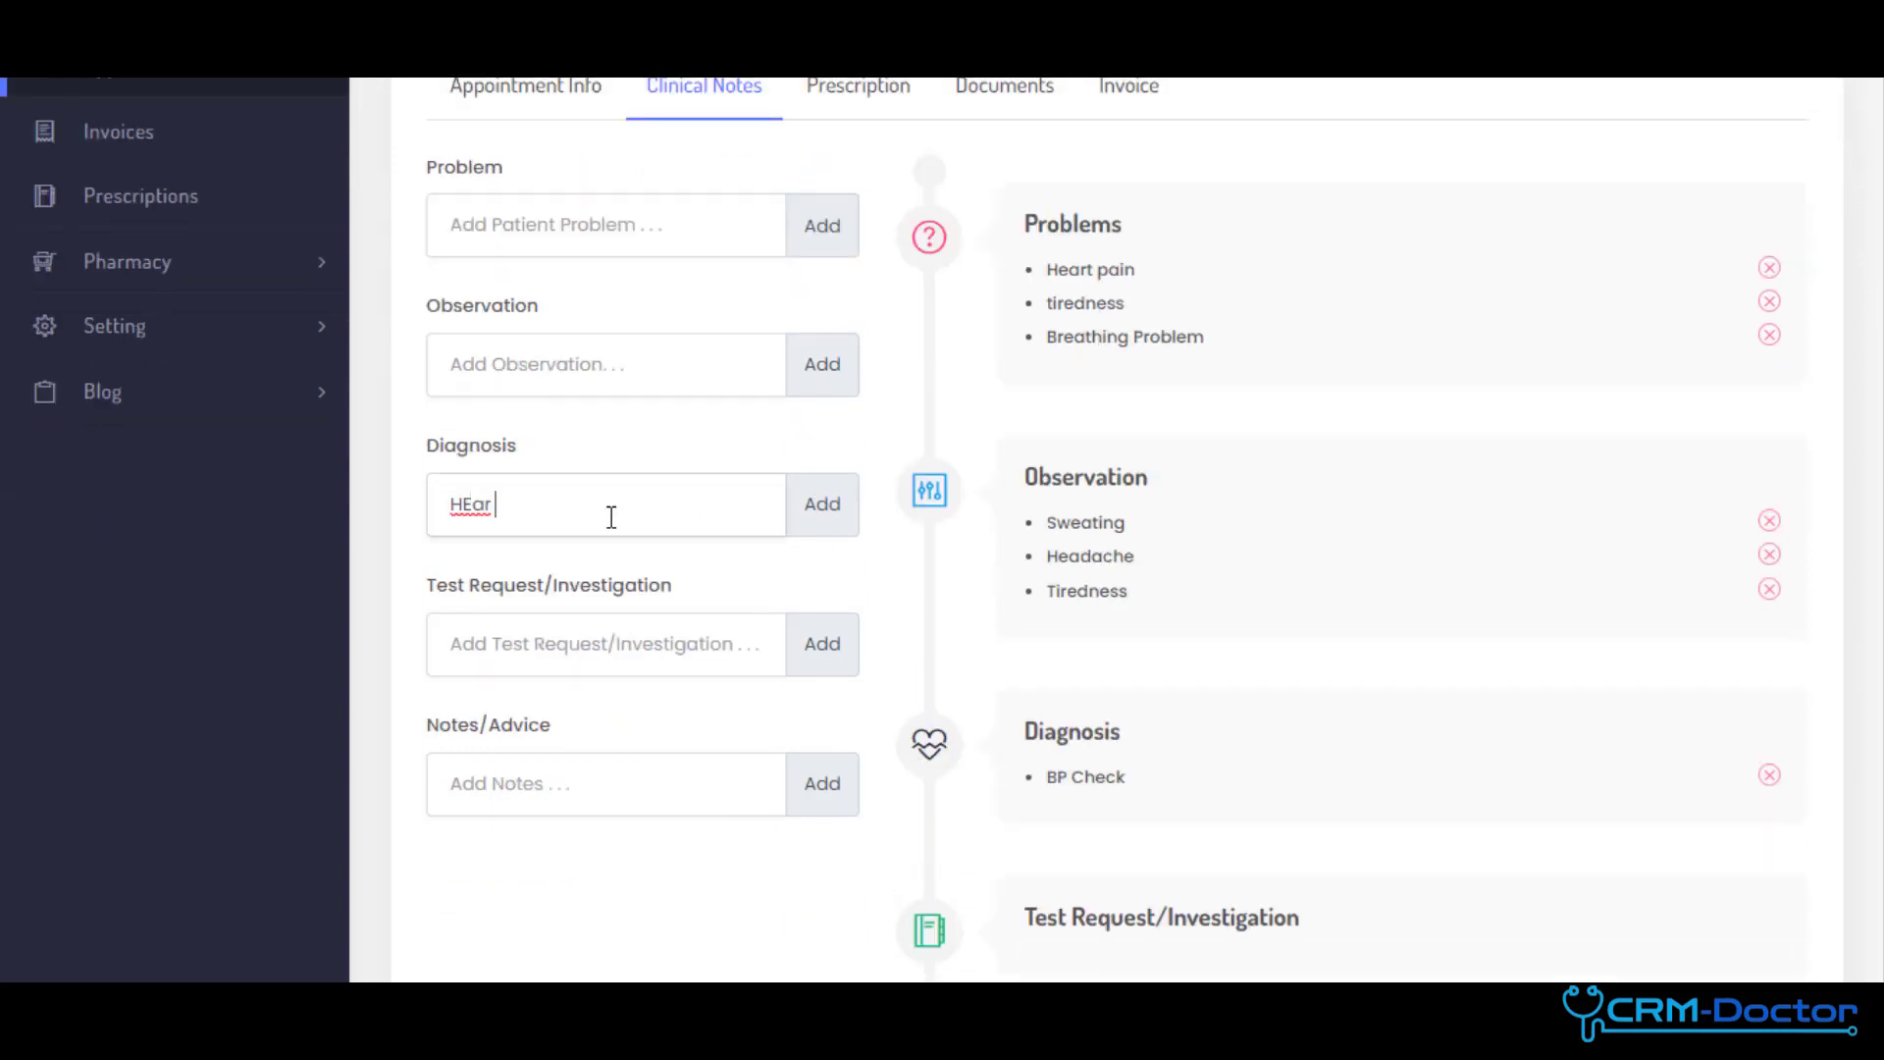
text(Heart Rate Check)
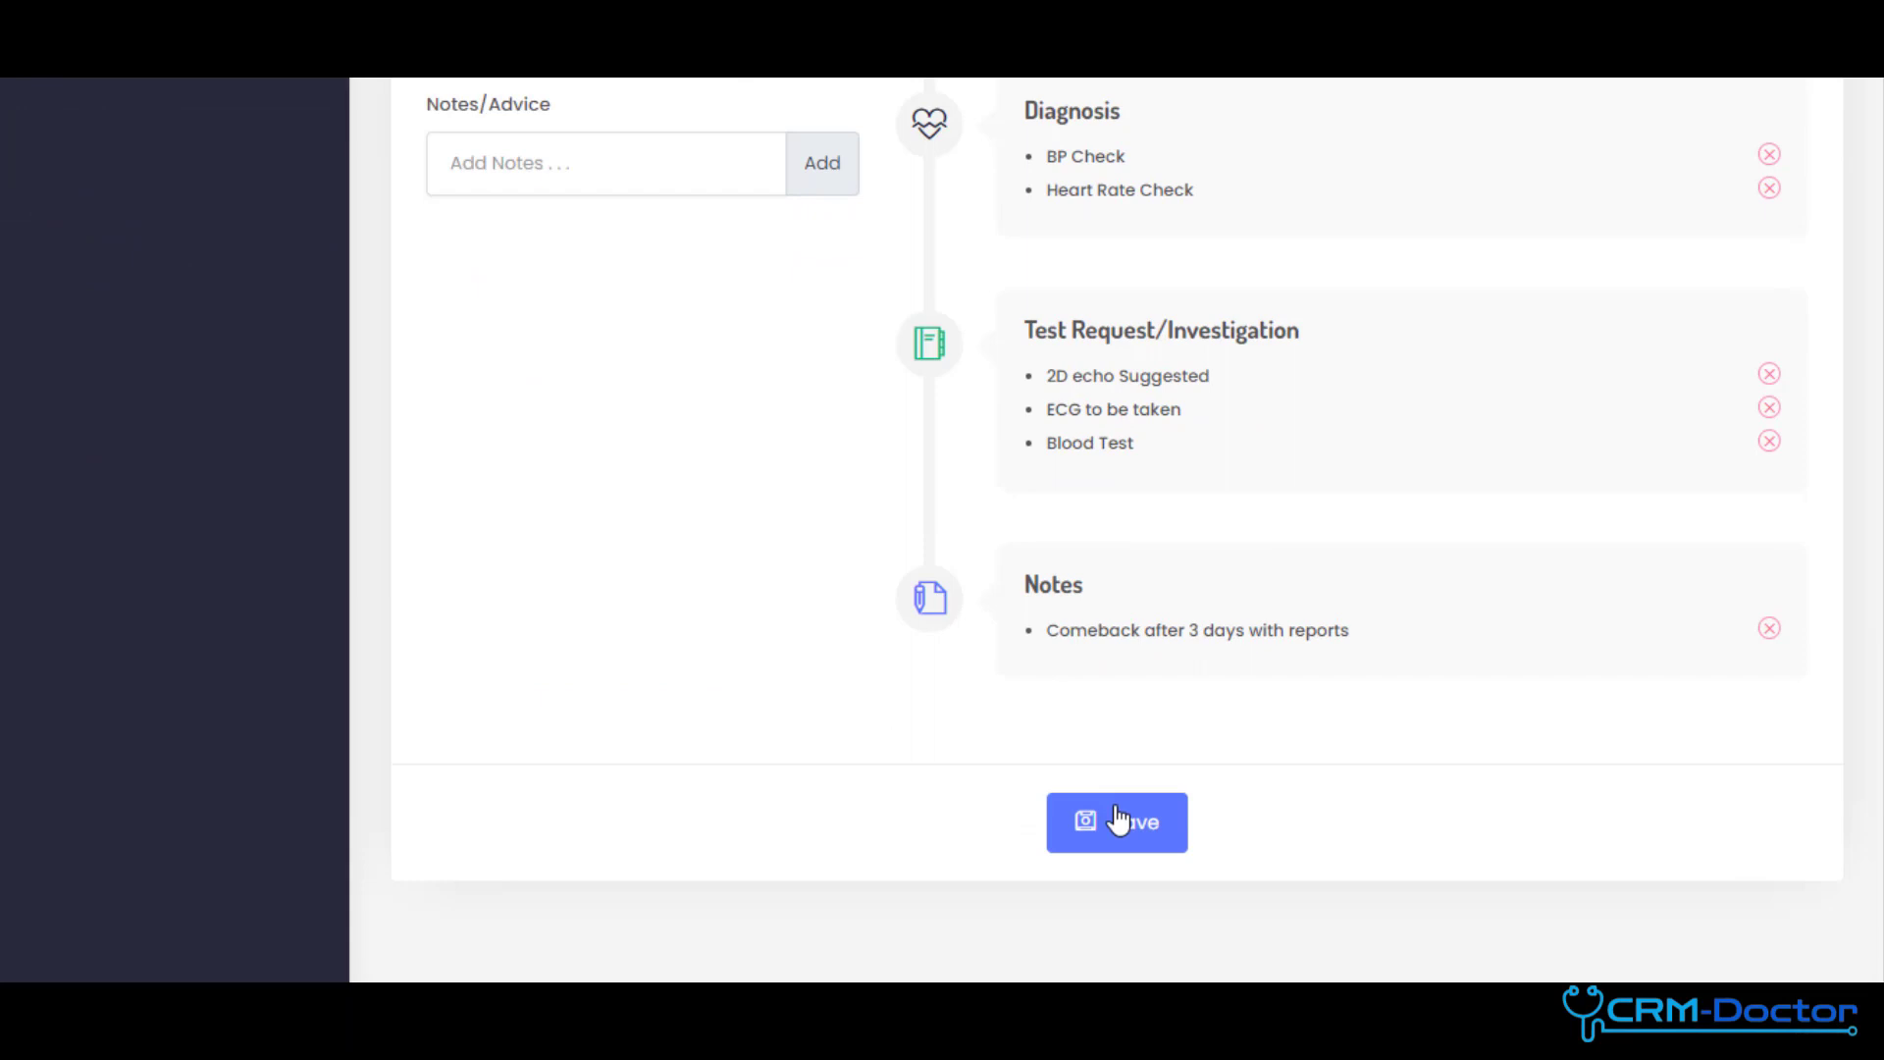
click(1115, 822)
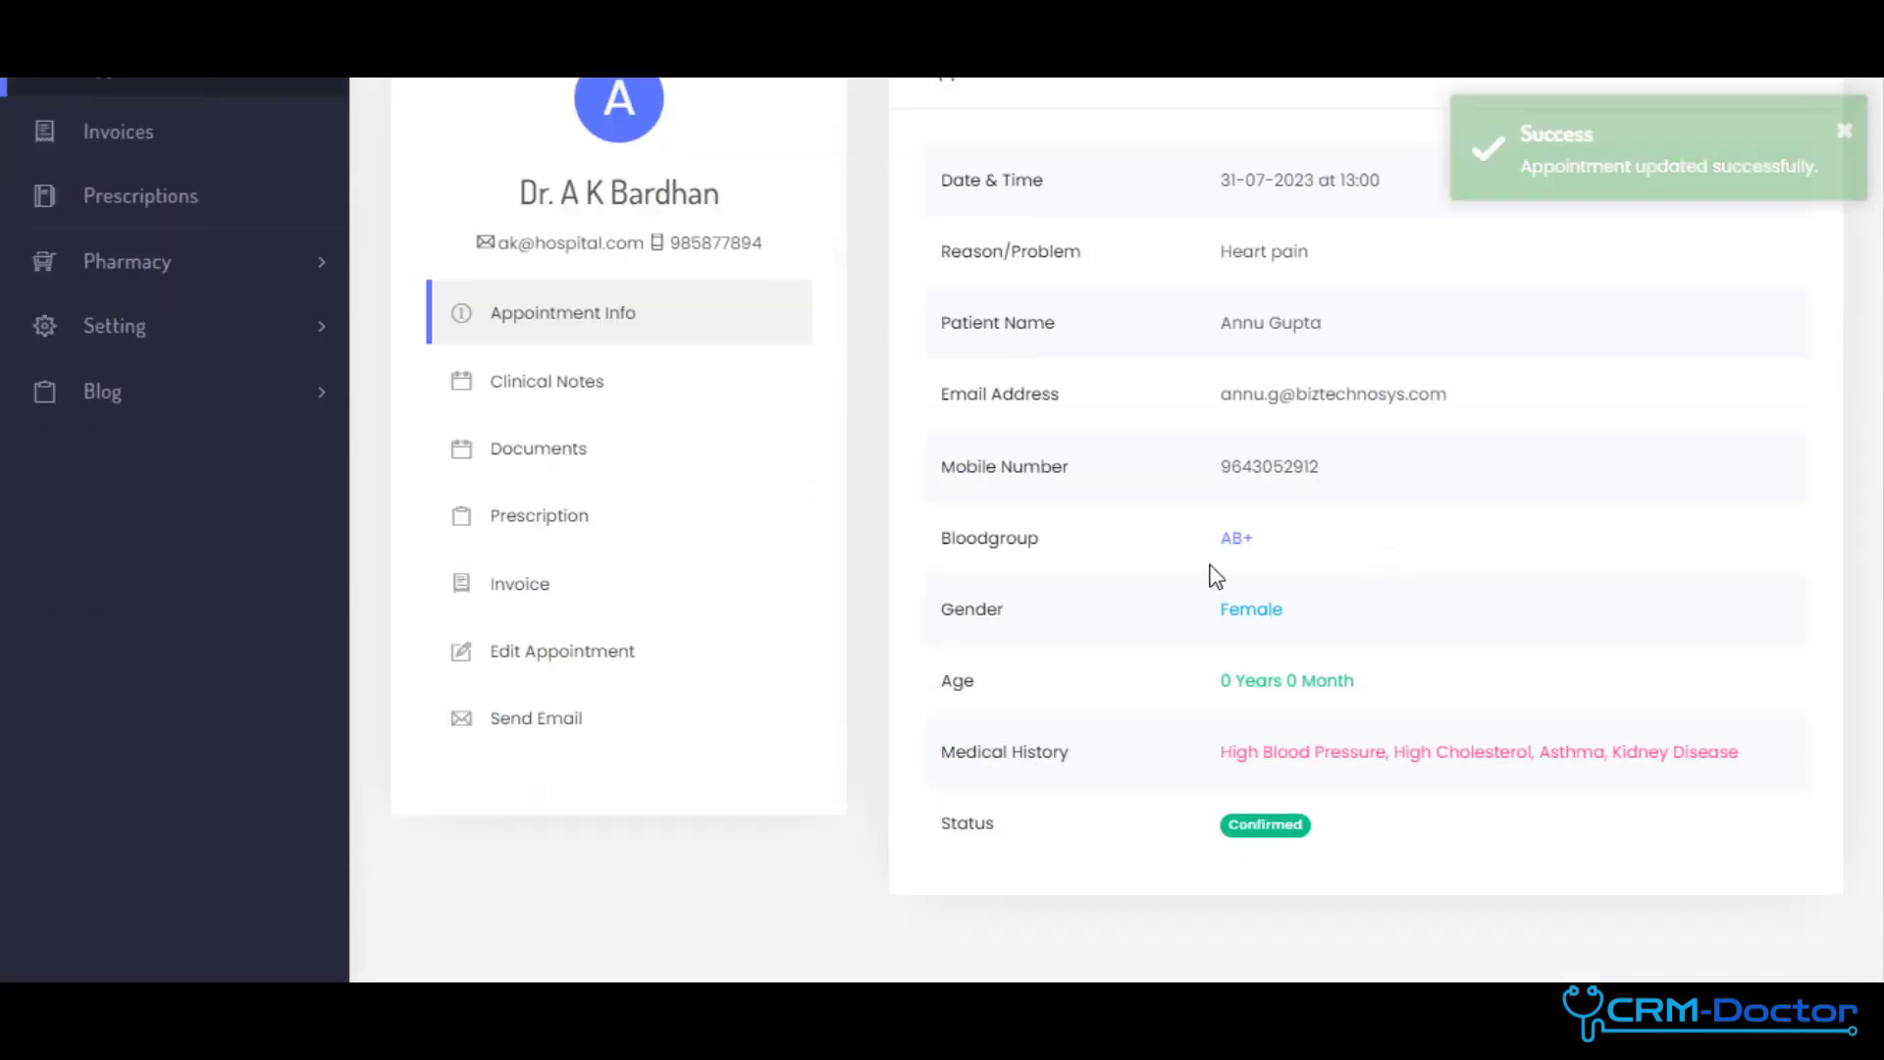
click(538, 514)
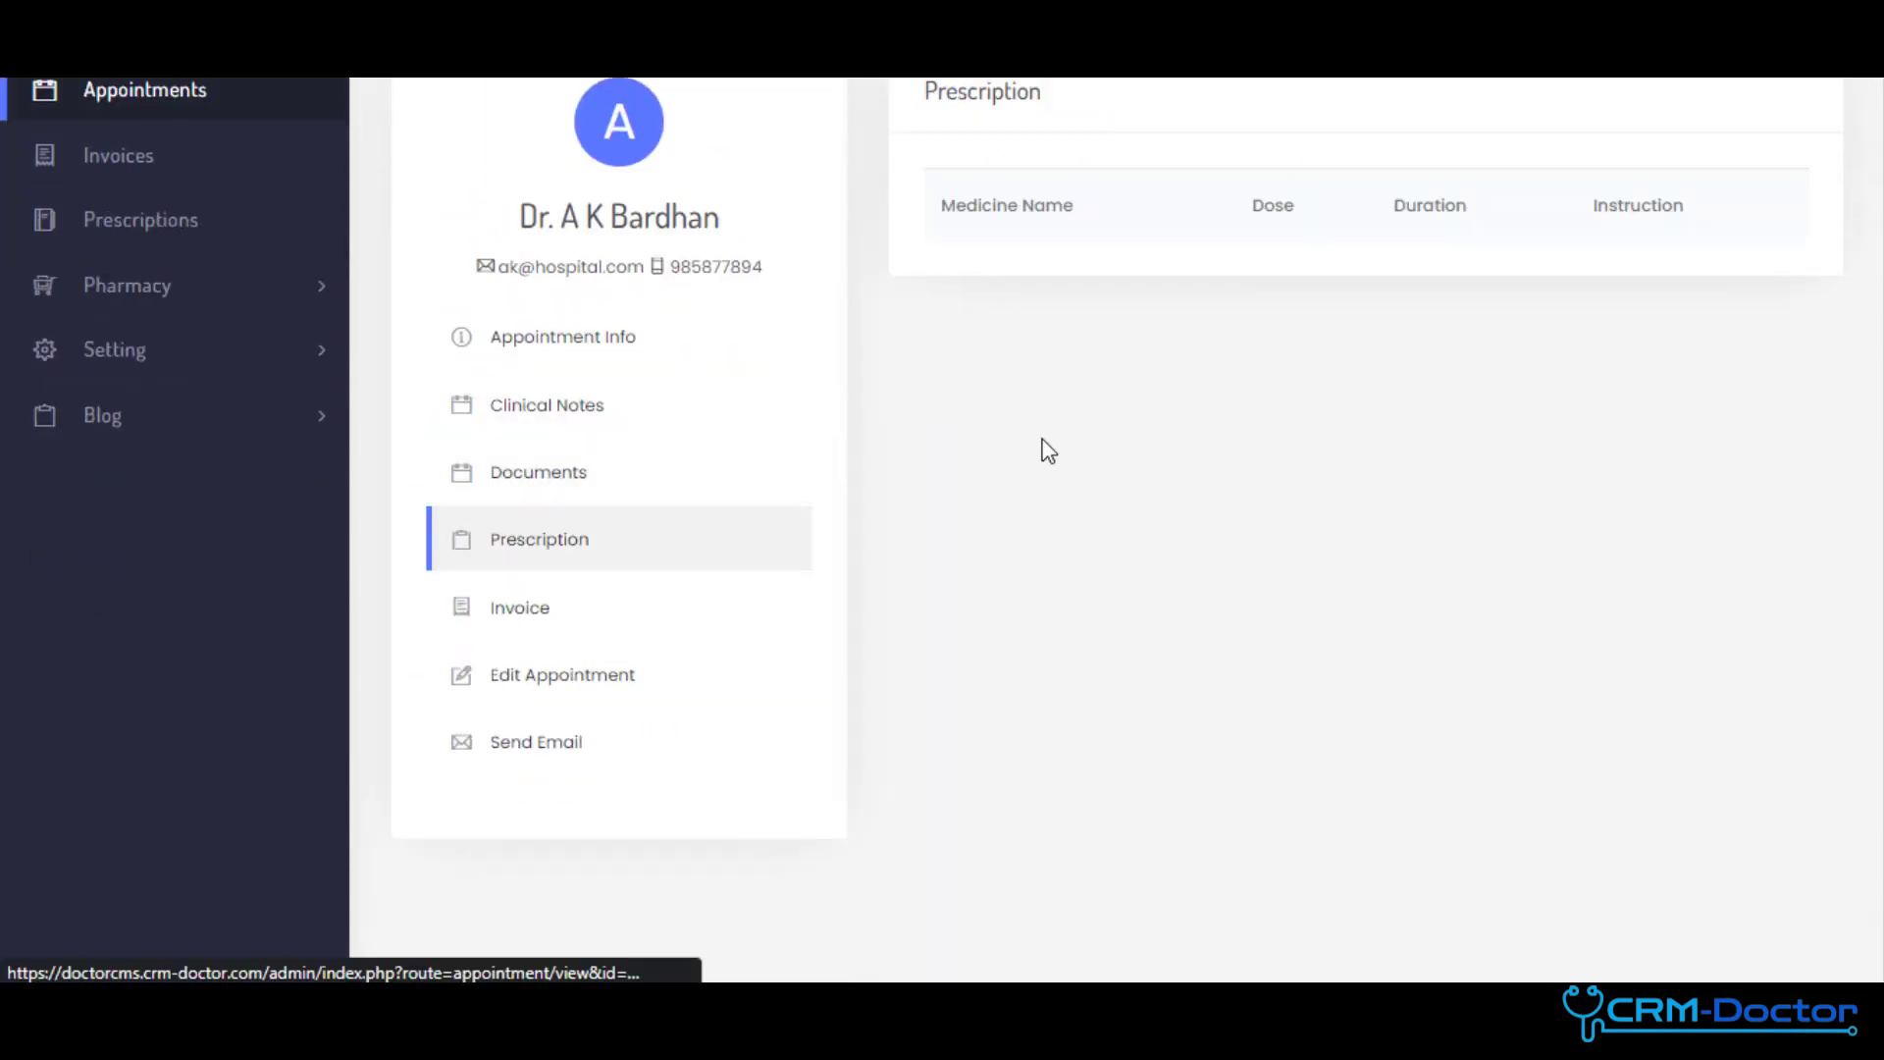
- Add ramipril and aspirin at 1-1-1 for 5 Days and save the prescription
click(562, 674)
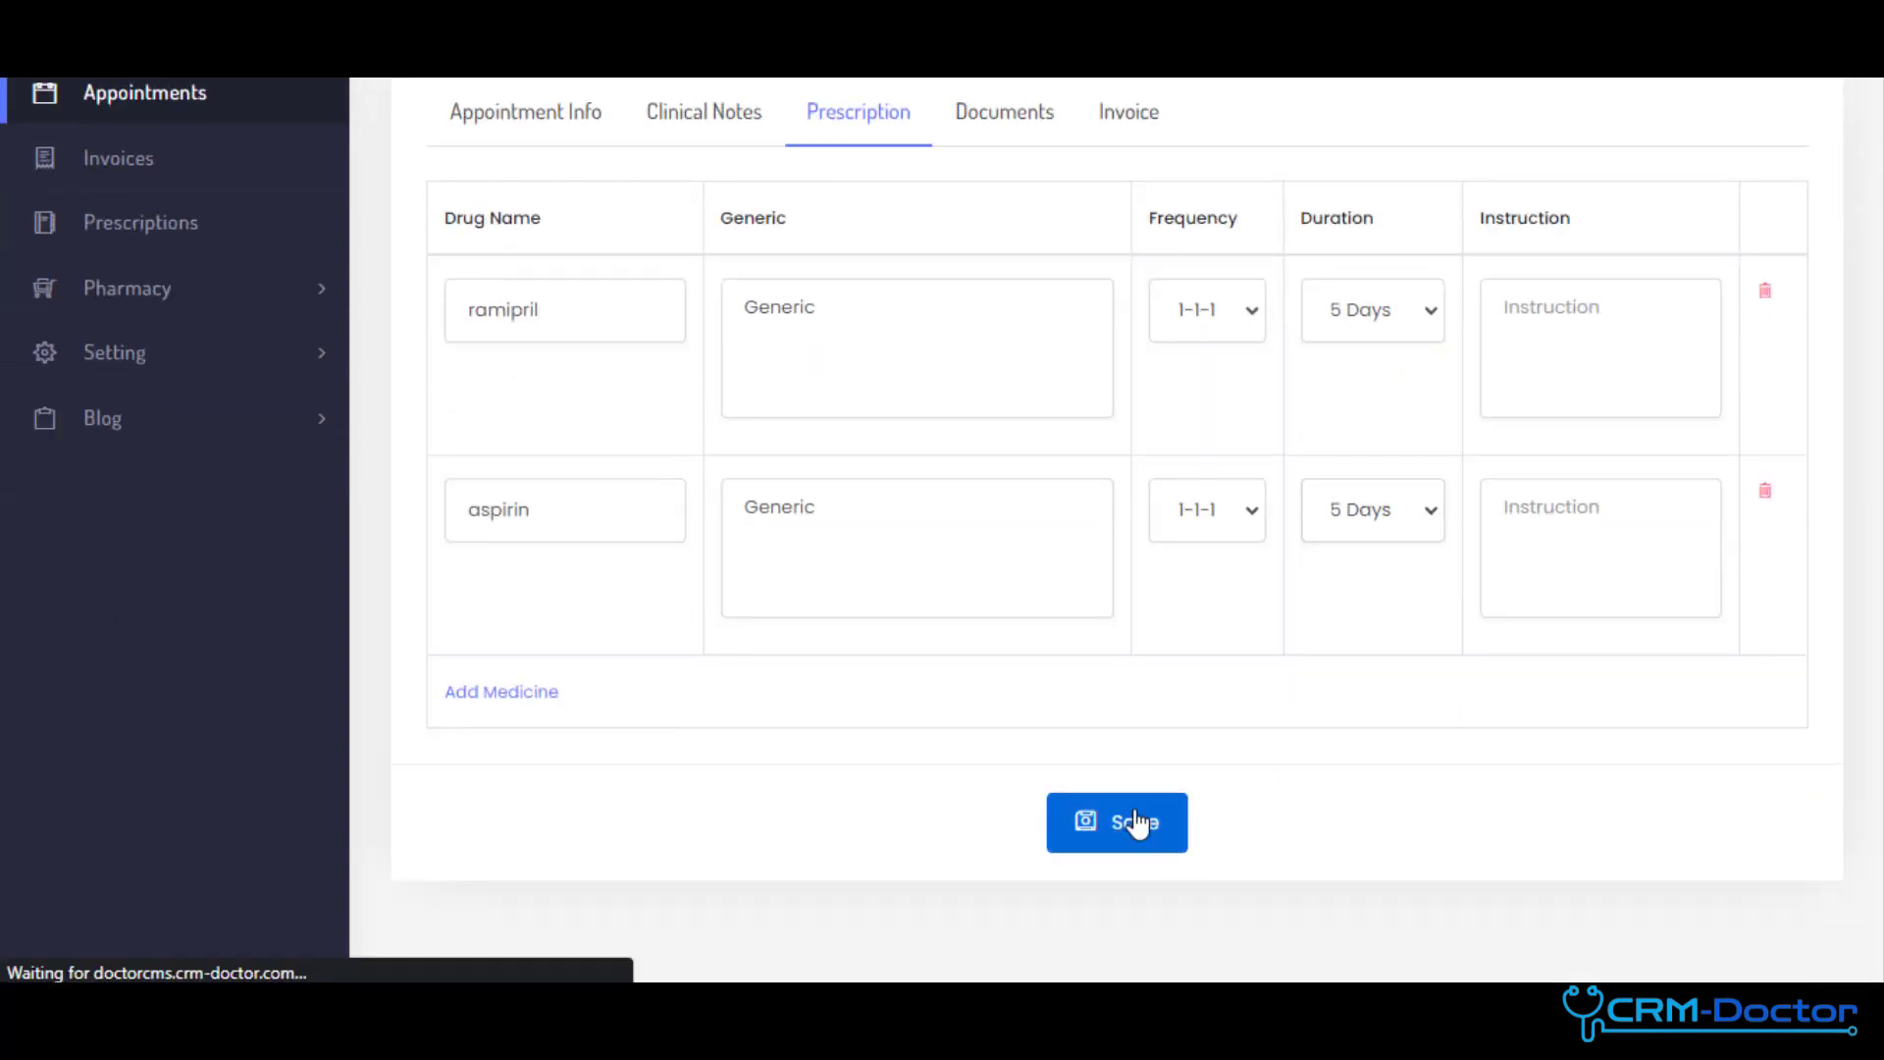
click(1115, 823)
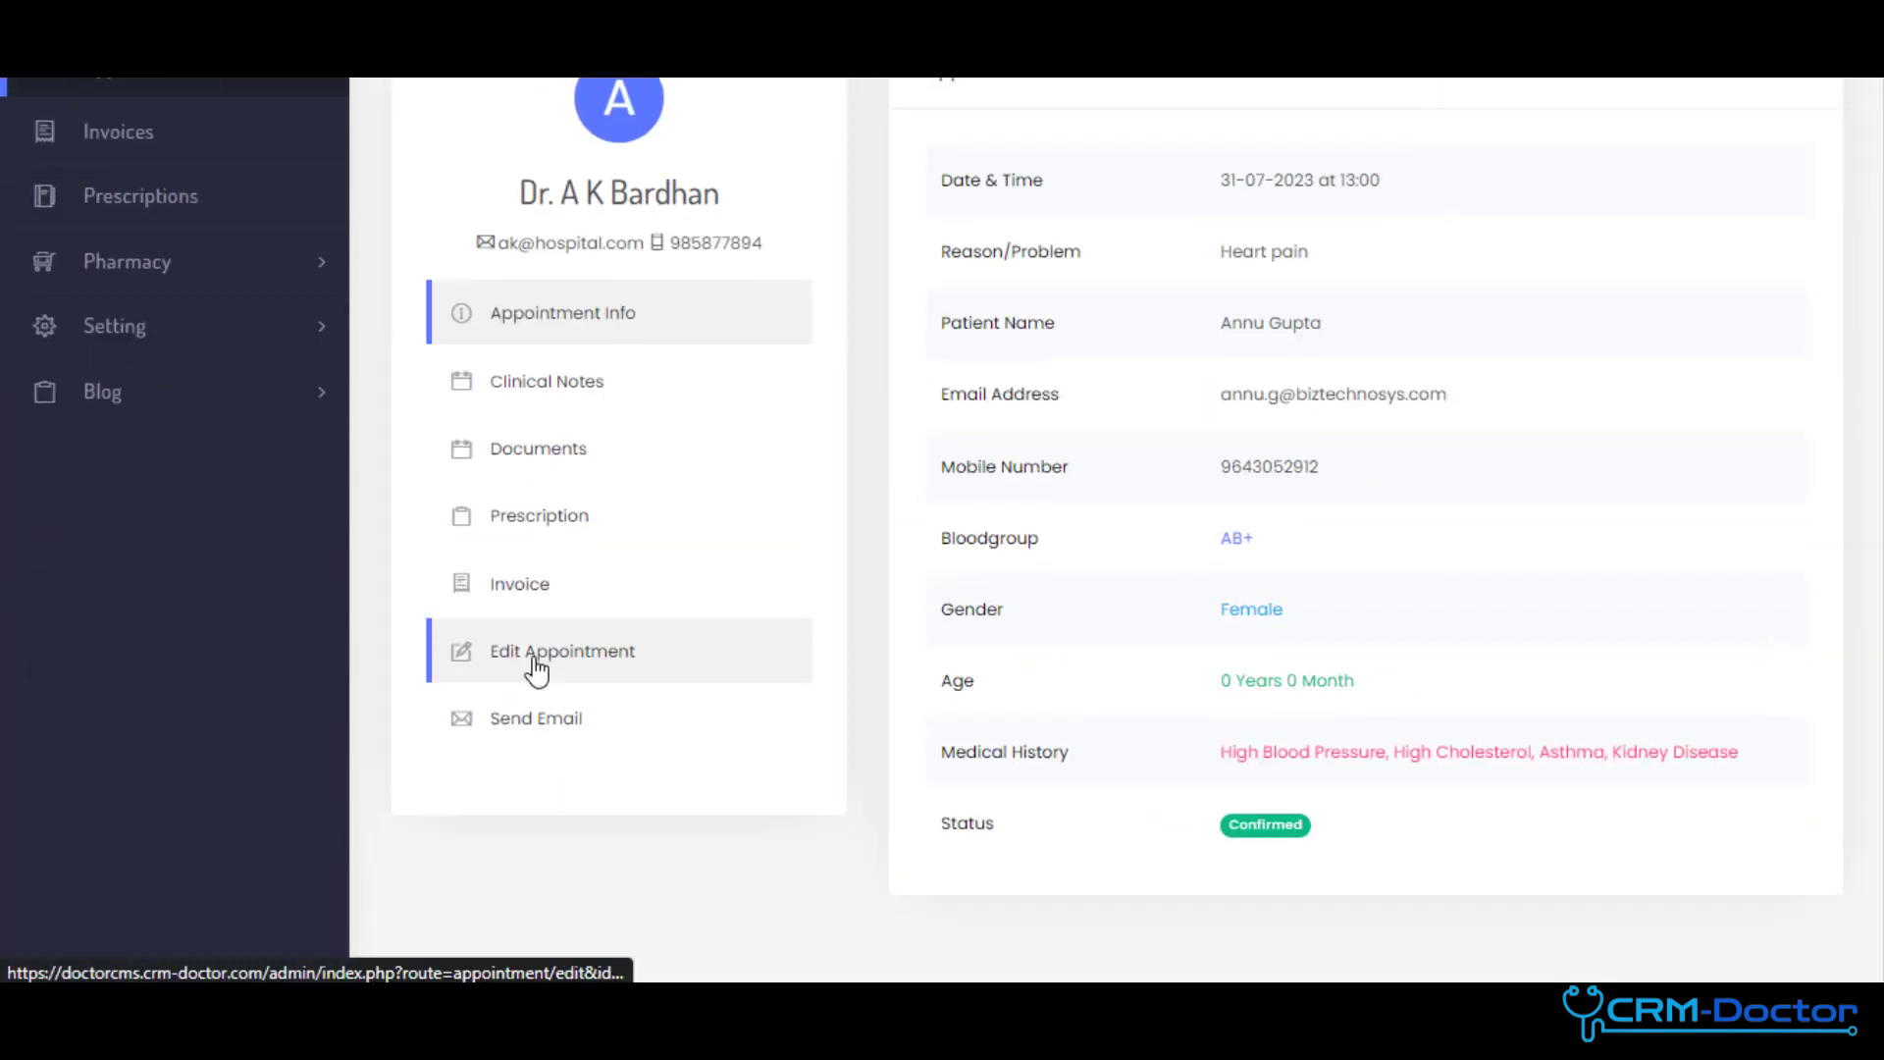
- Fill the appointment invoice with 18% GST and 10% discount, total 2376.00, and save it
click(562, 650)
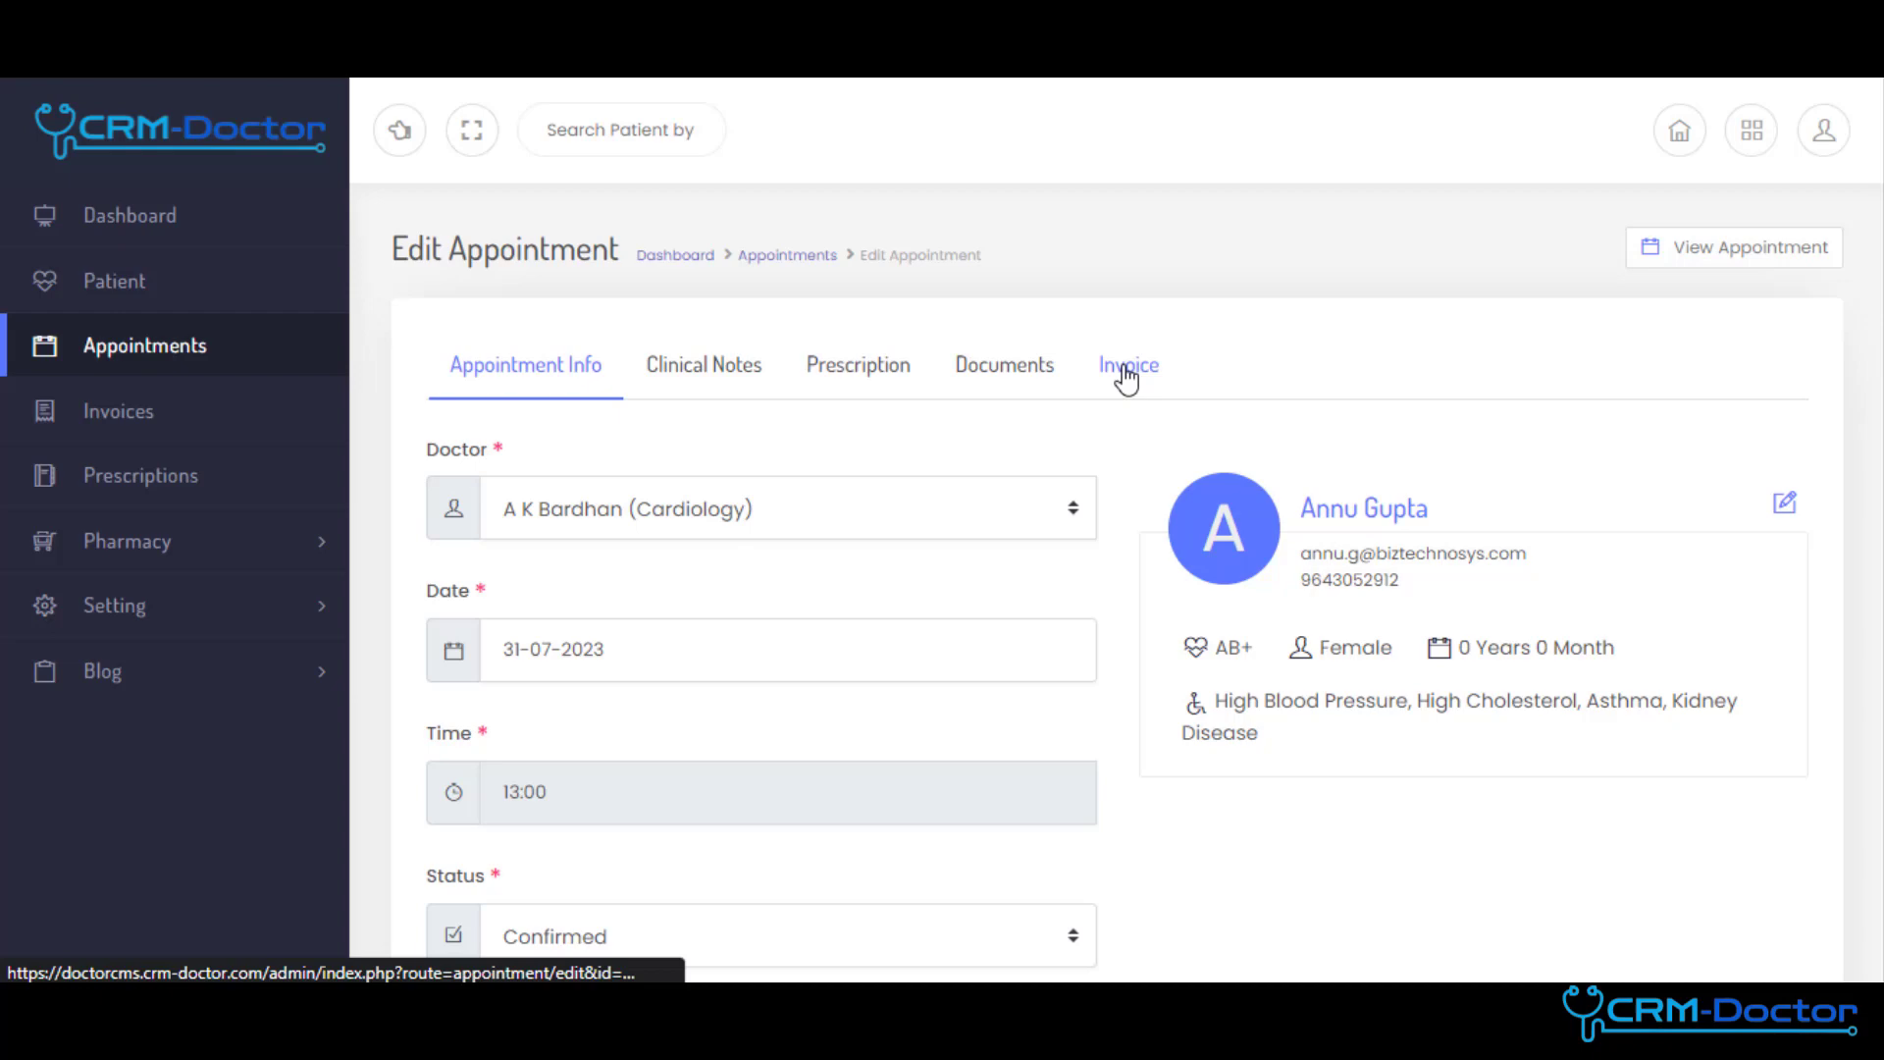
click(1127, 365)
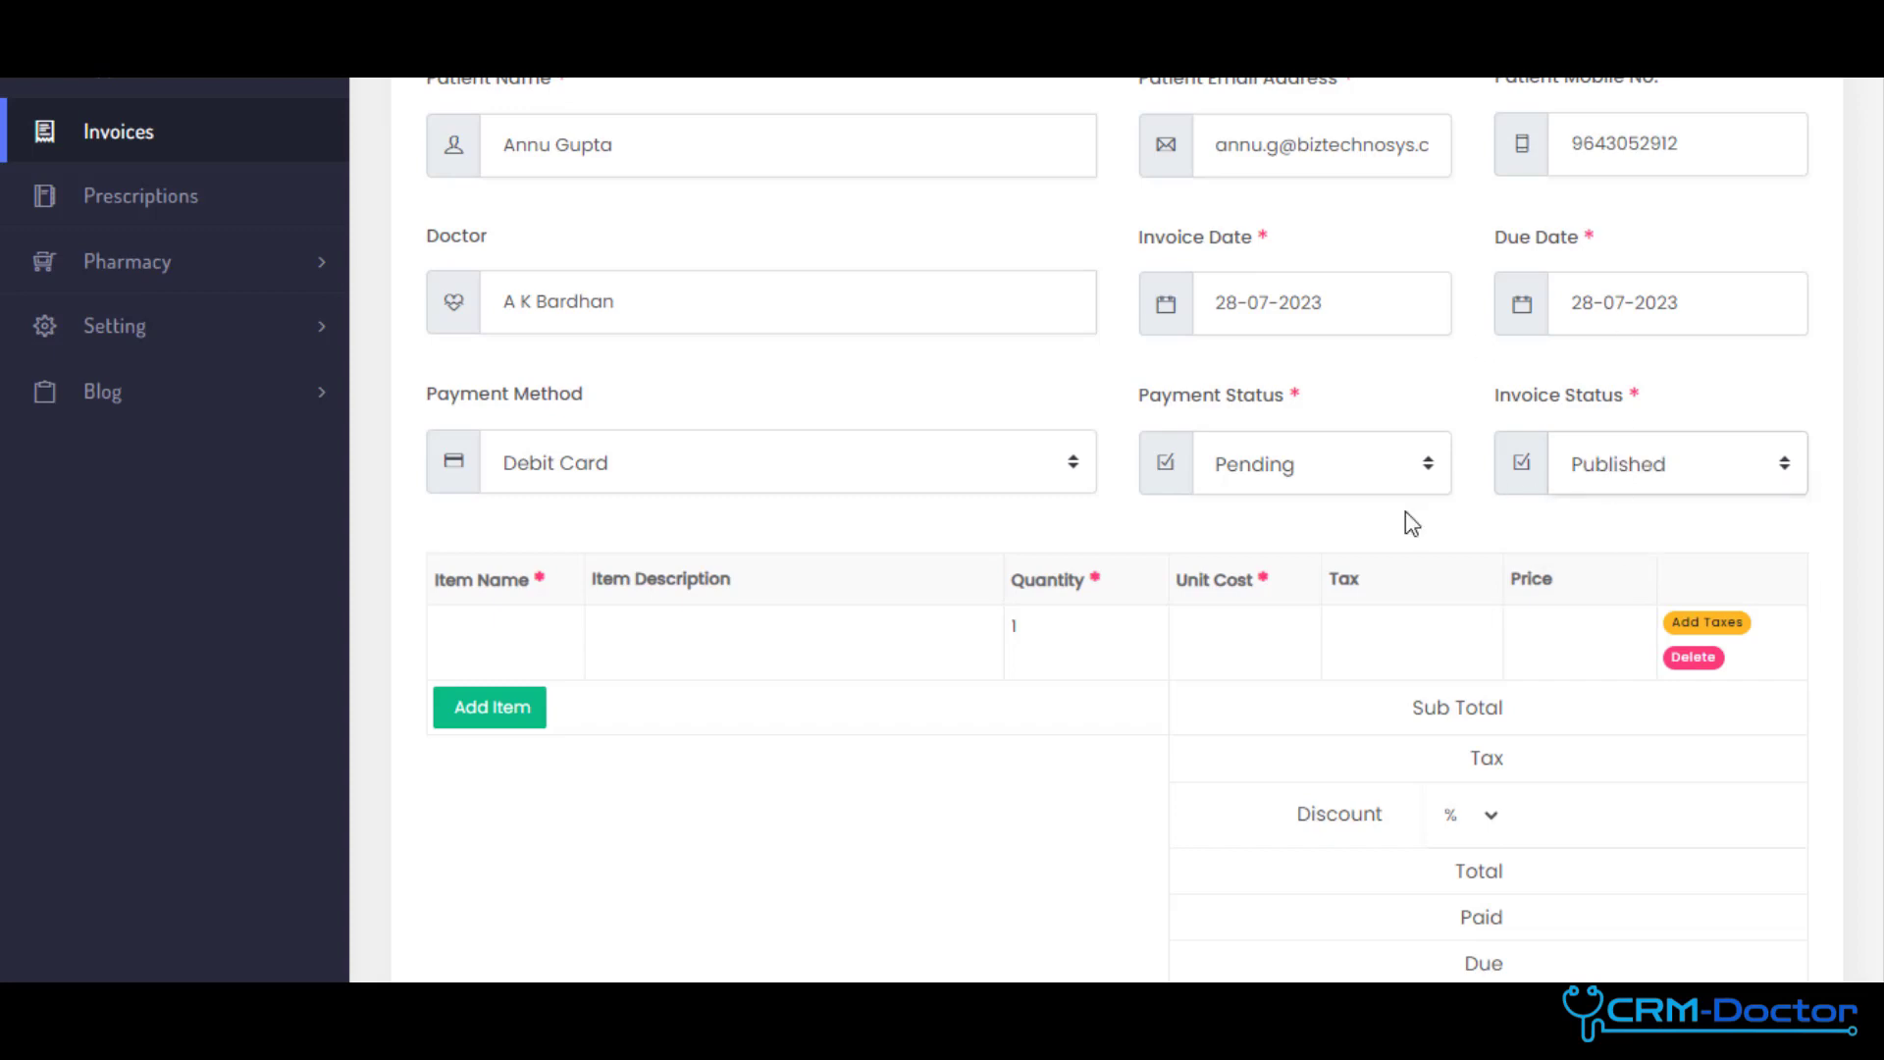
scroll(down, 3)
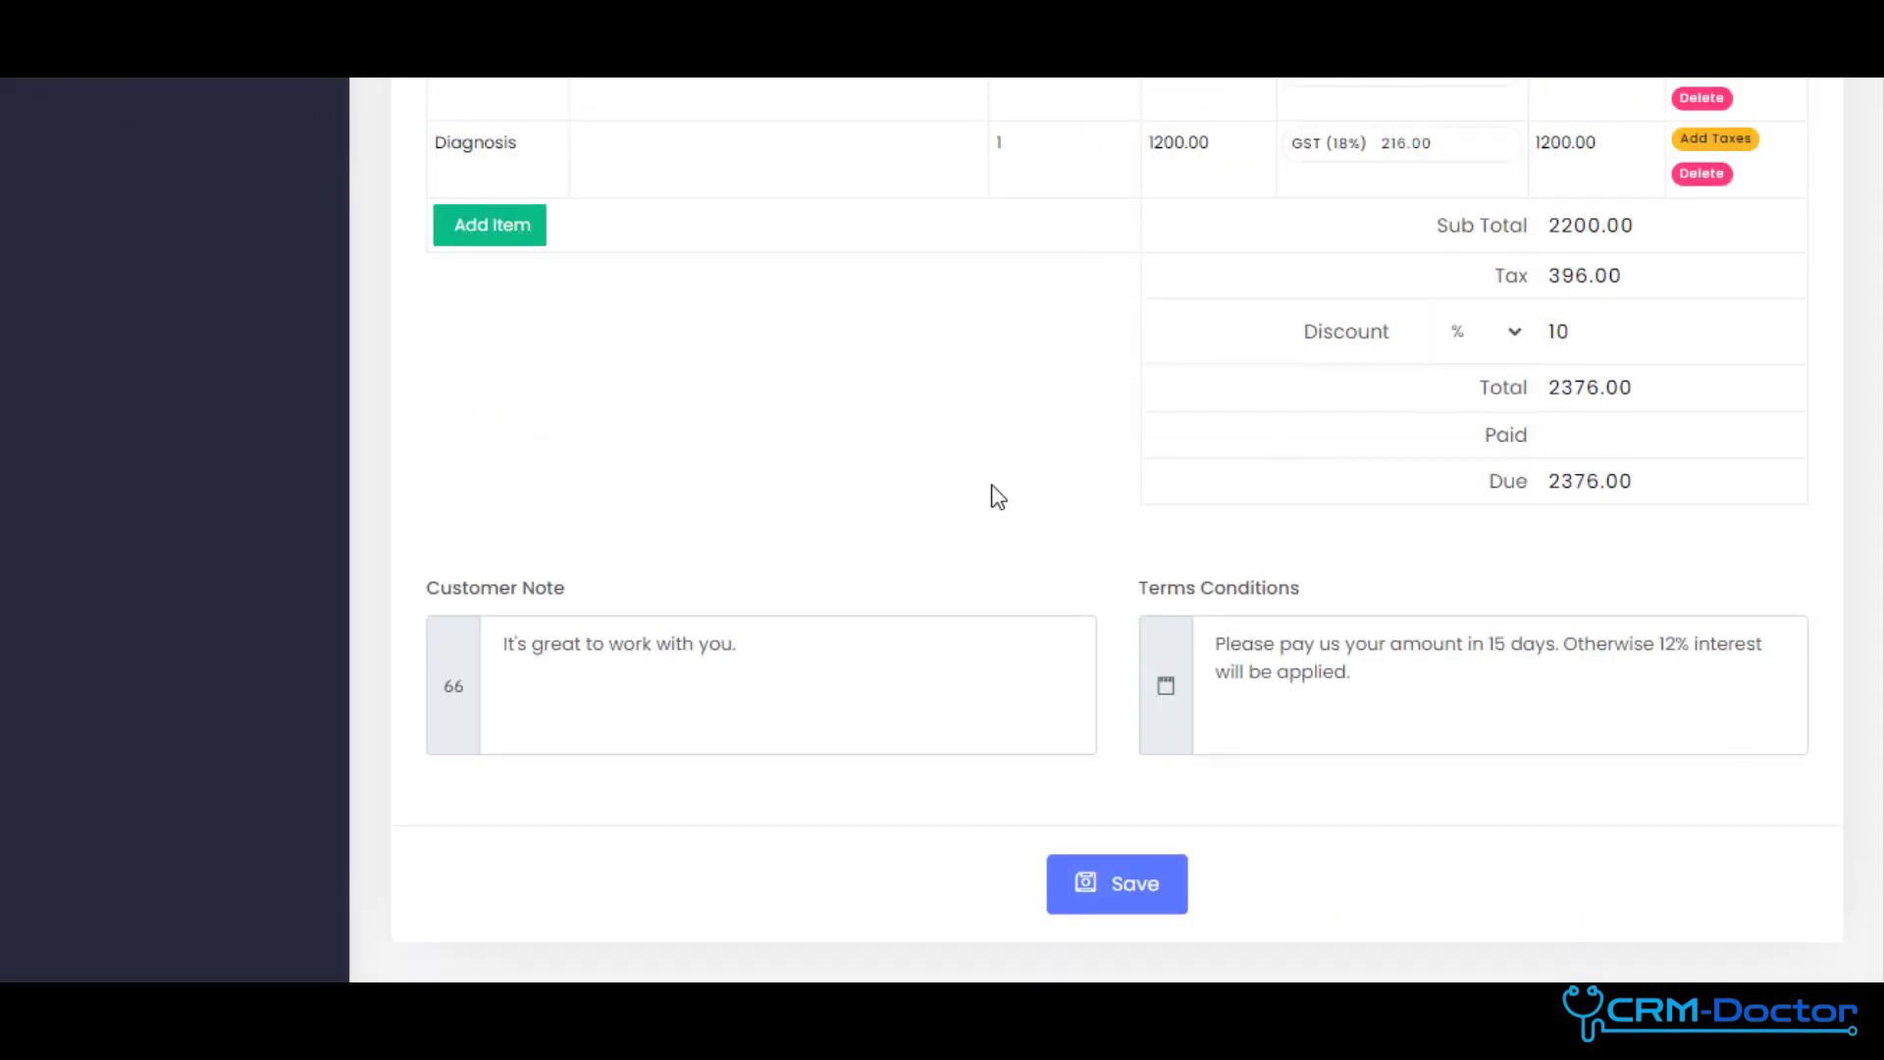
click(1115, 883)
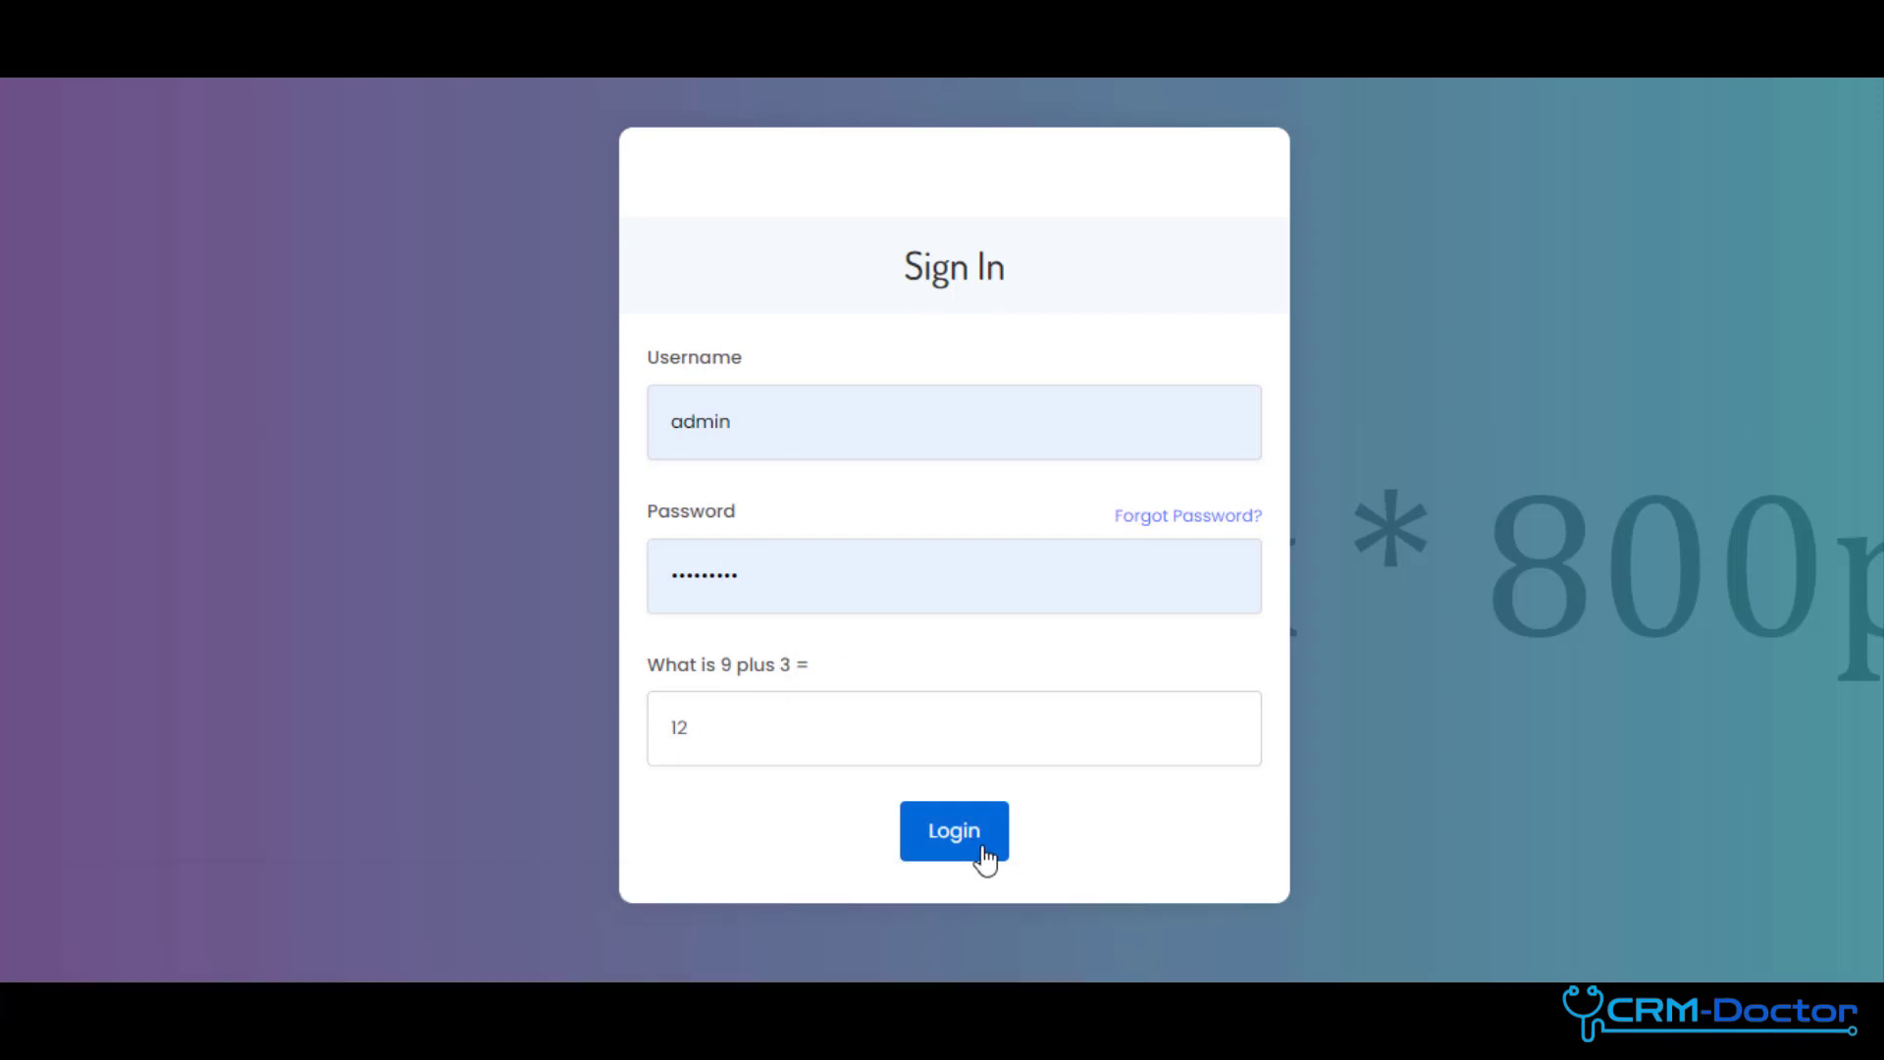
click(954, 831)
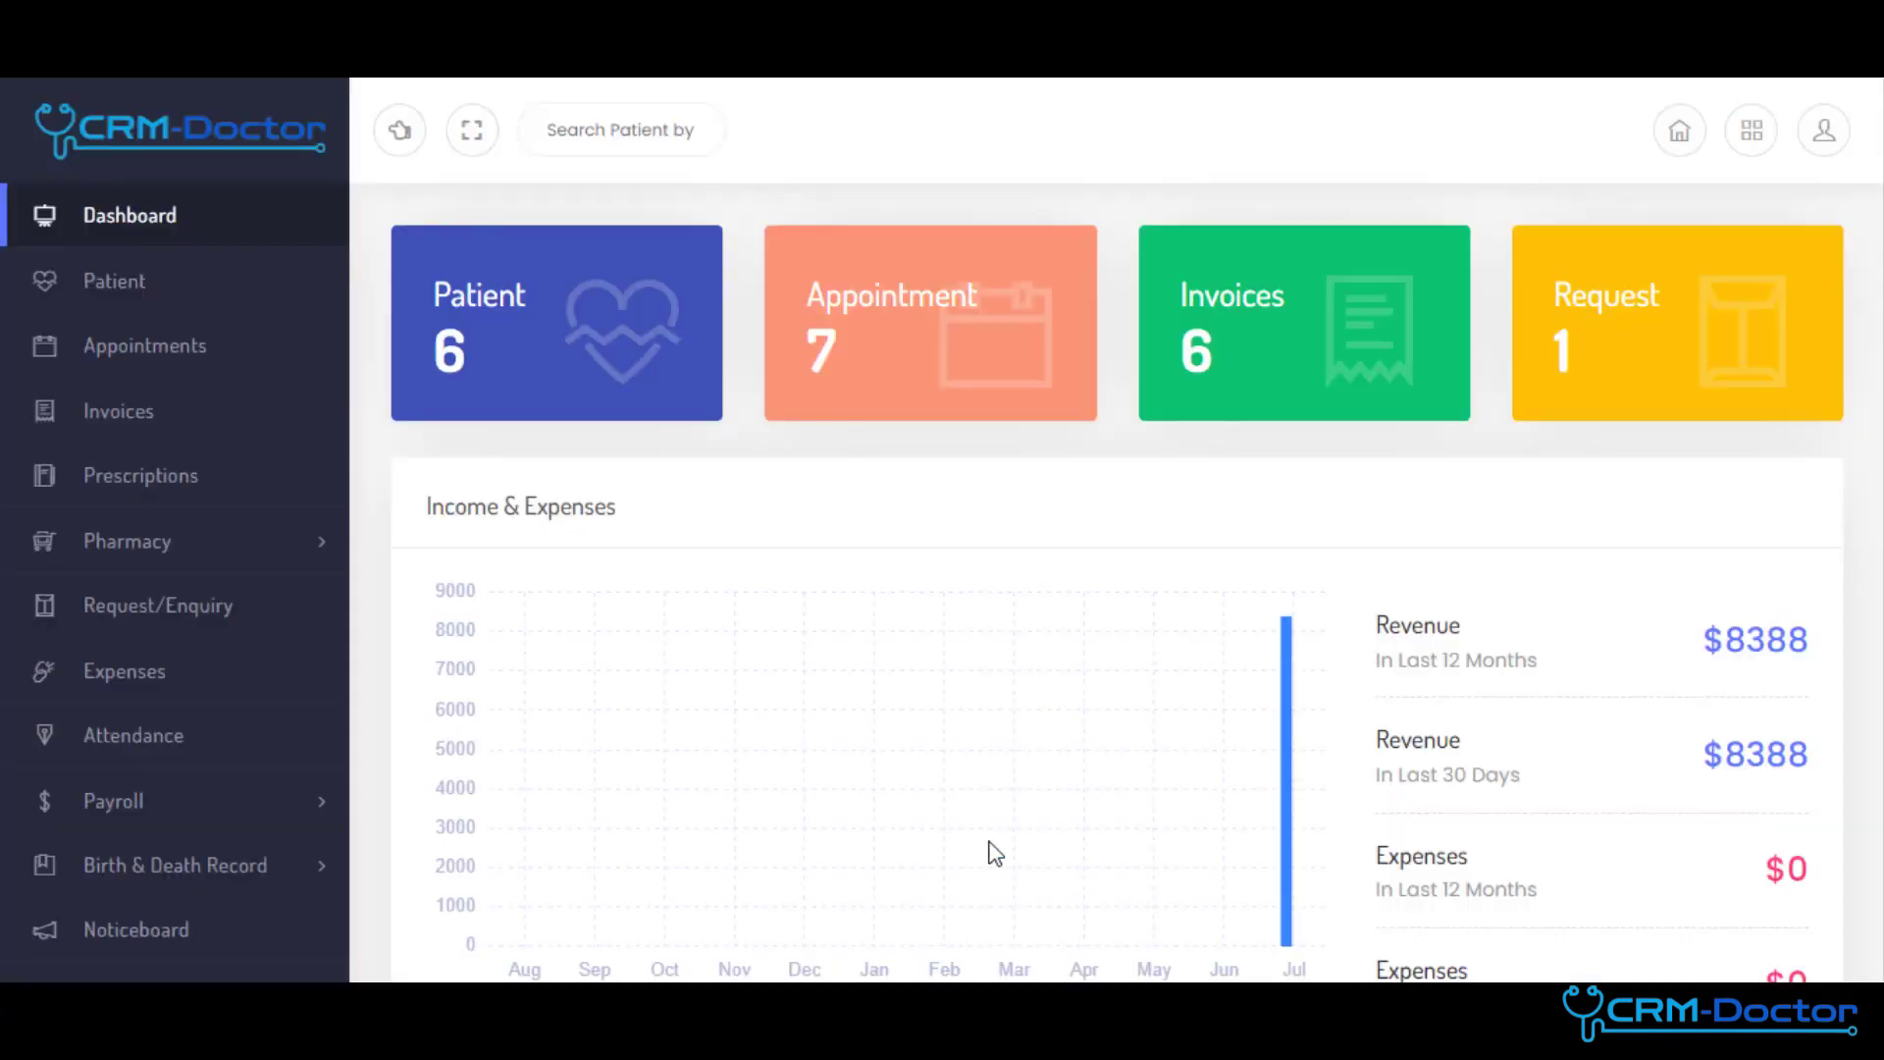
scroll(down, 3)
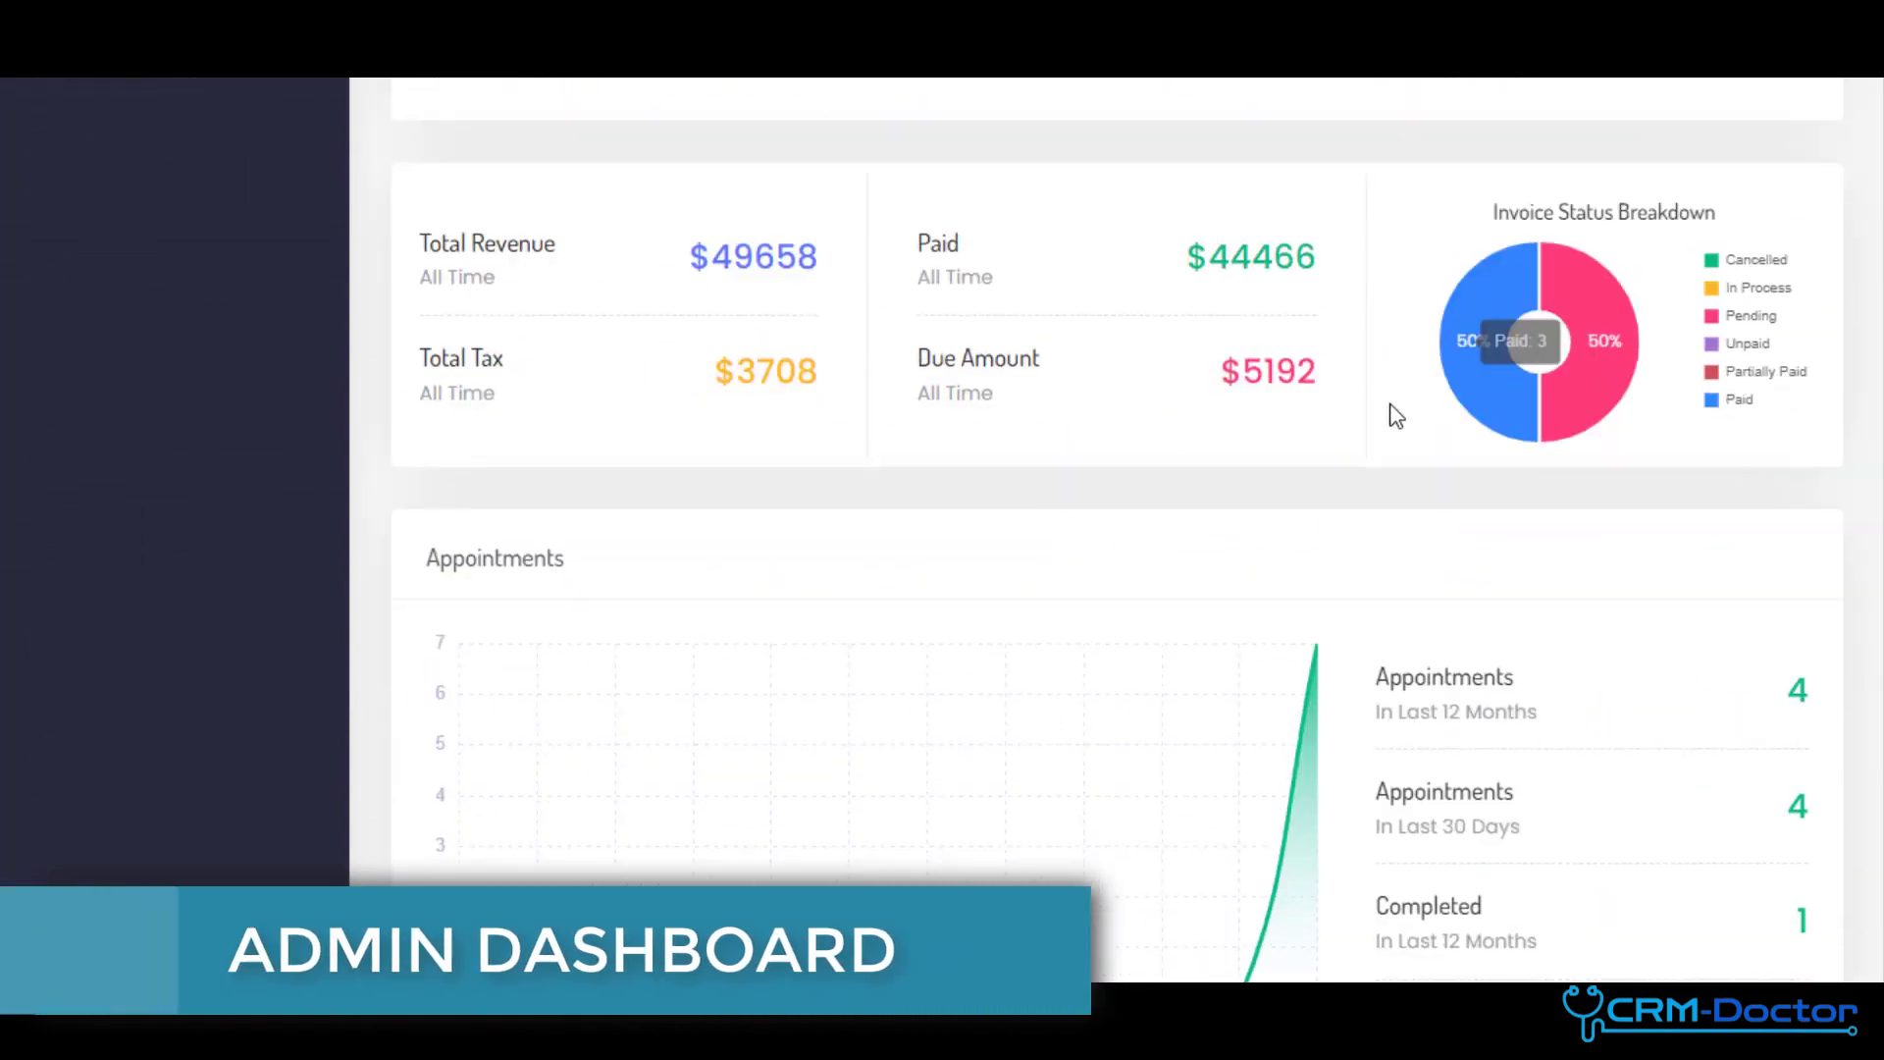
scroll(down, 3)
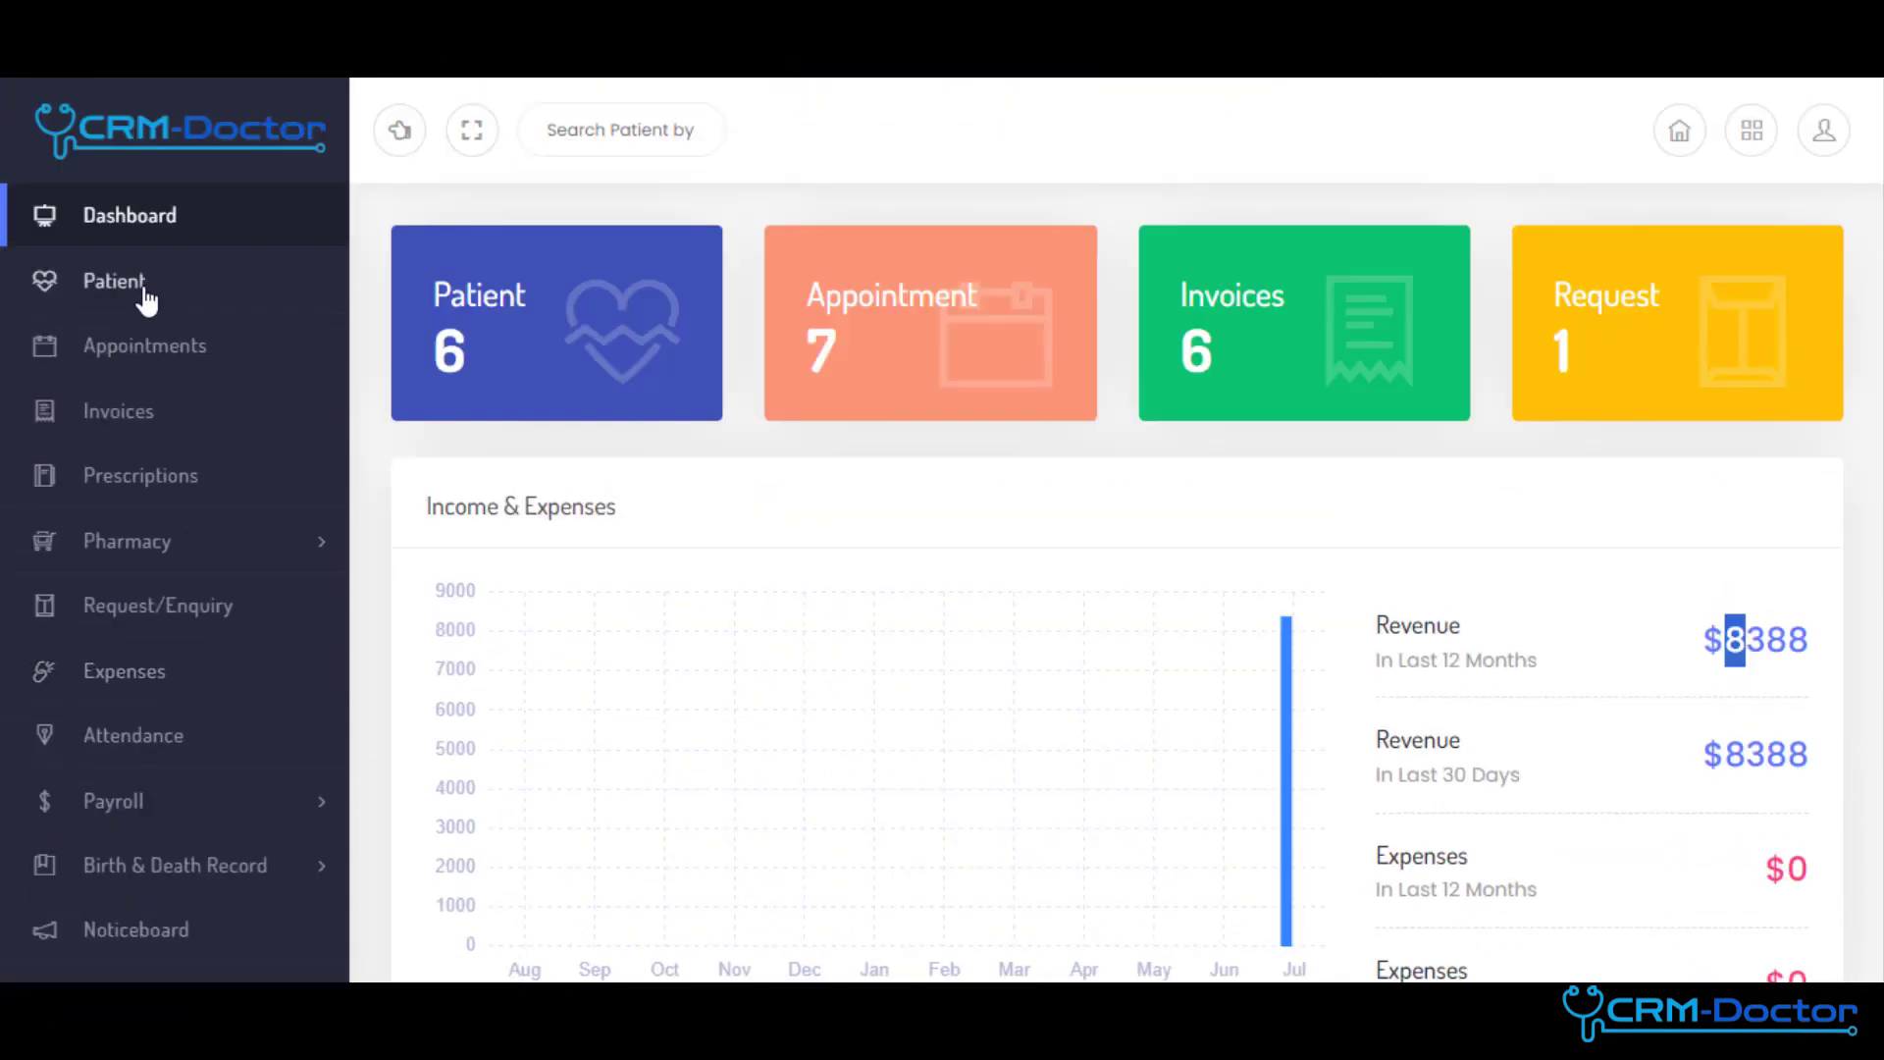
click(114, 281)
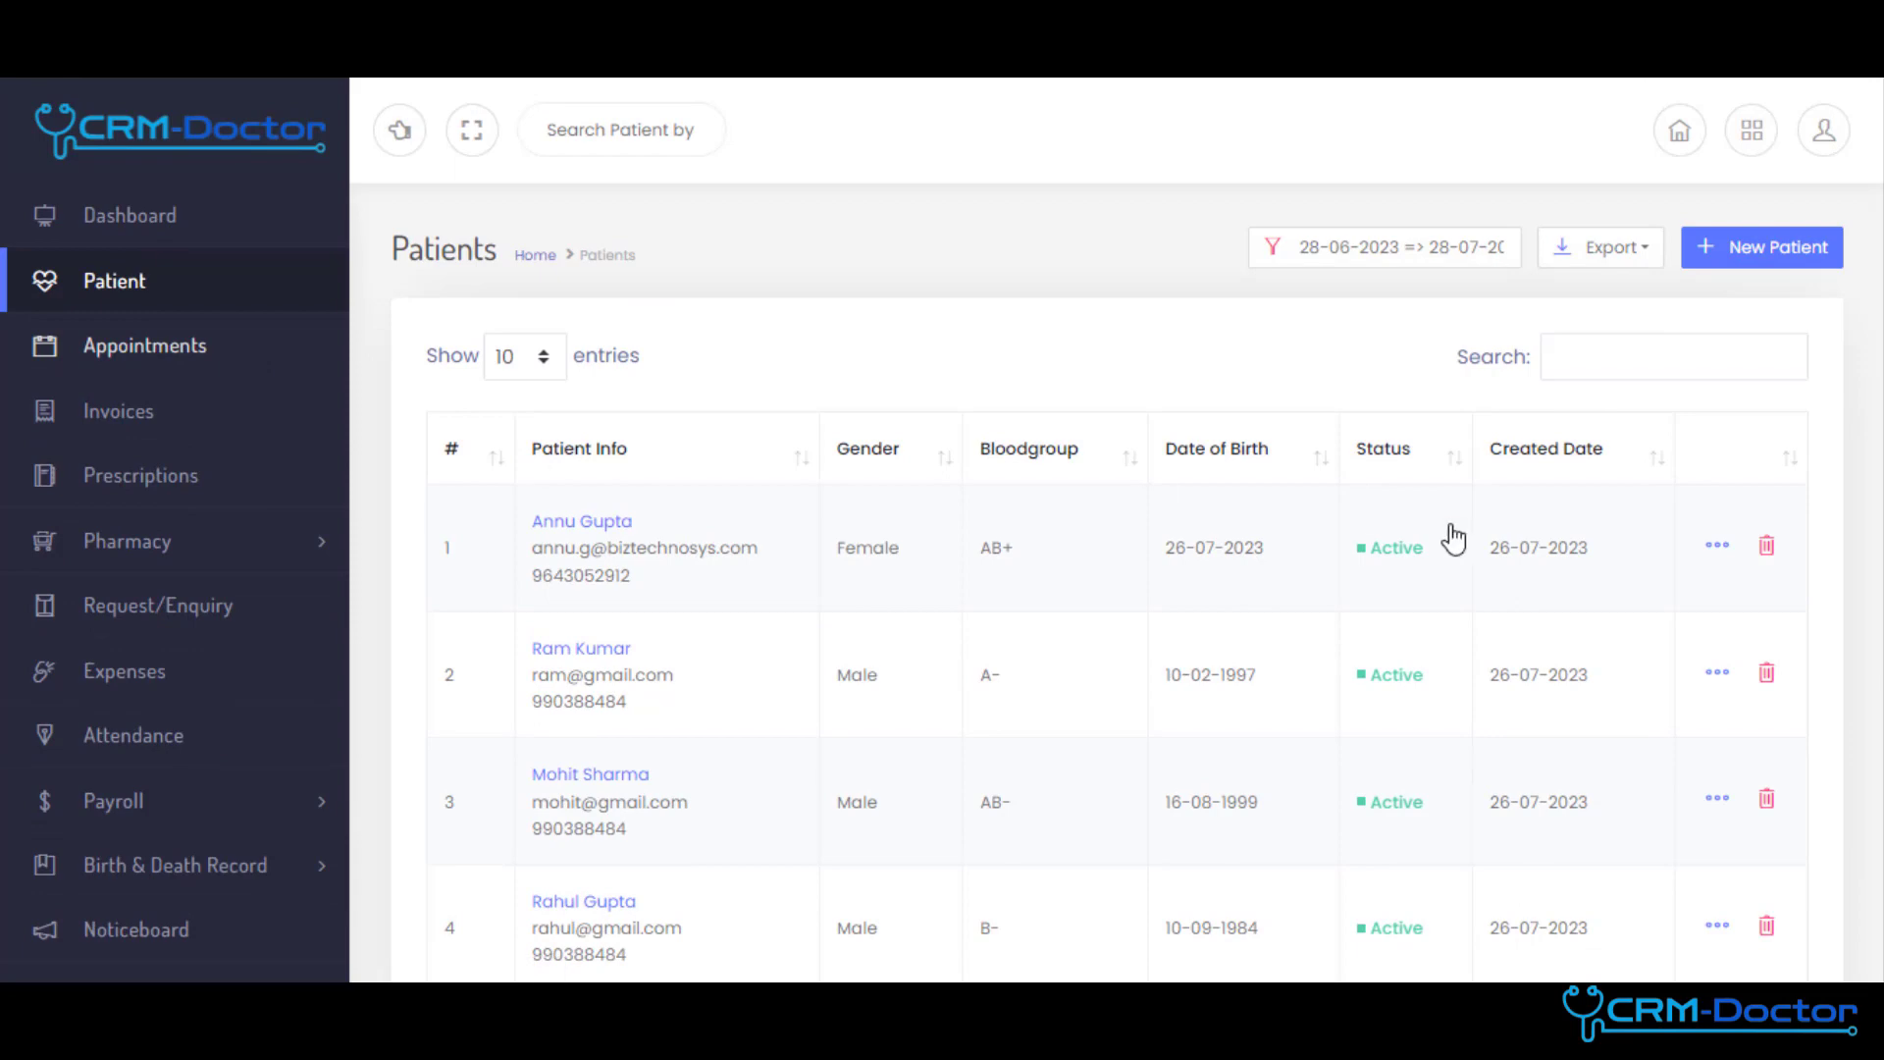
- Browse the admin invoices list and the birth records list
click(143, 345)
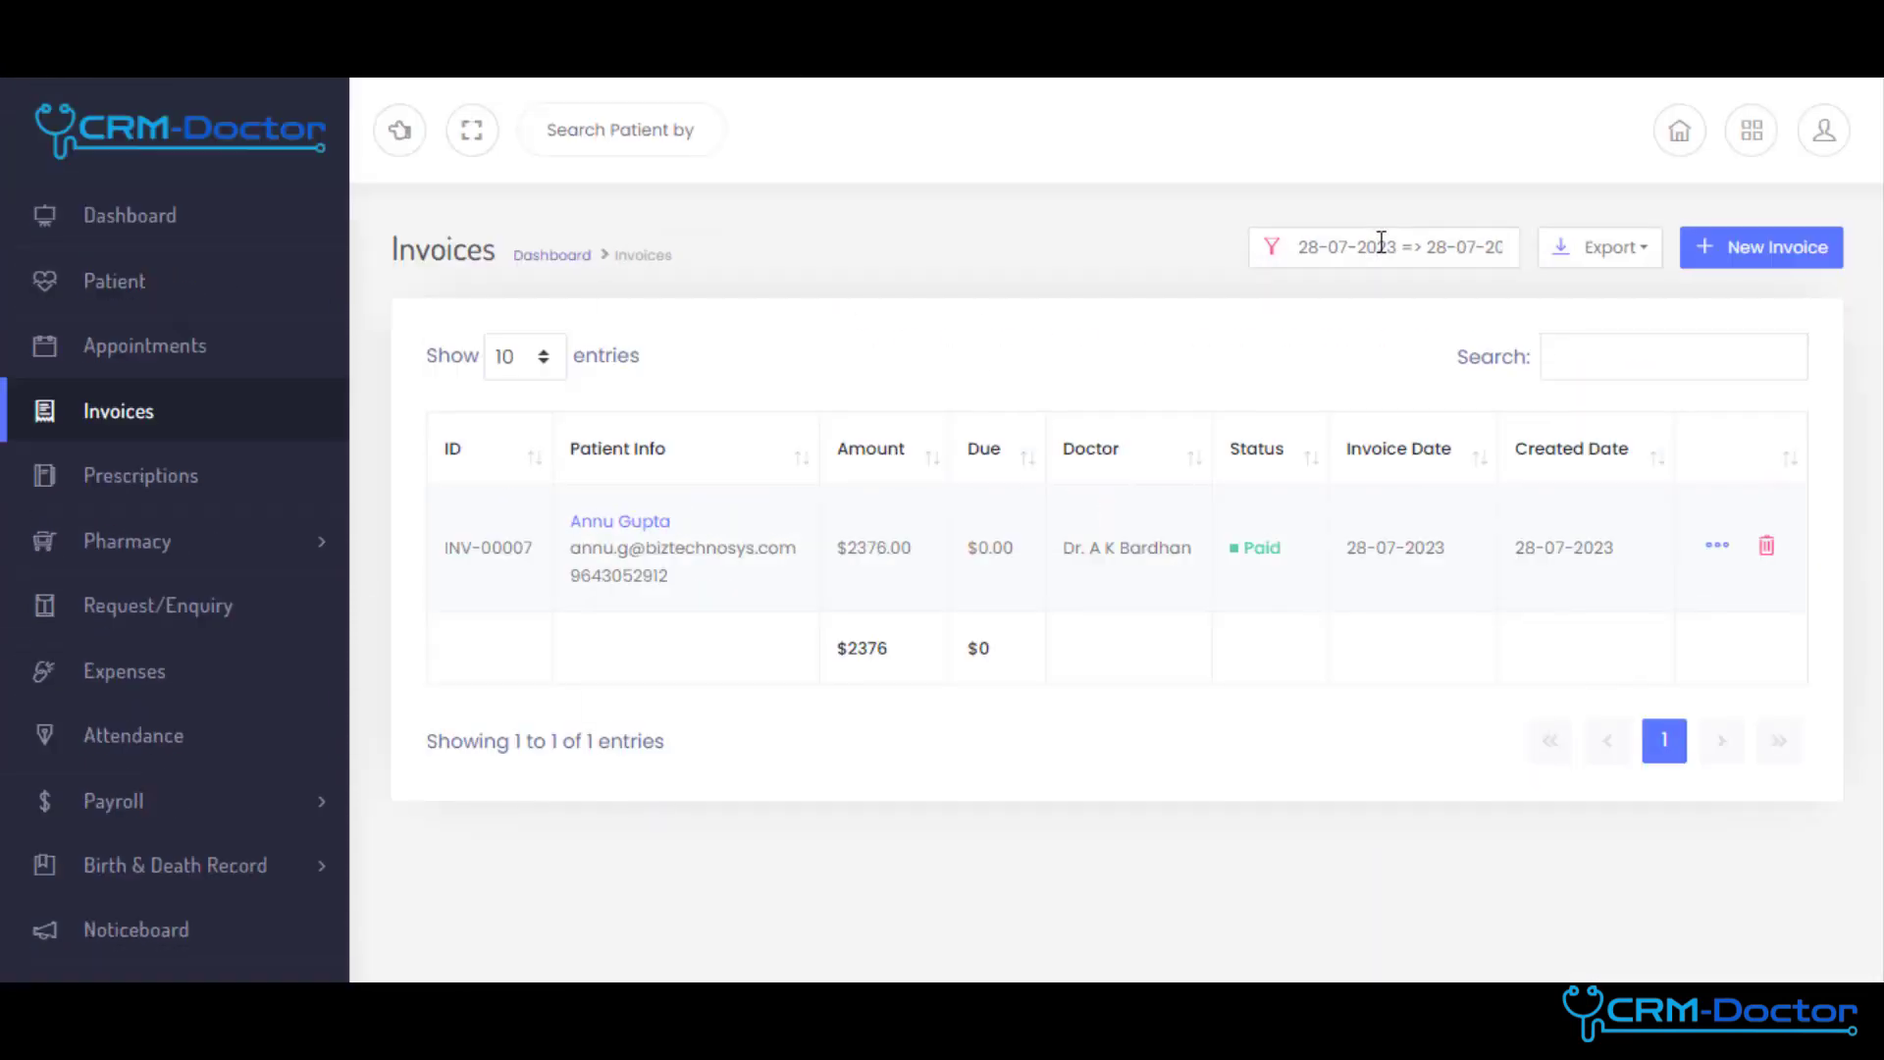
scroll(down, 3)
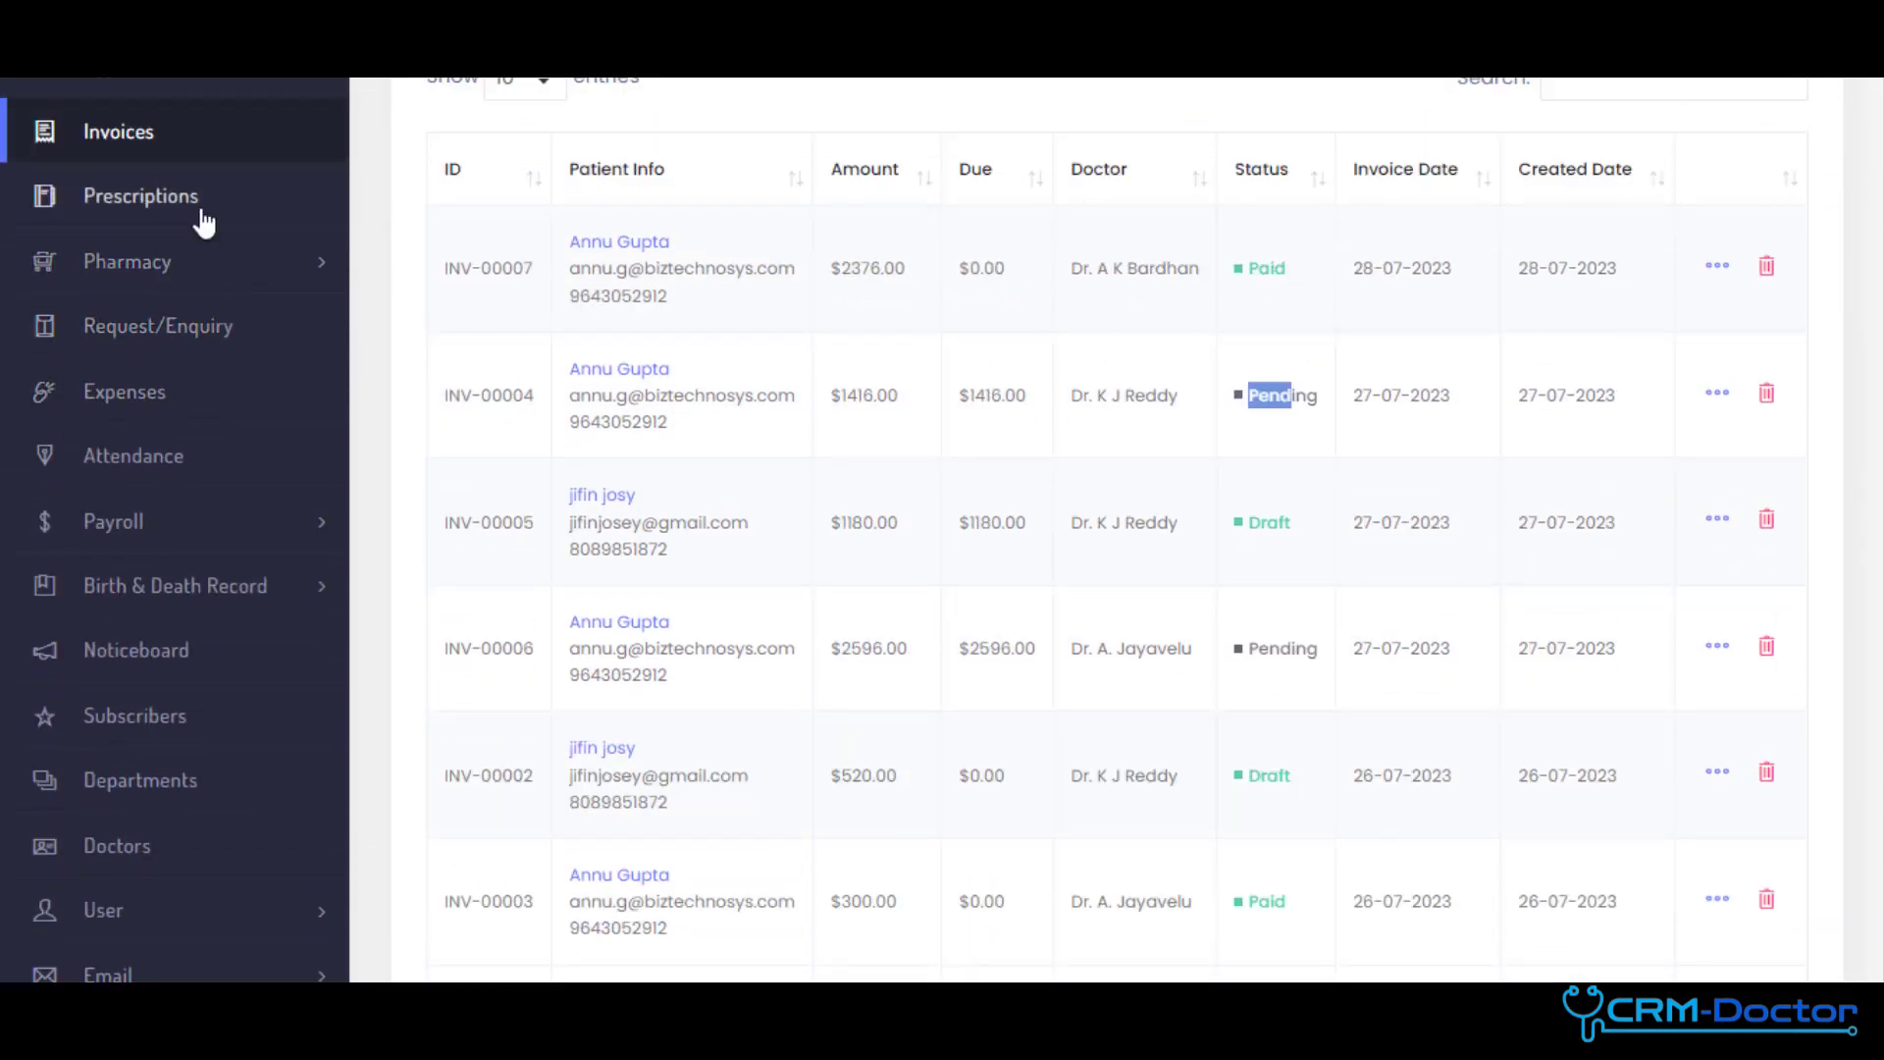
click(142, 196)
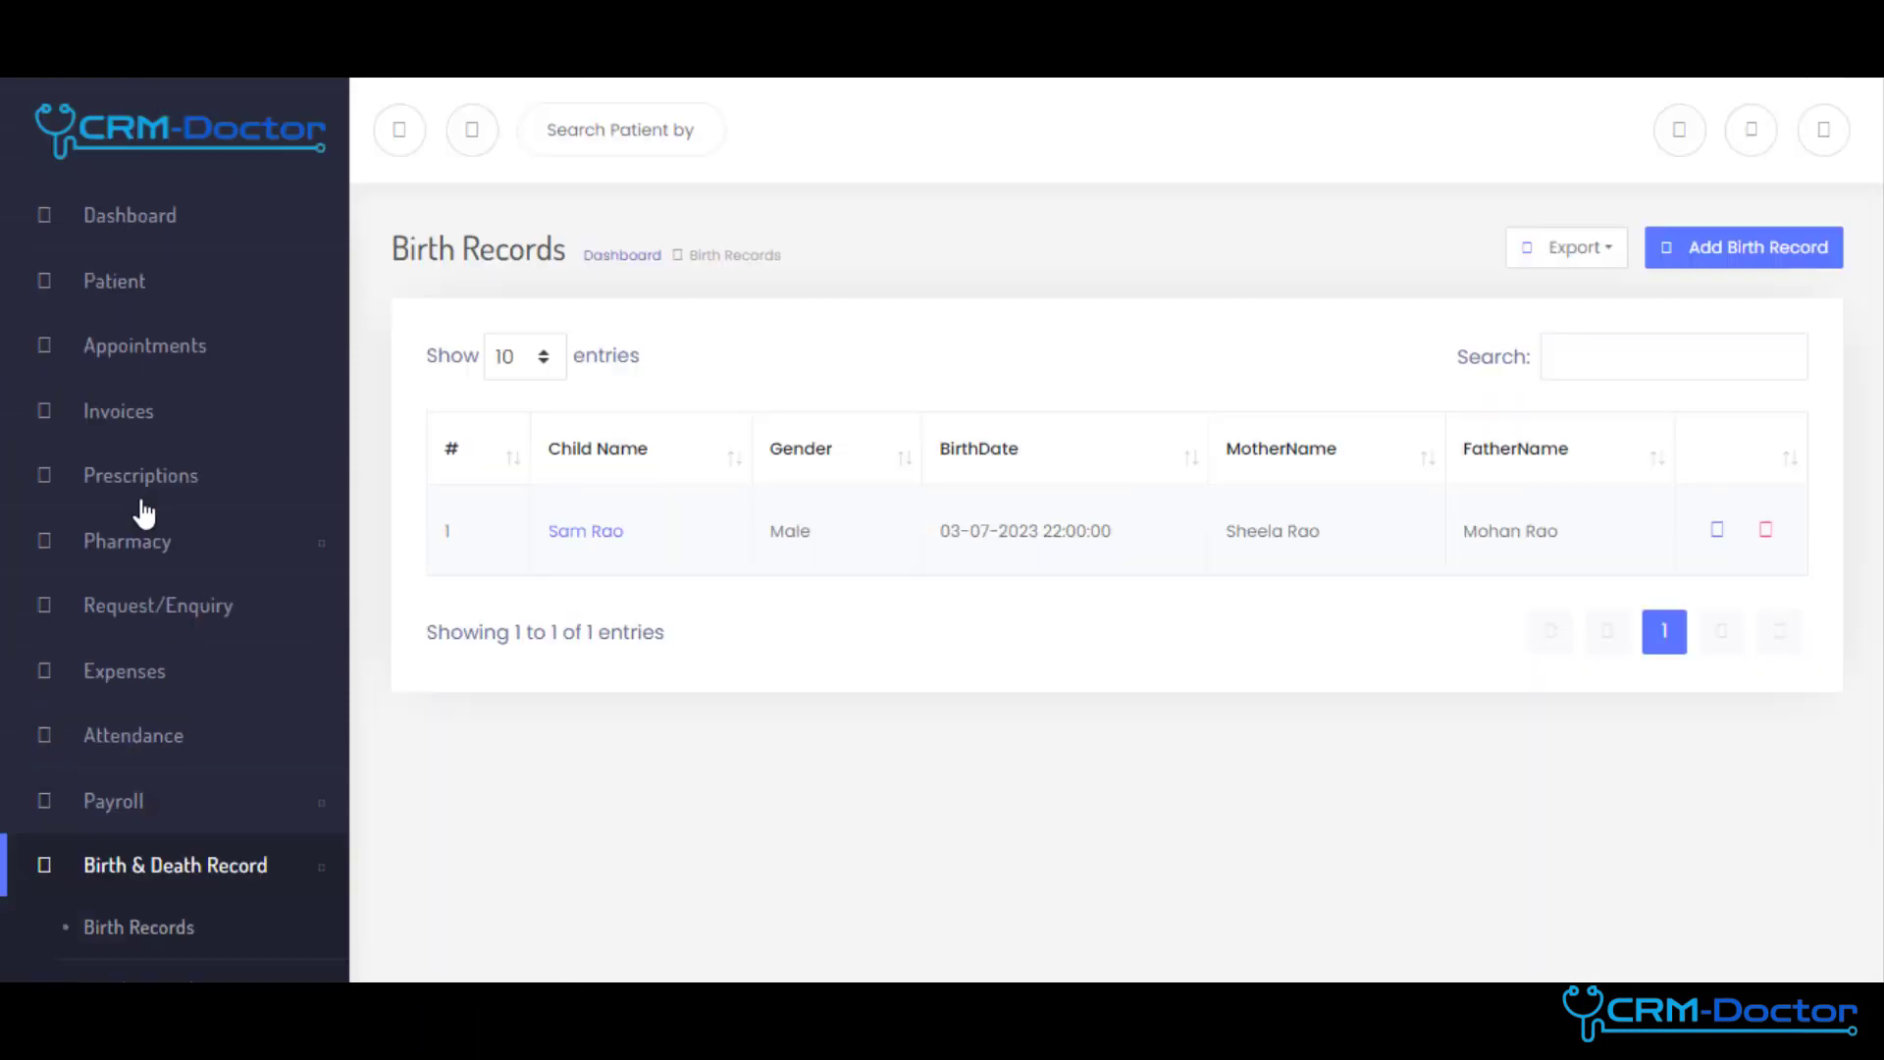
scroll(down, 3)
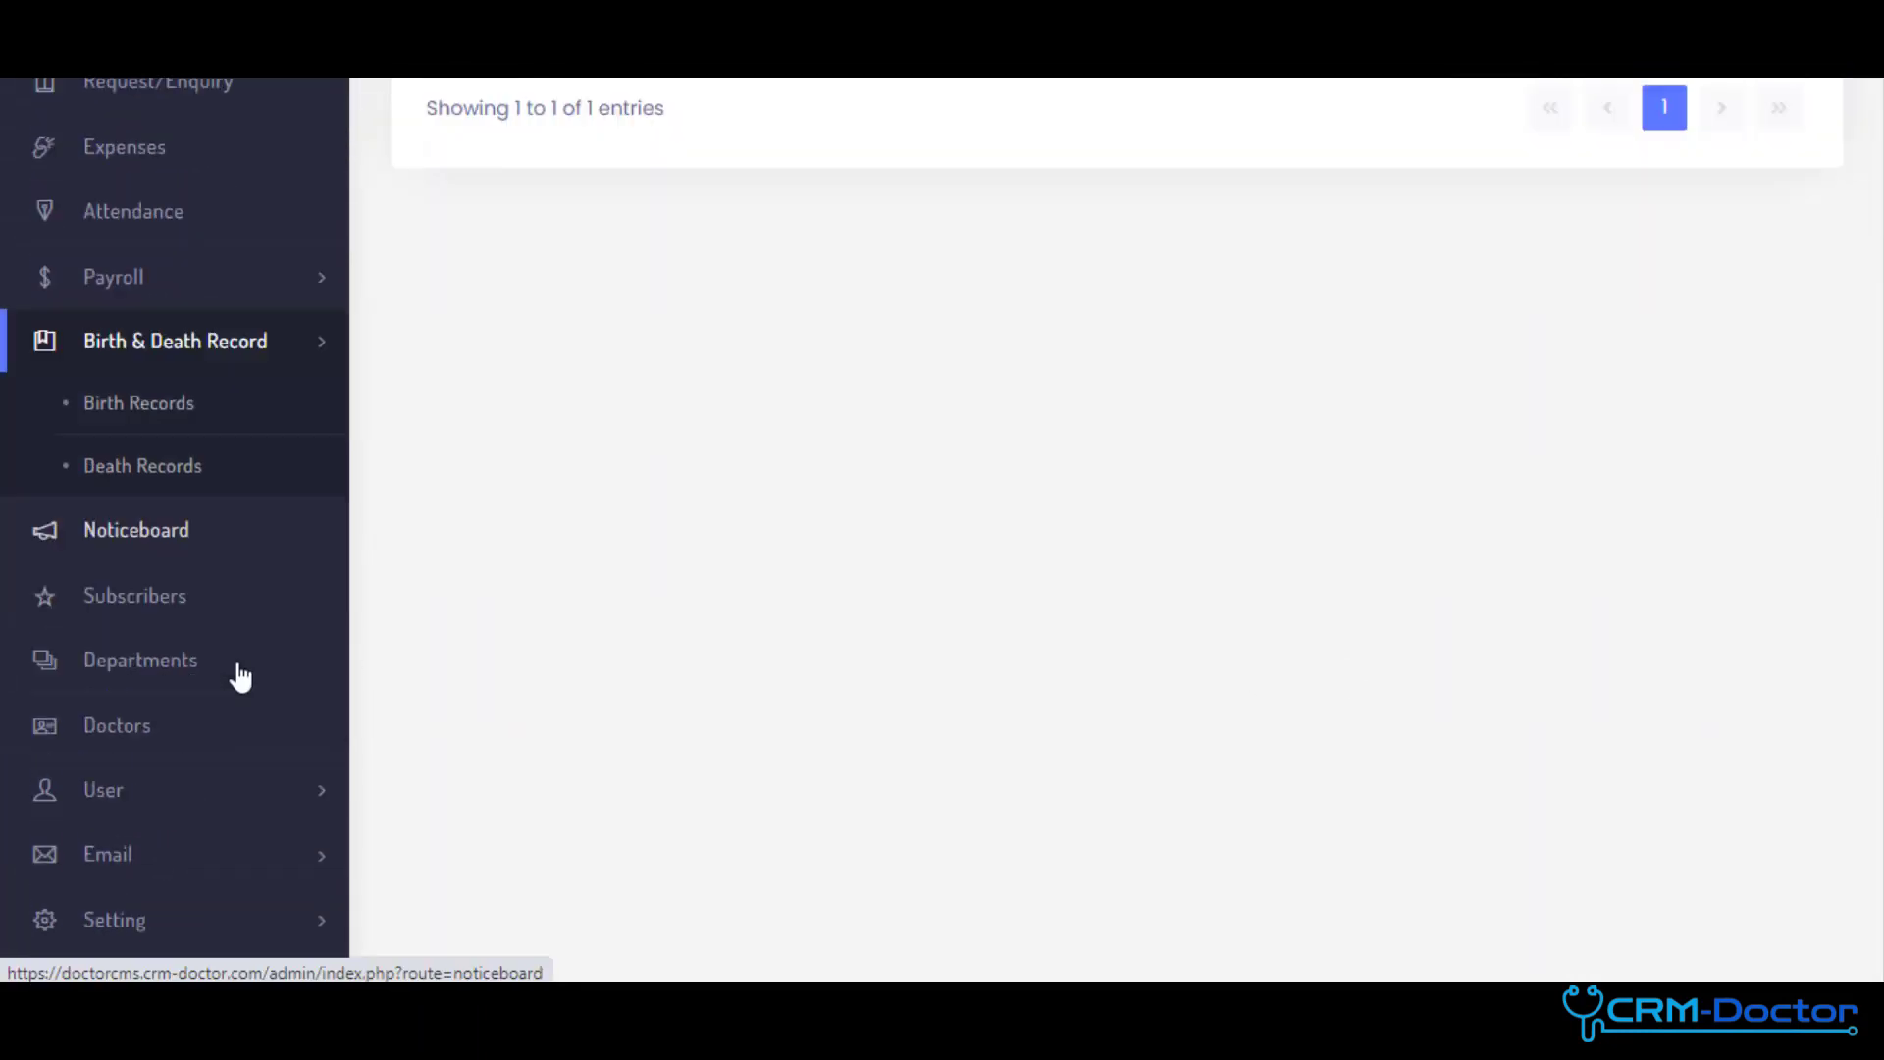
- View the doctors list, the pharmacy medicine inventory and the pharmacy purchases page
click(140, 659)
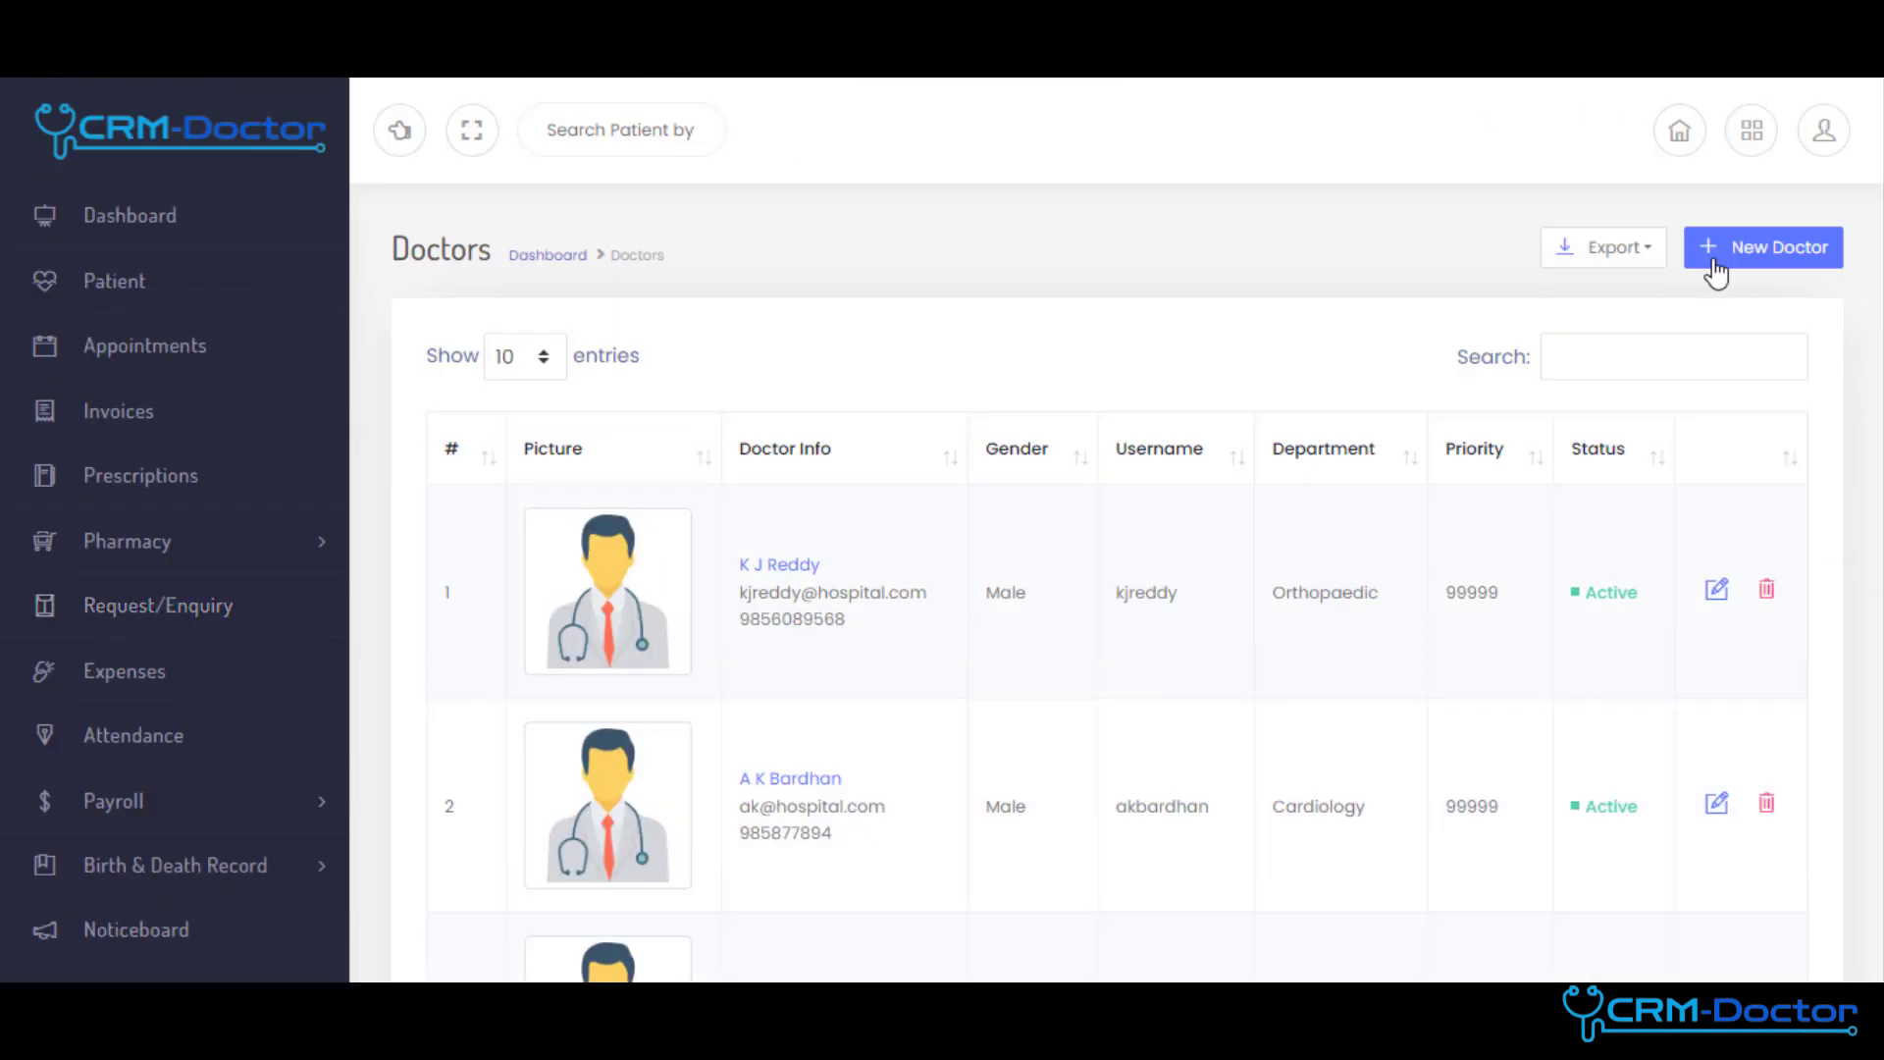
click(126, 542)
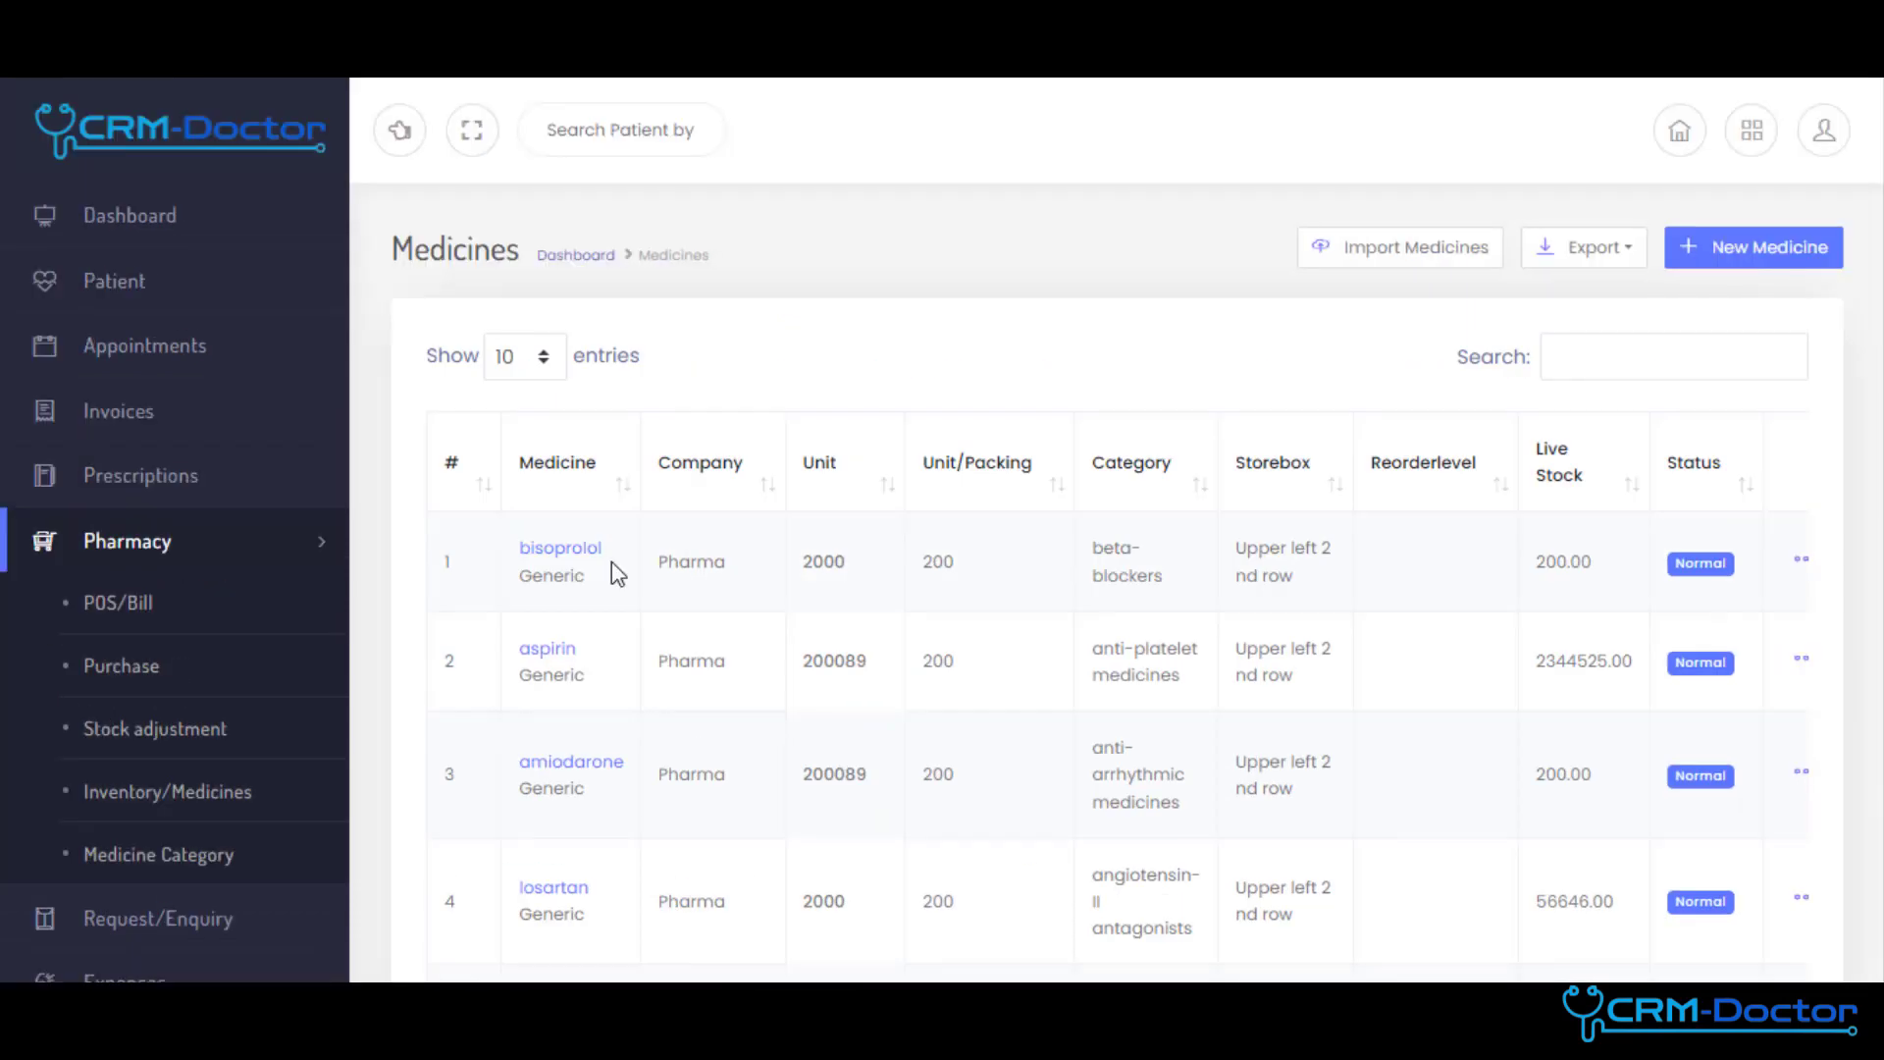
mouse_move(120, 666)
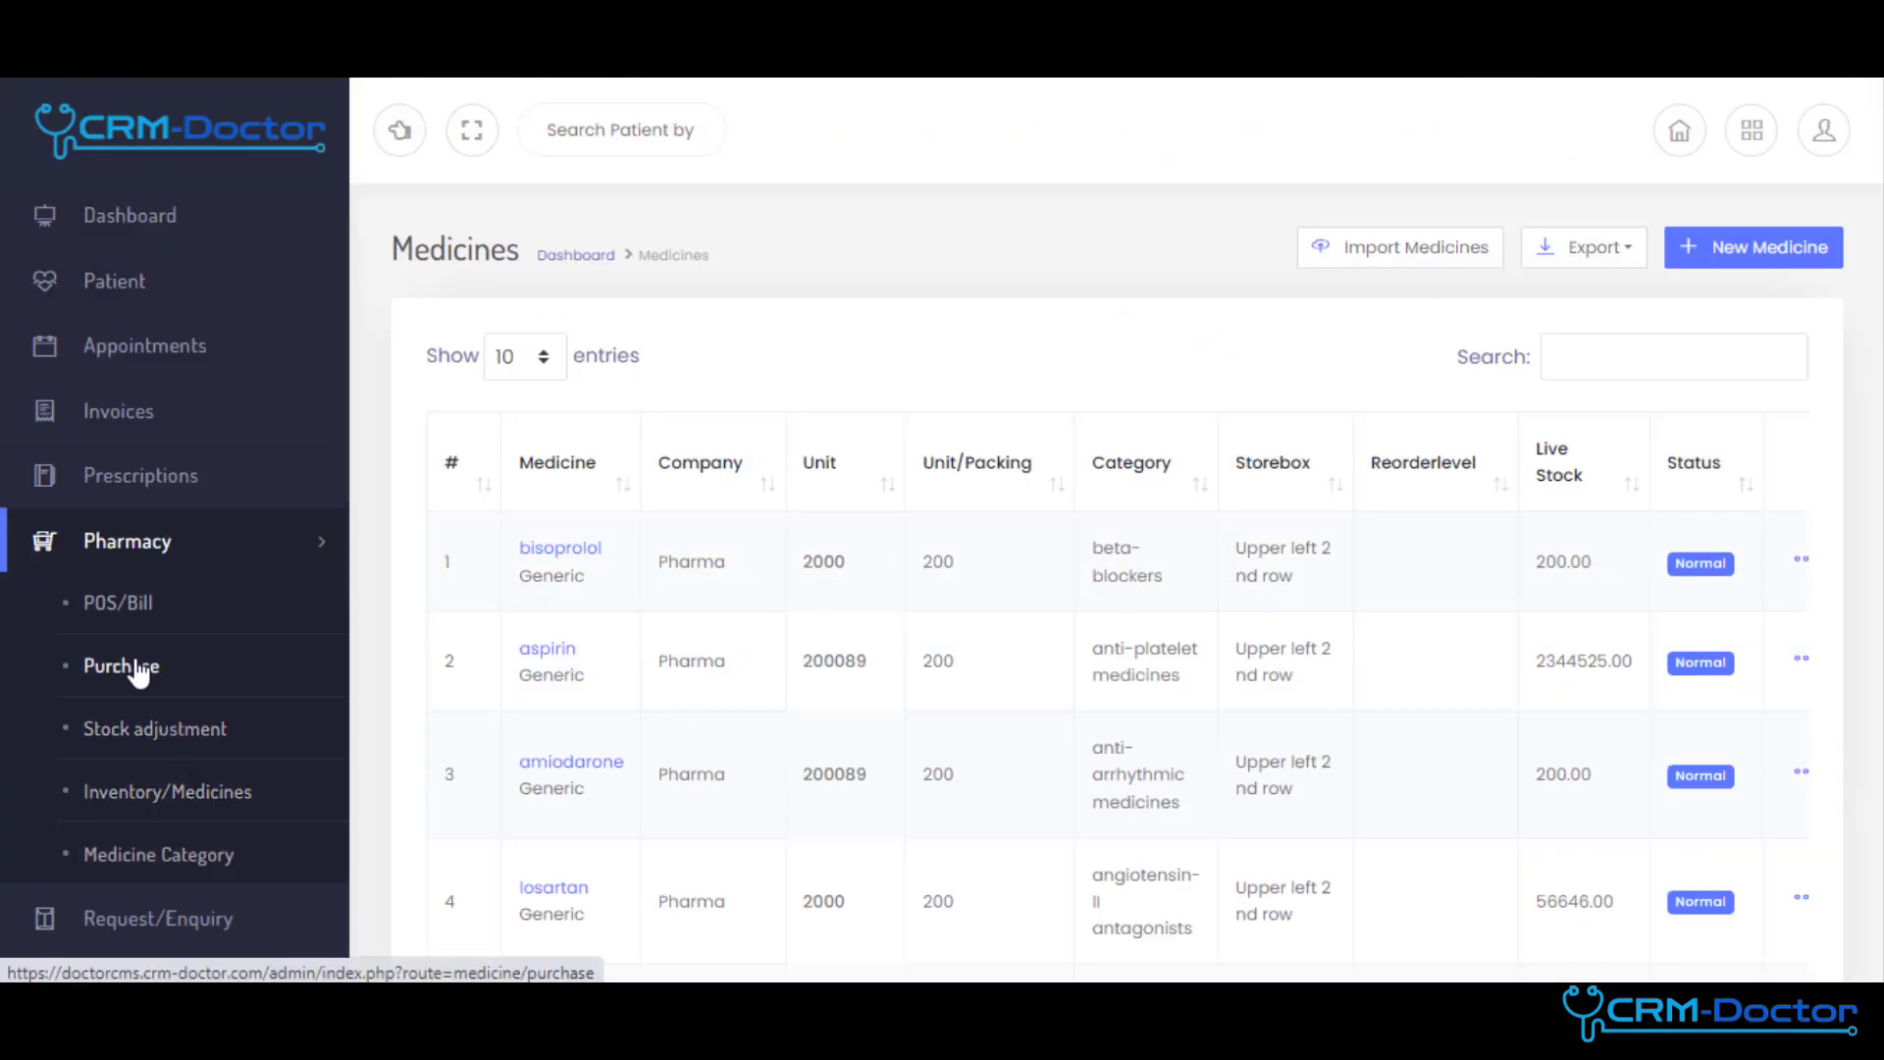
click(120, 666)
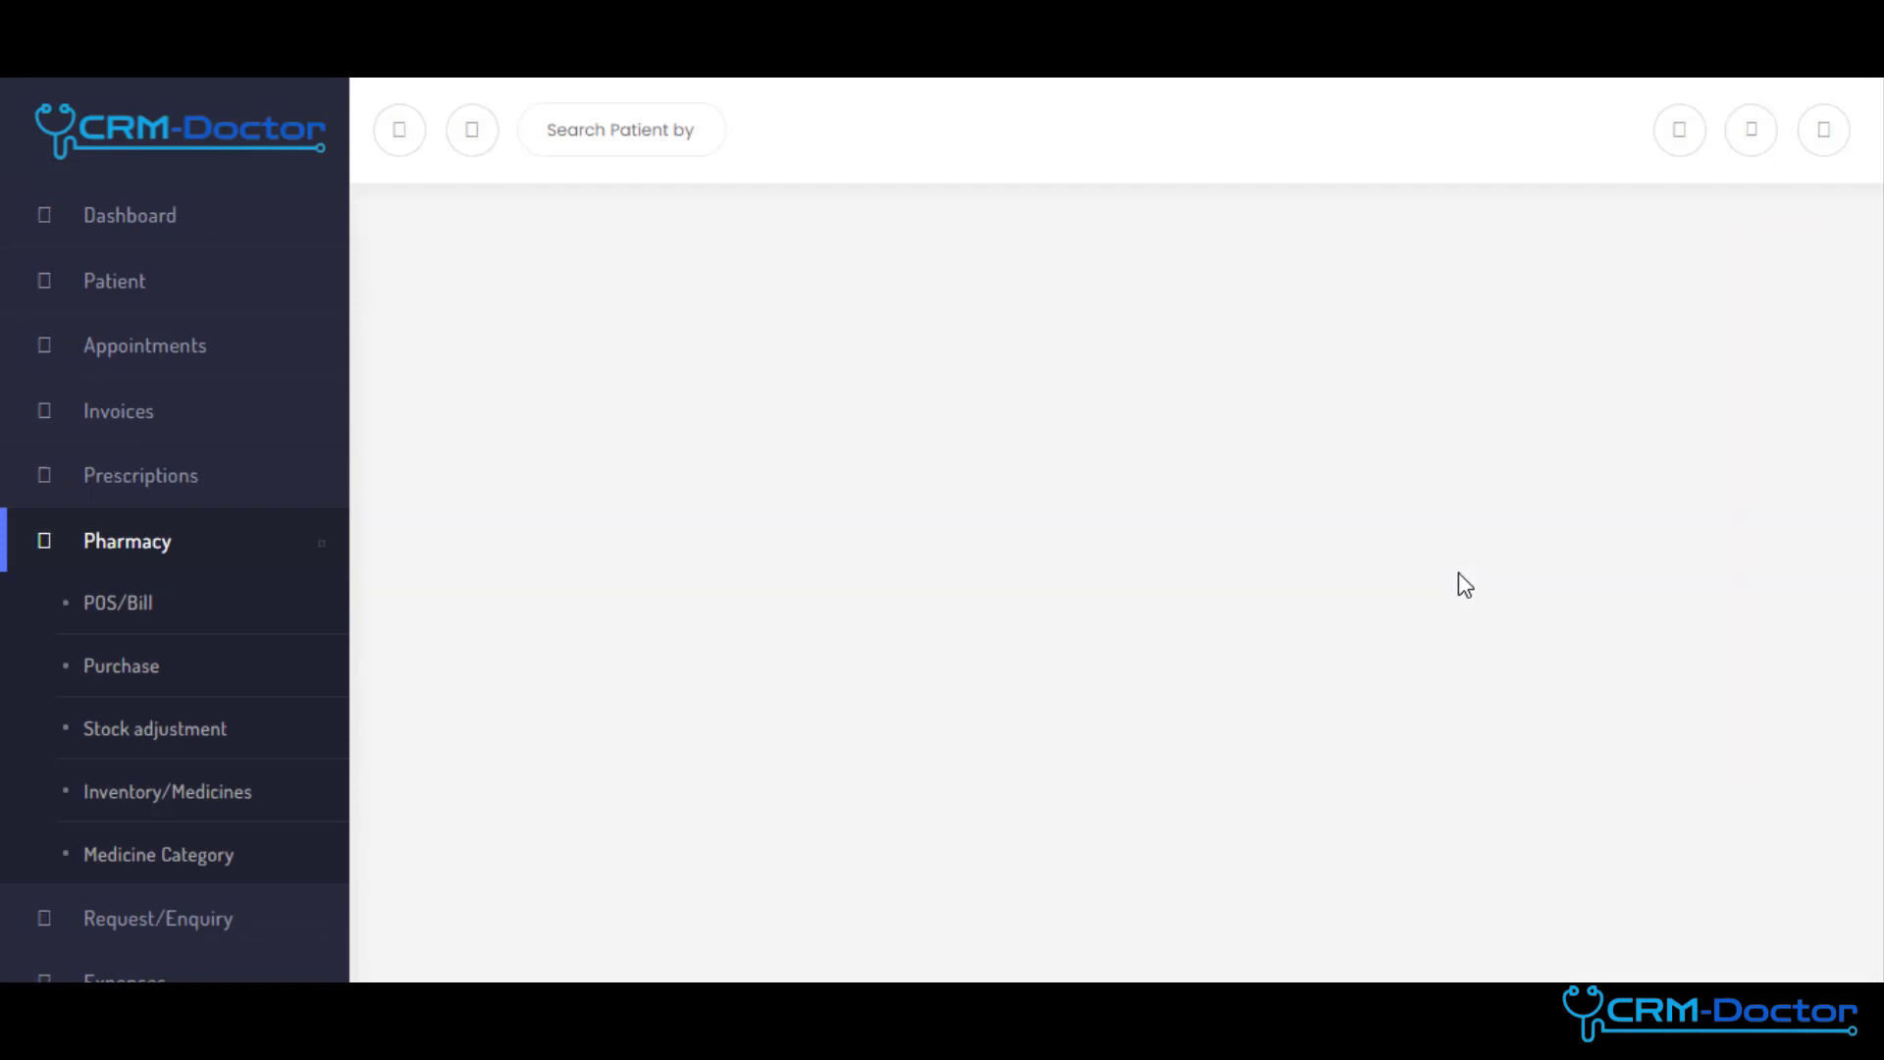
click(116, 602)
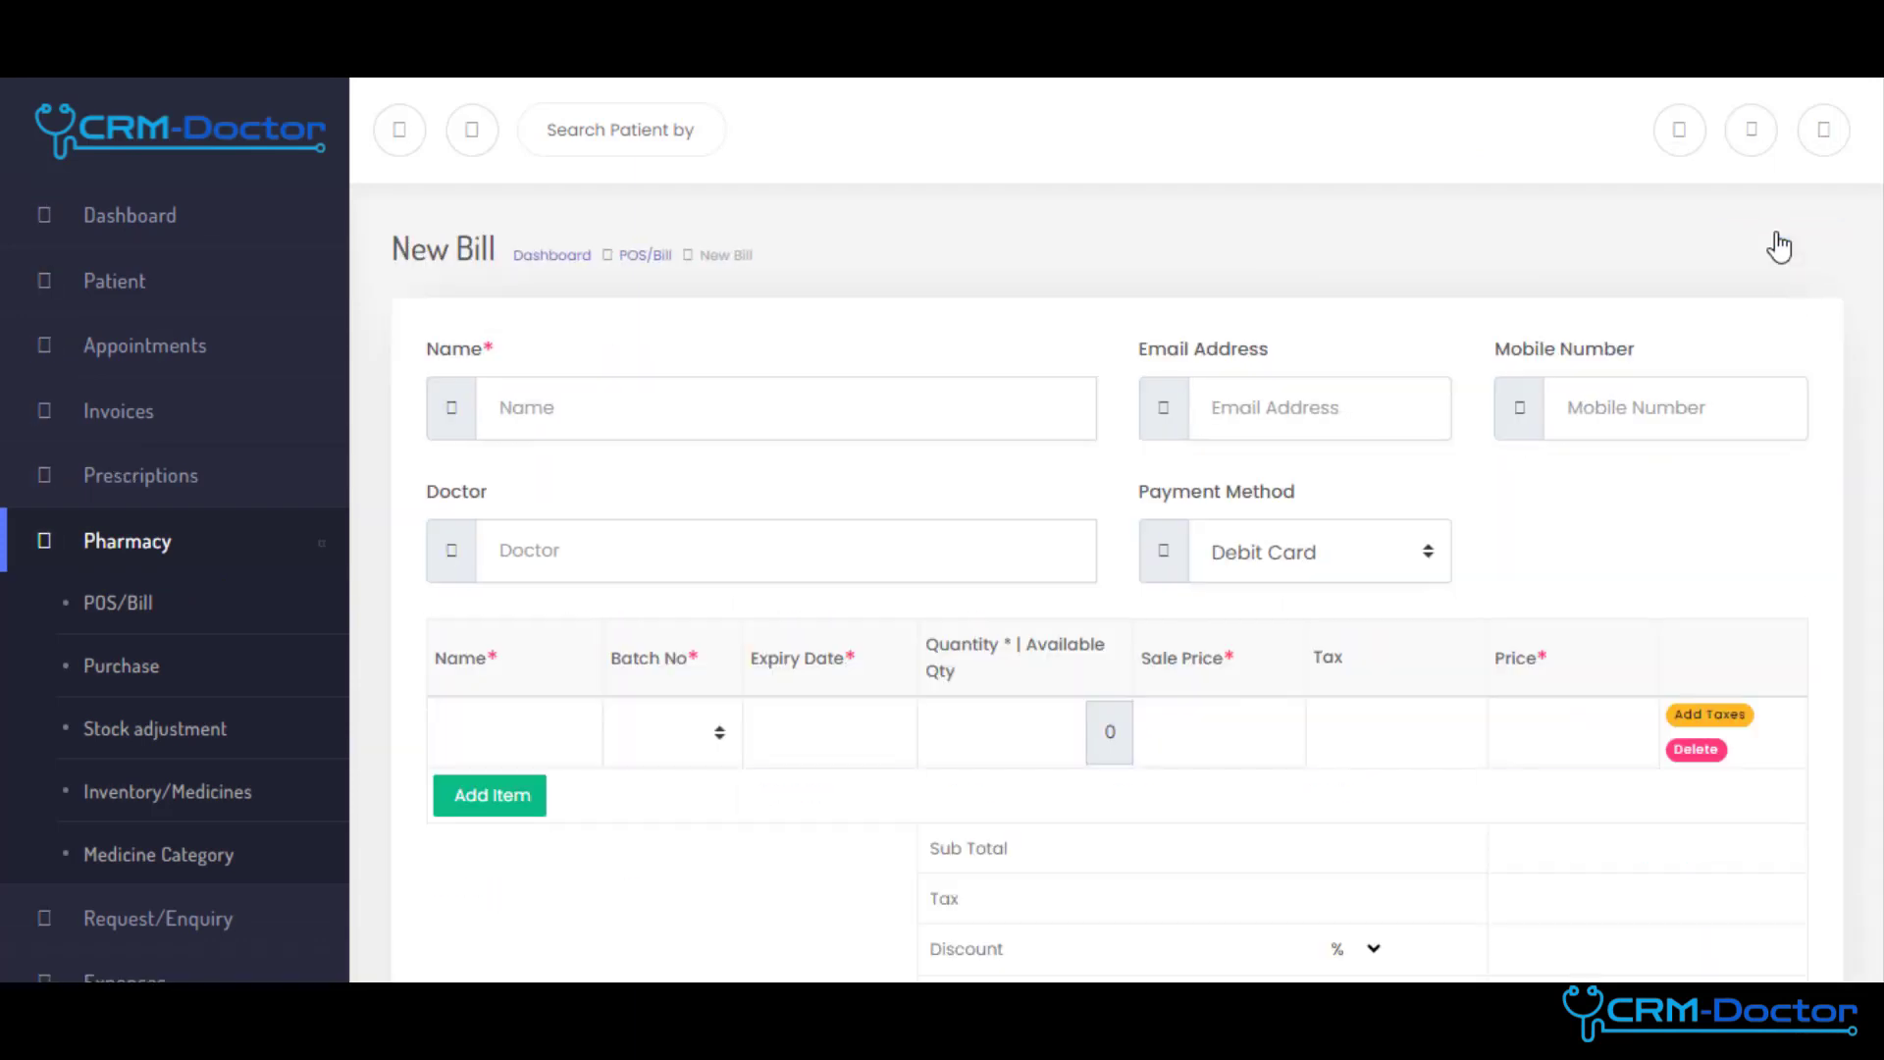
text(bo)
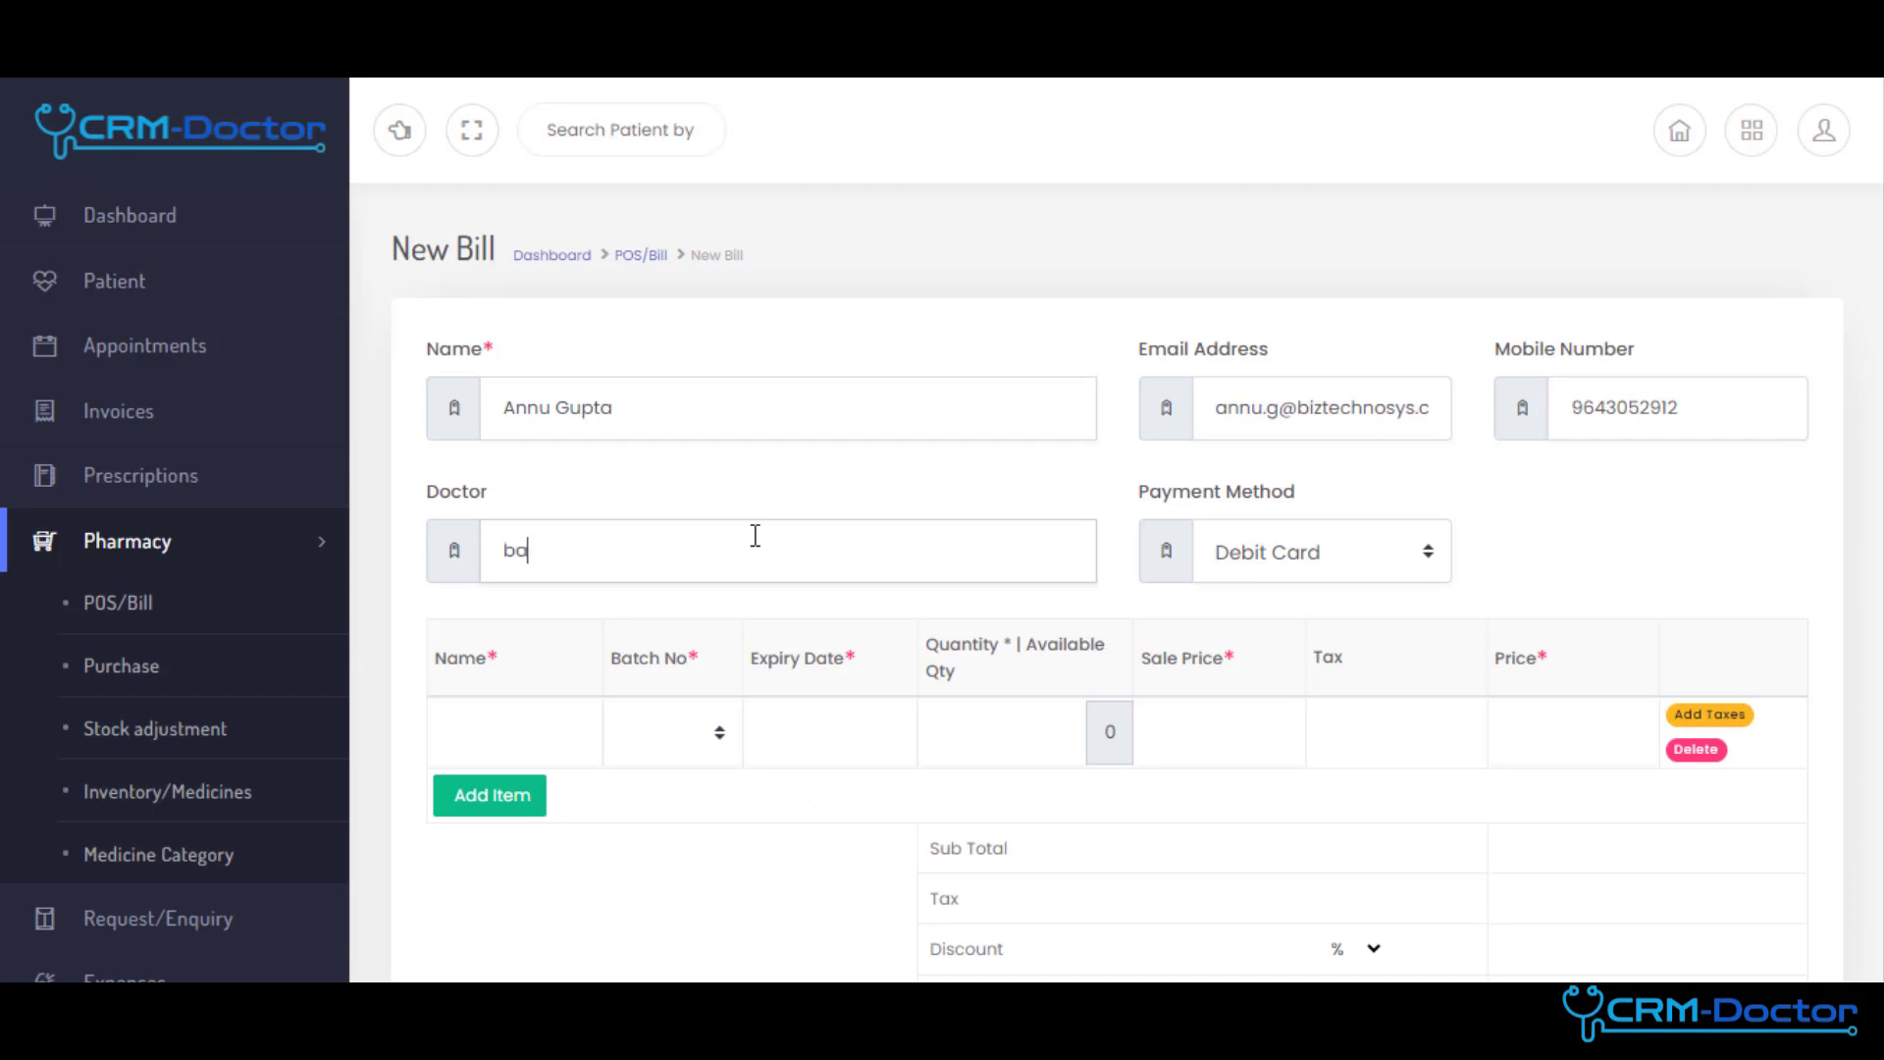
text(A K Bardha)
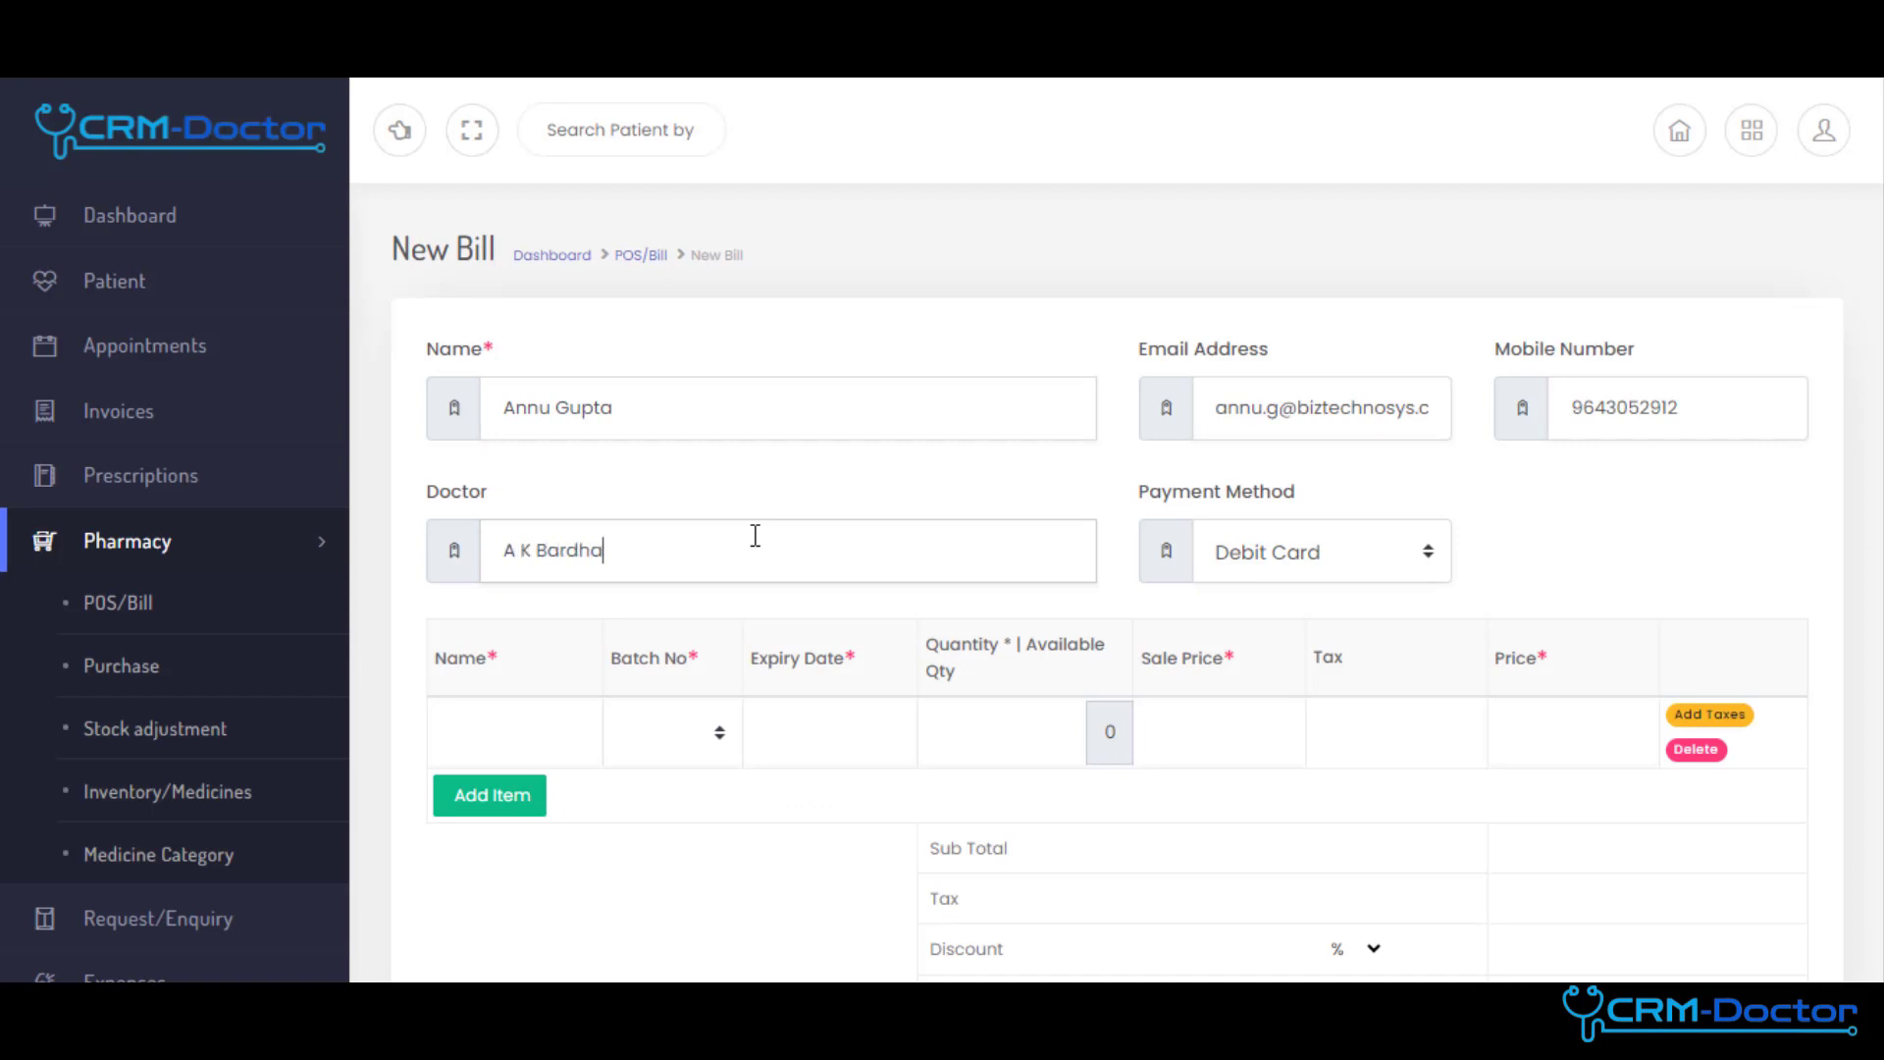
click(671, 591)
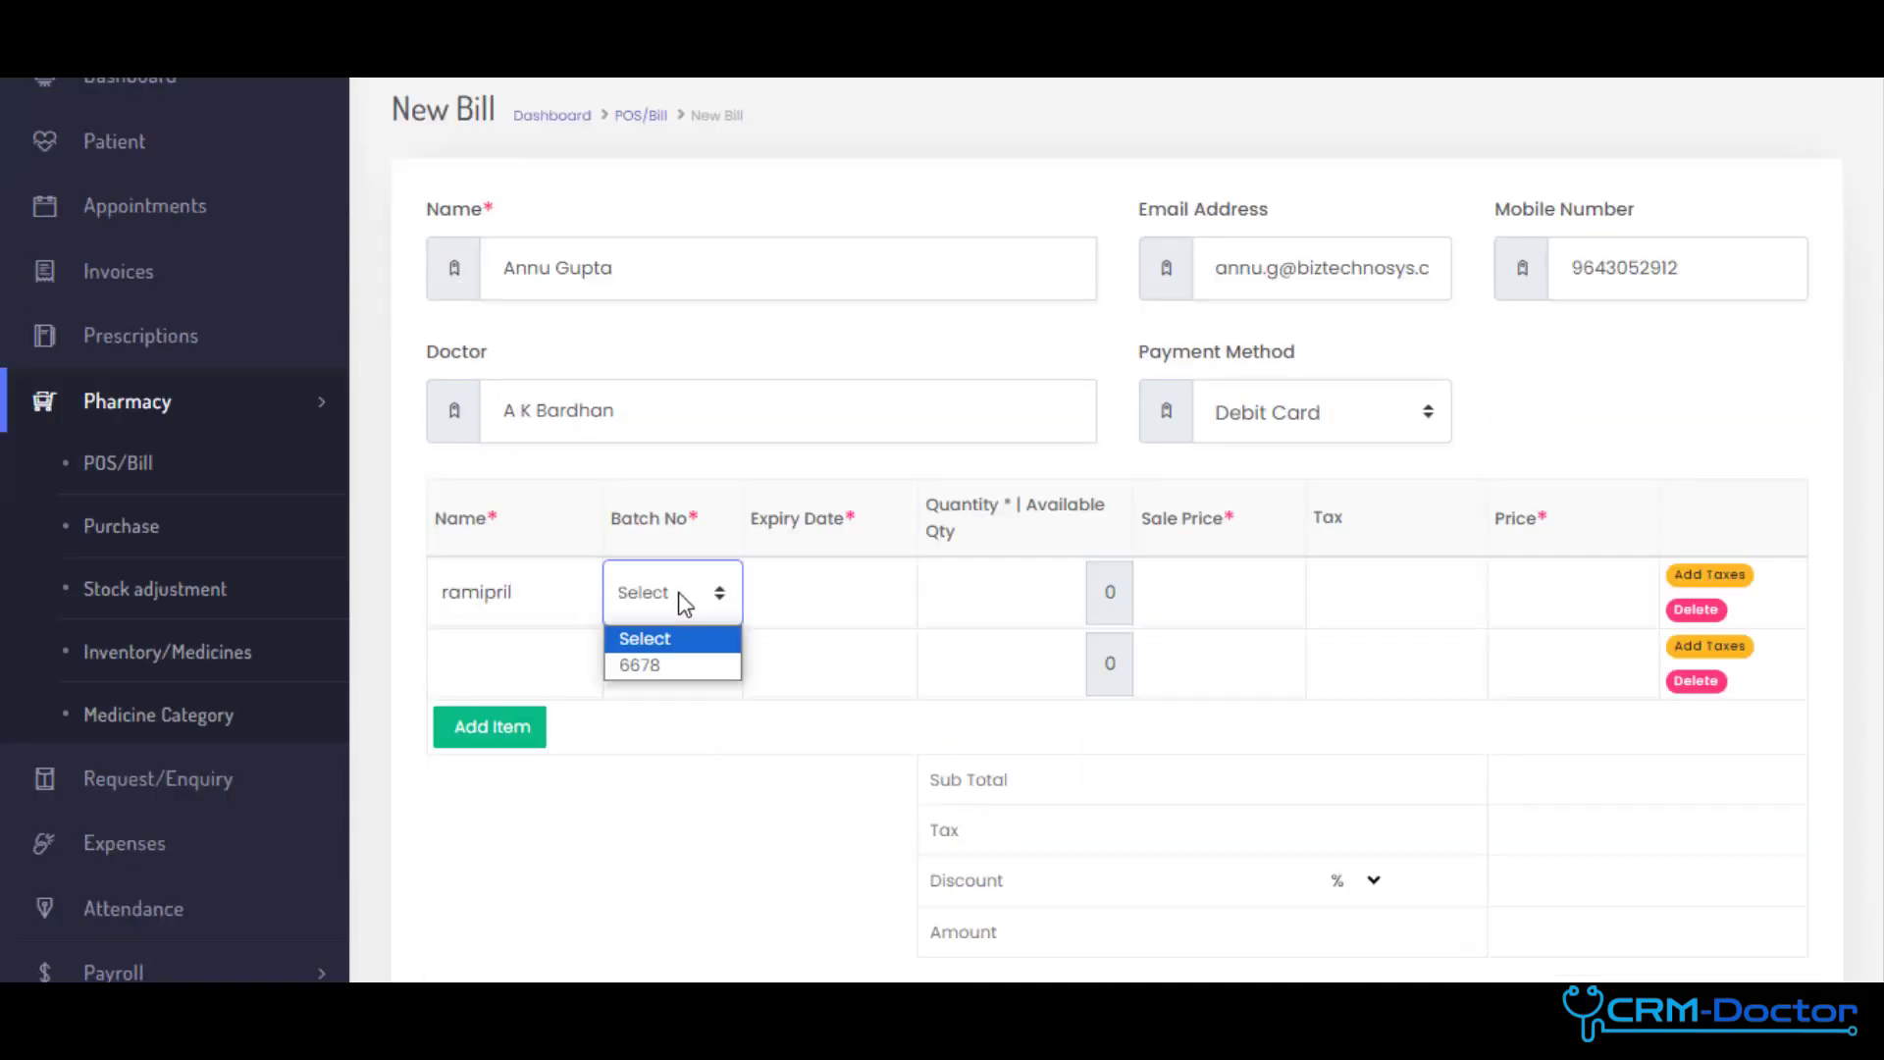
click(1710, 575)
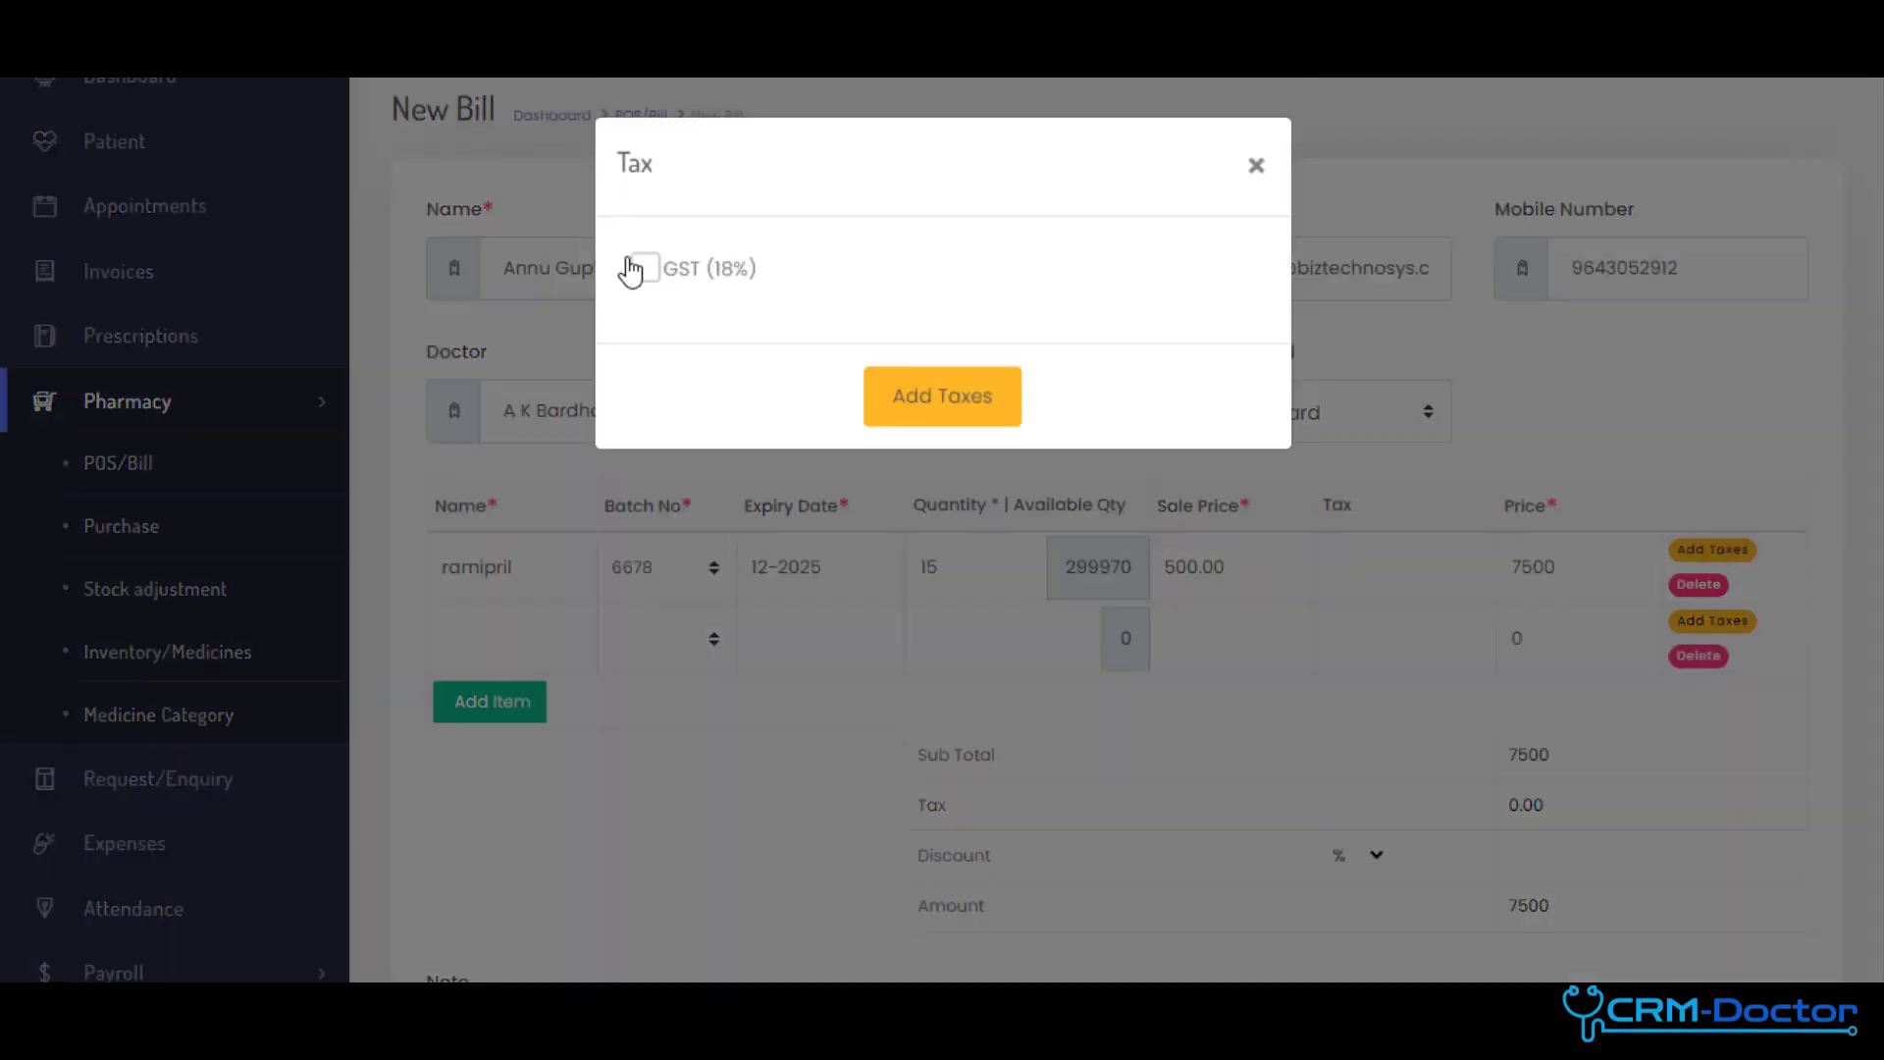
click(940, 395)
text(10)
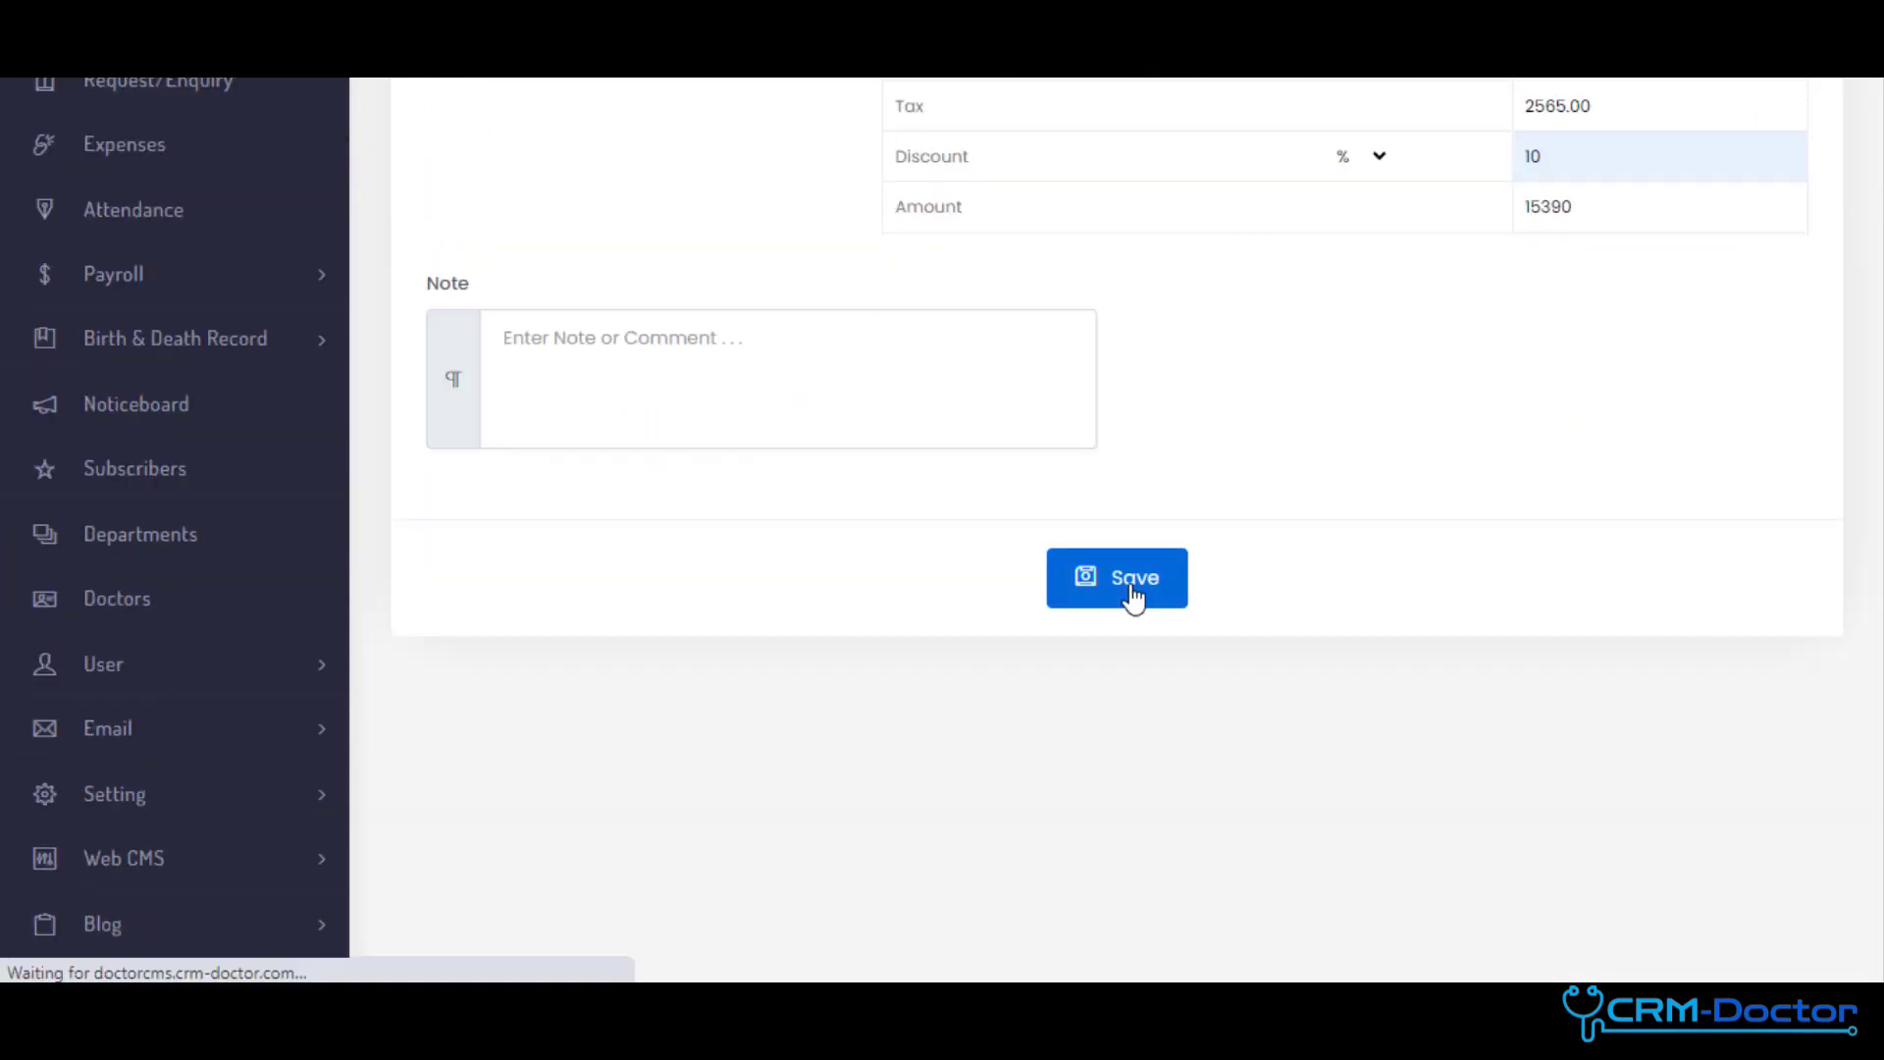
click(1115, 577)
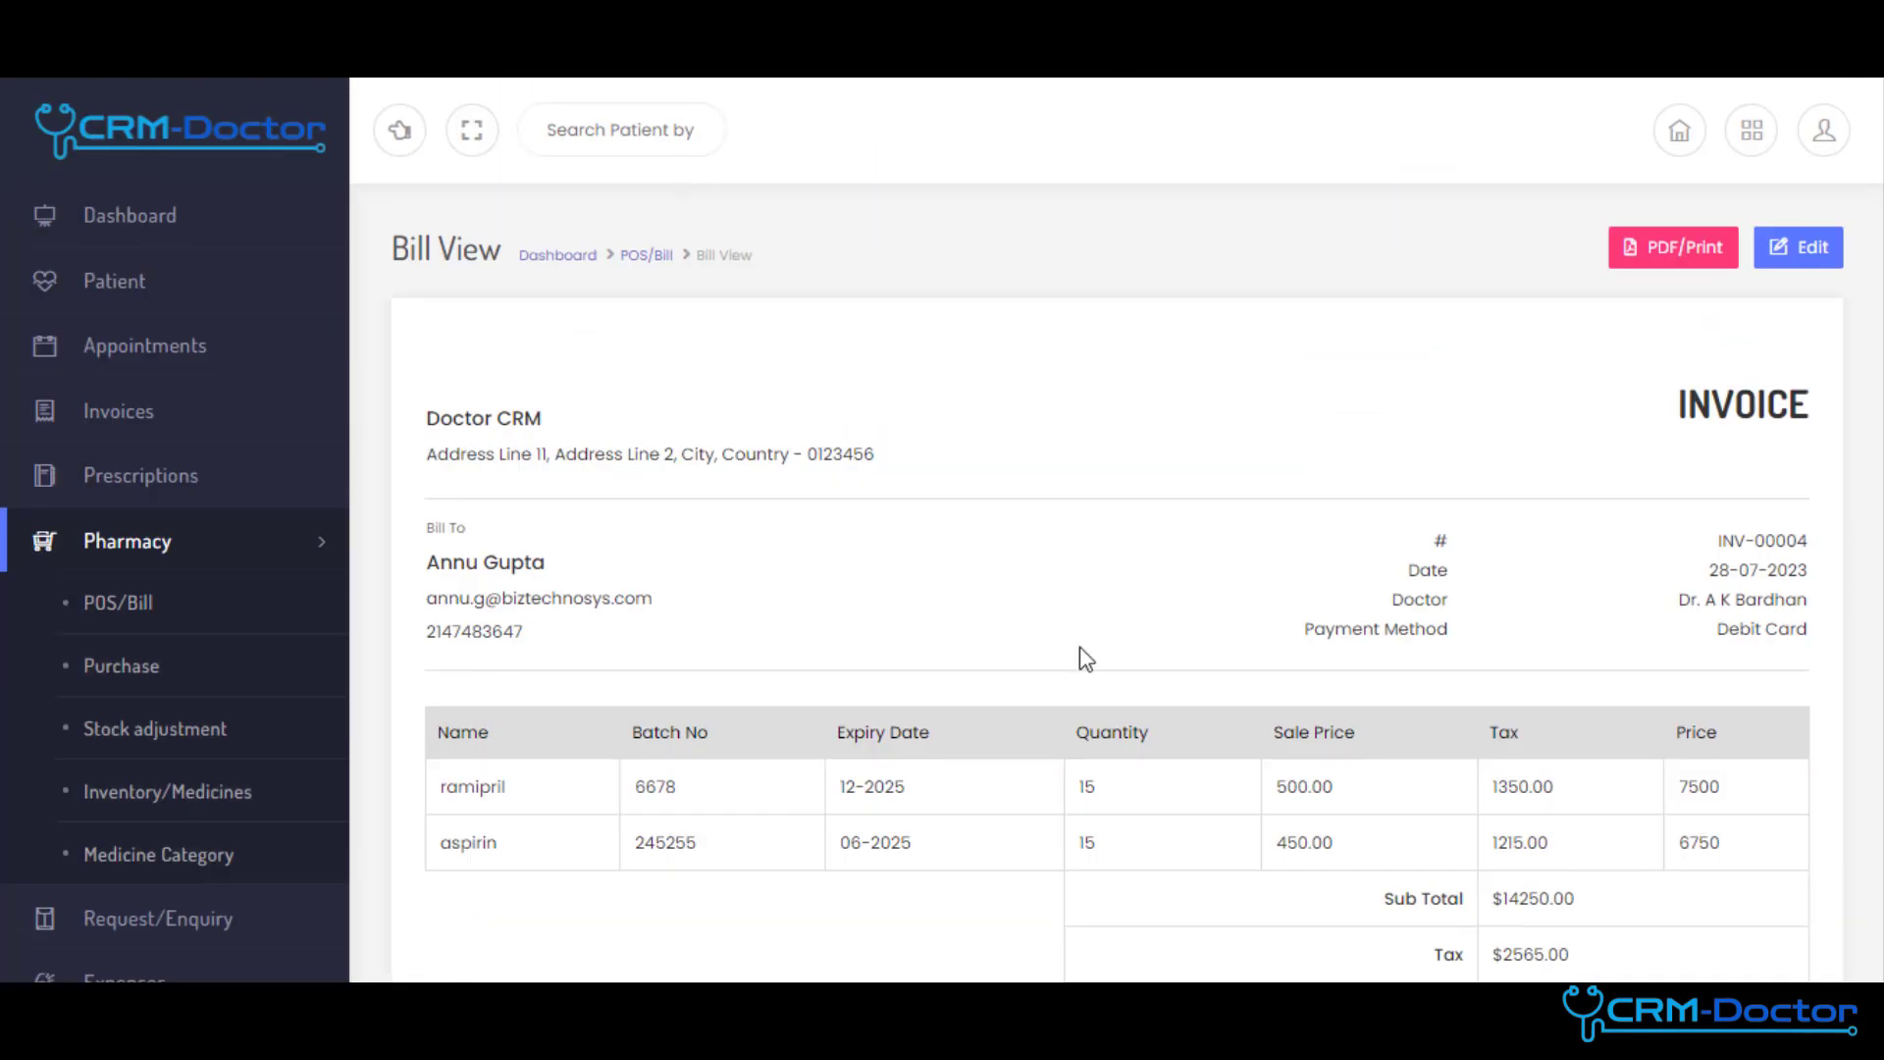
mouse_move(1673, 248)
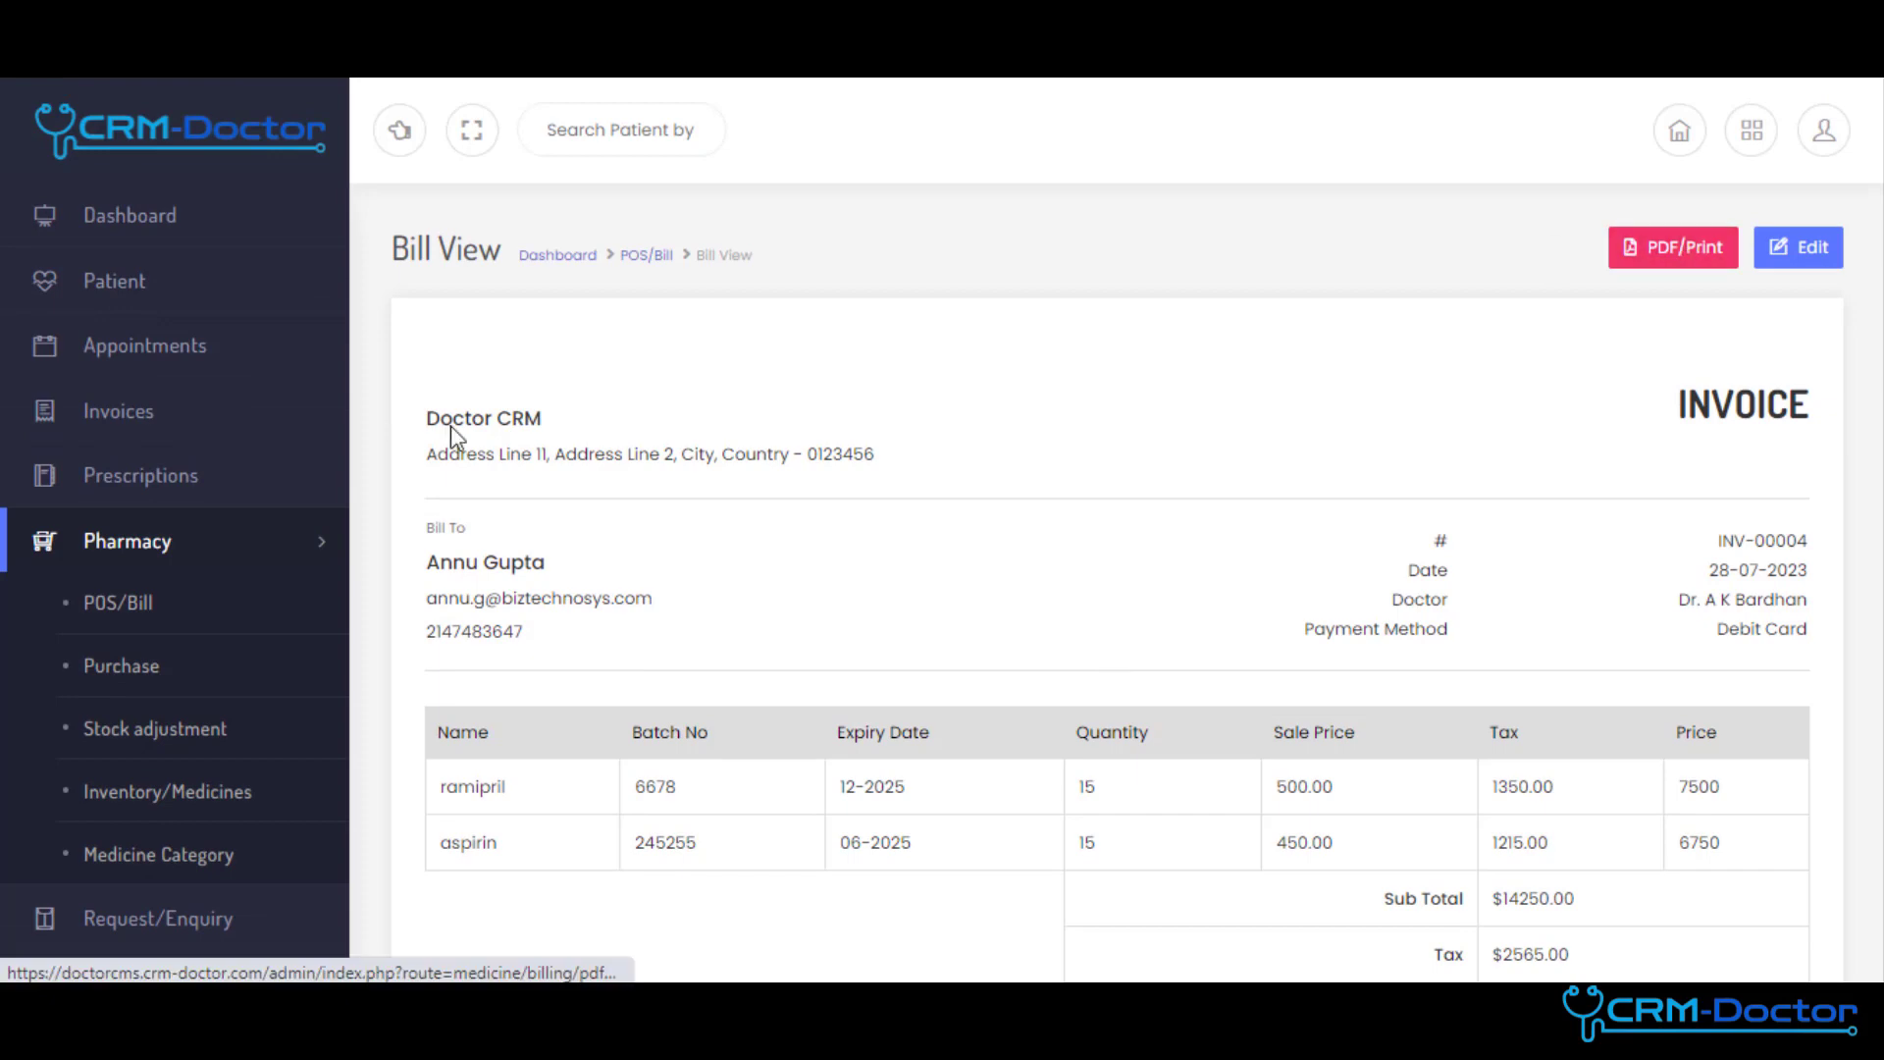
- Move through the Request and Enquiry list to the Expenses list
click(1673, 248)
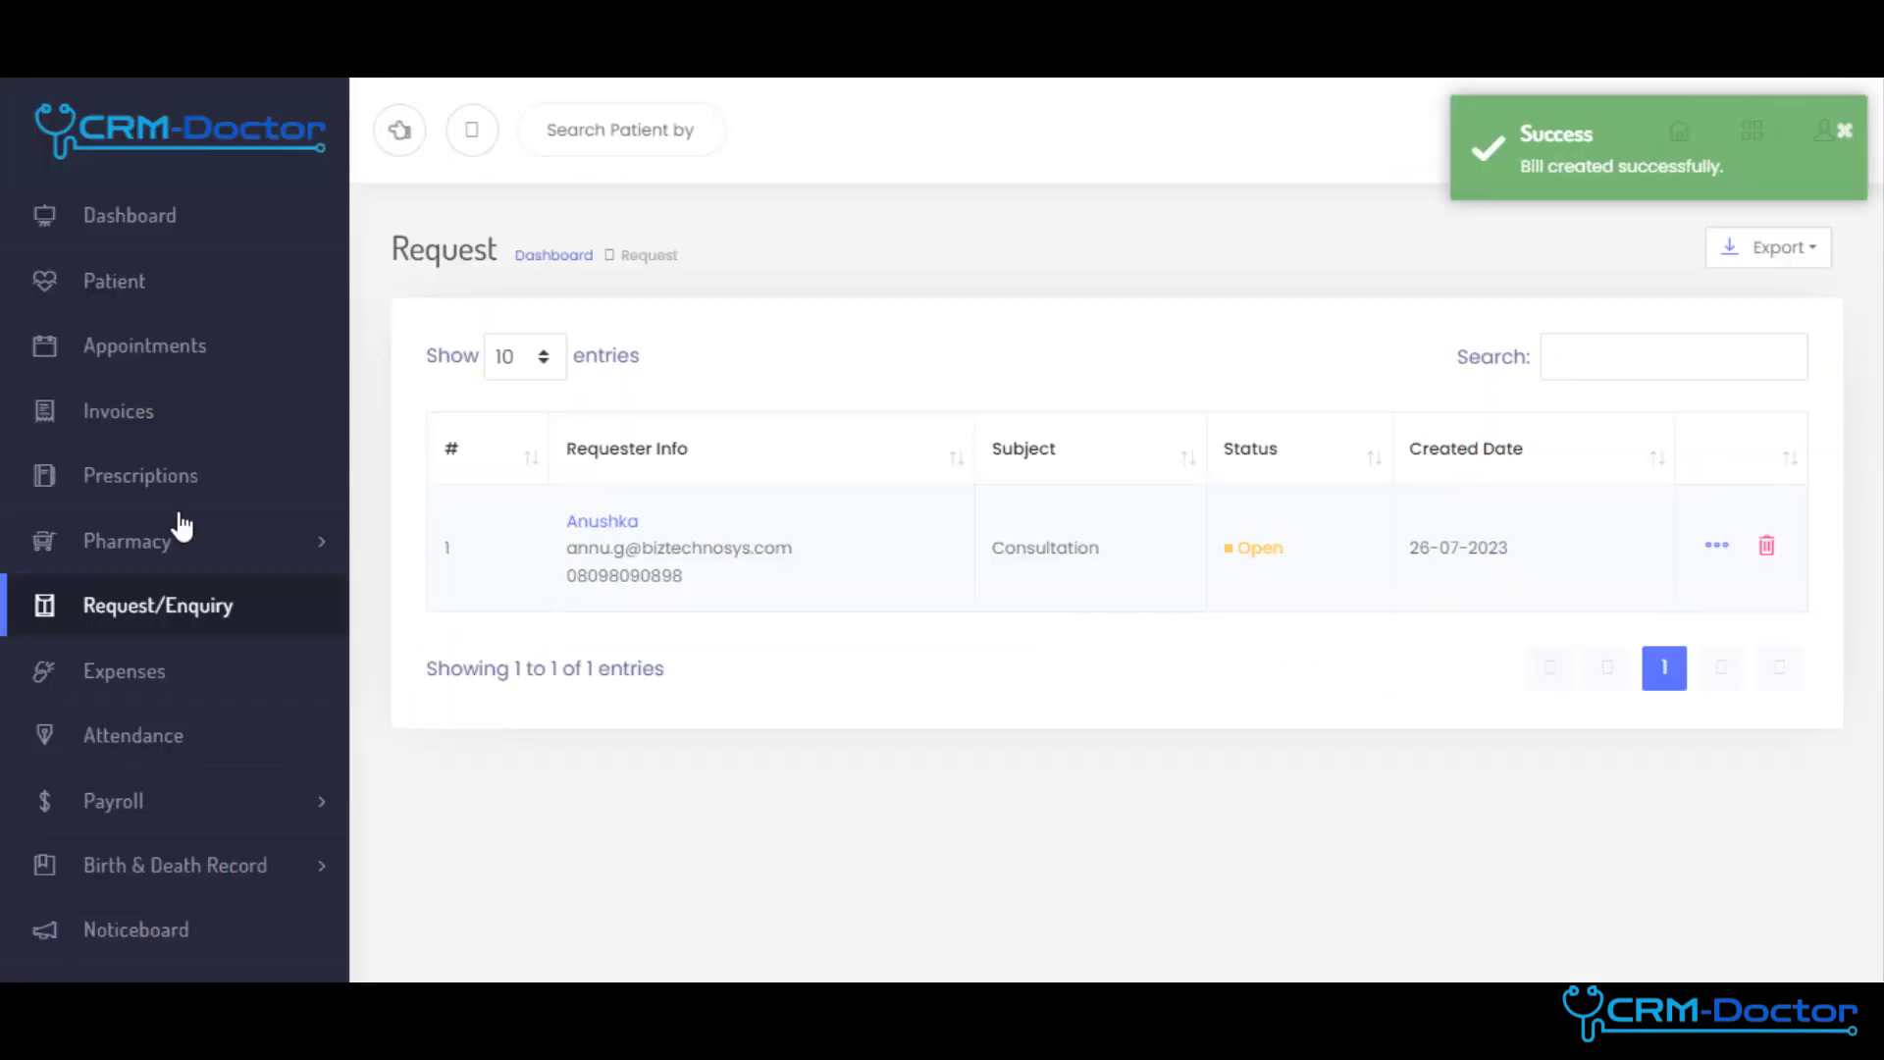
click(124, 672)
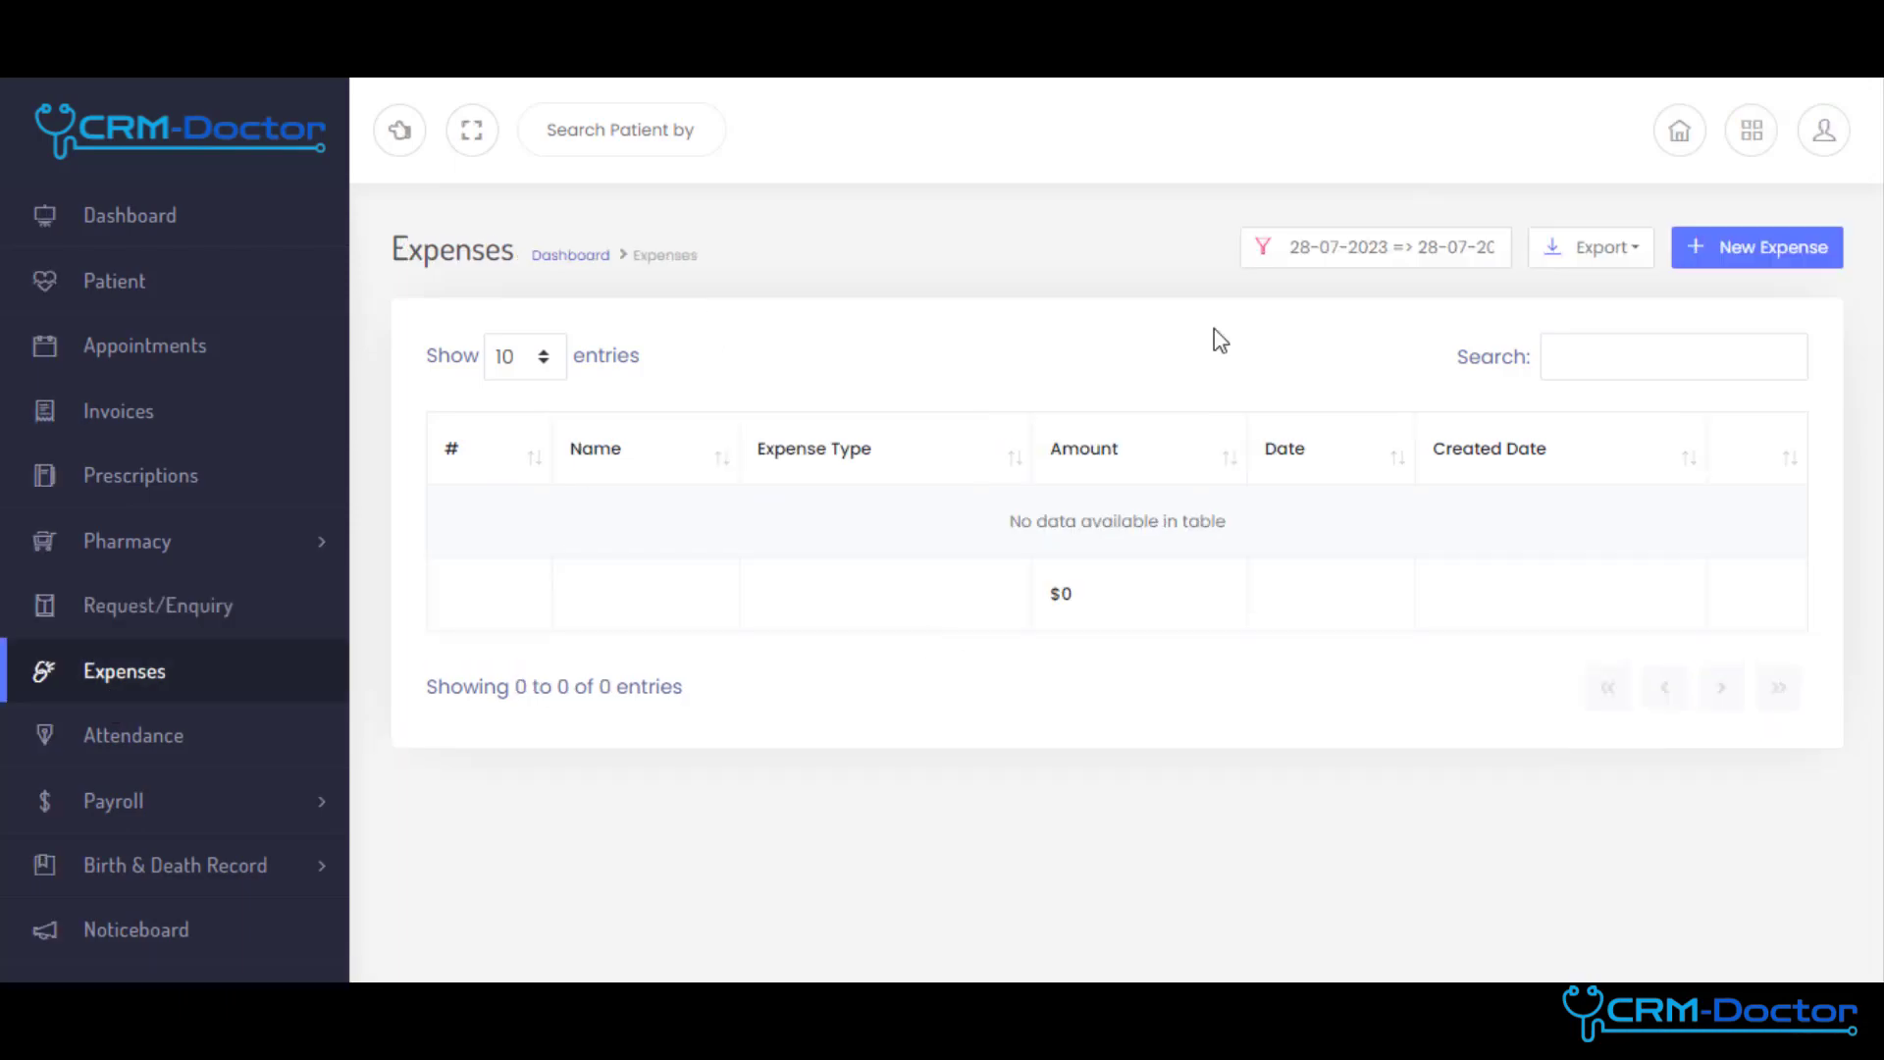